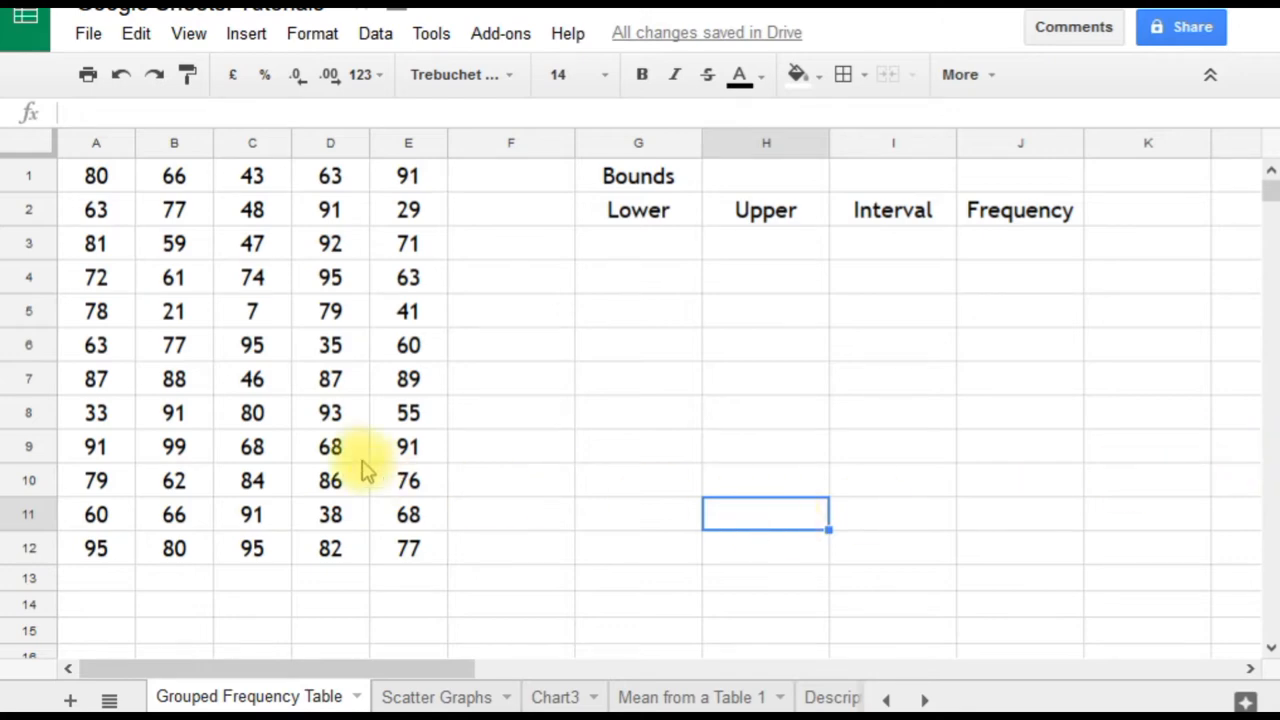
# - Select the 60-score block, then enter 1 and 20 as the first Lower and Upper bounds
pyautogui.click(96, 175)
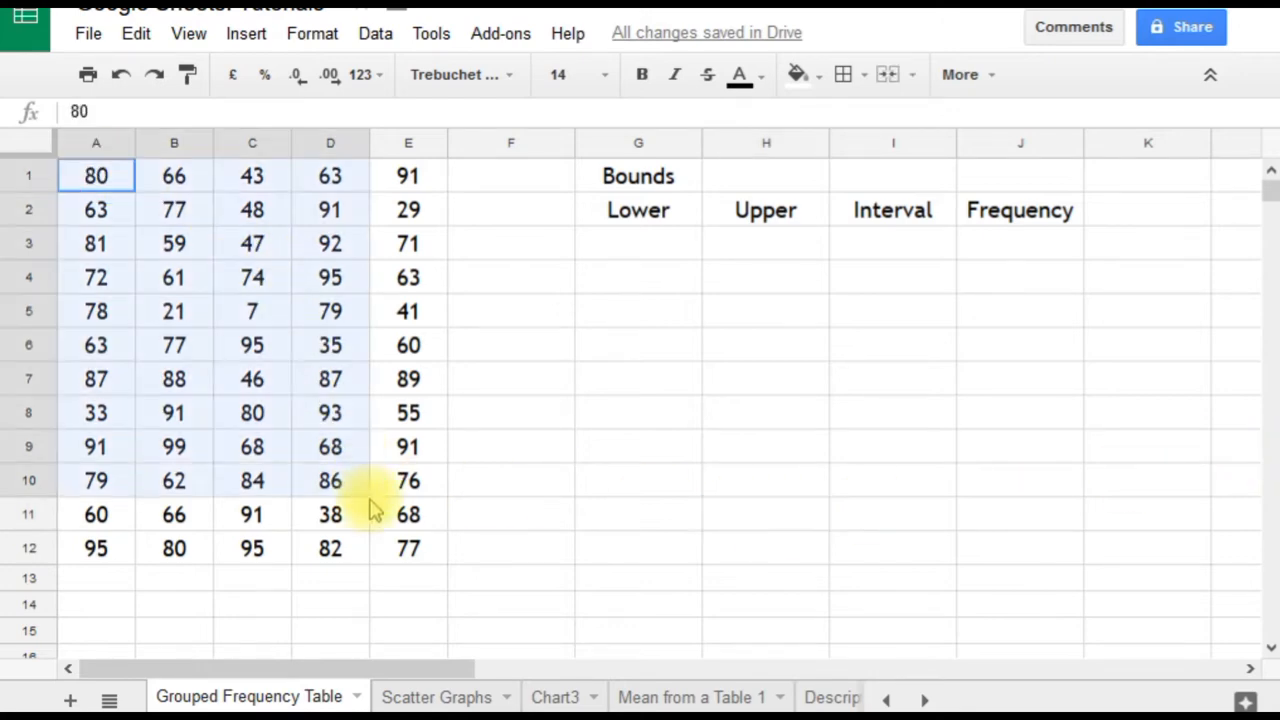
pyautogui.moveTo(96, 176); pyautogui.dragTo(408, 548)
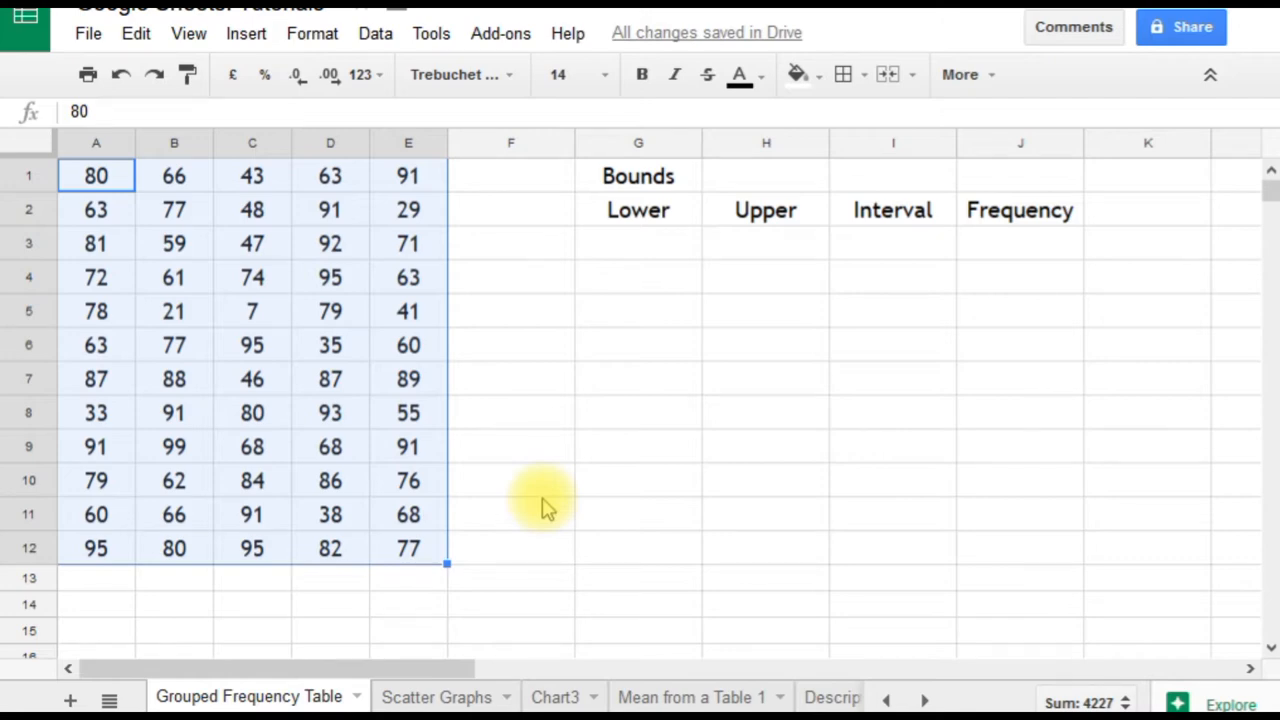
pyautogui.moveTo(535, 425)
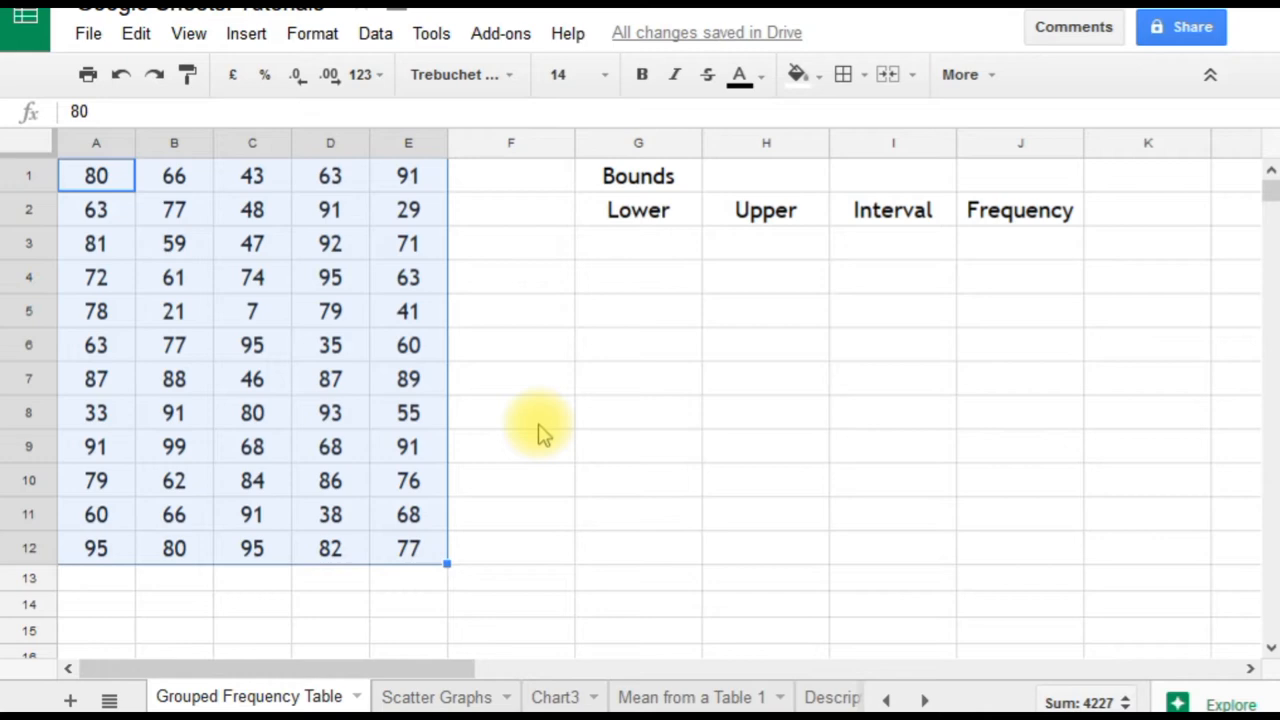
pyautogui.moveTo(590, 410)
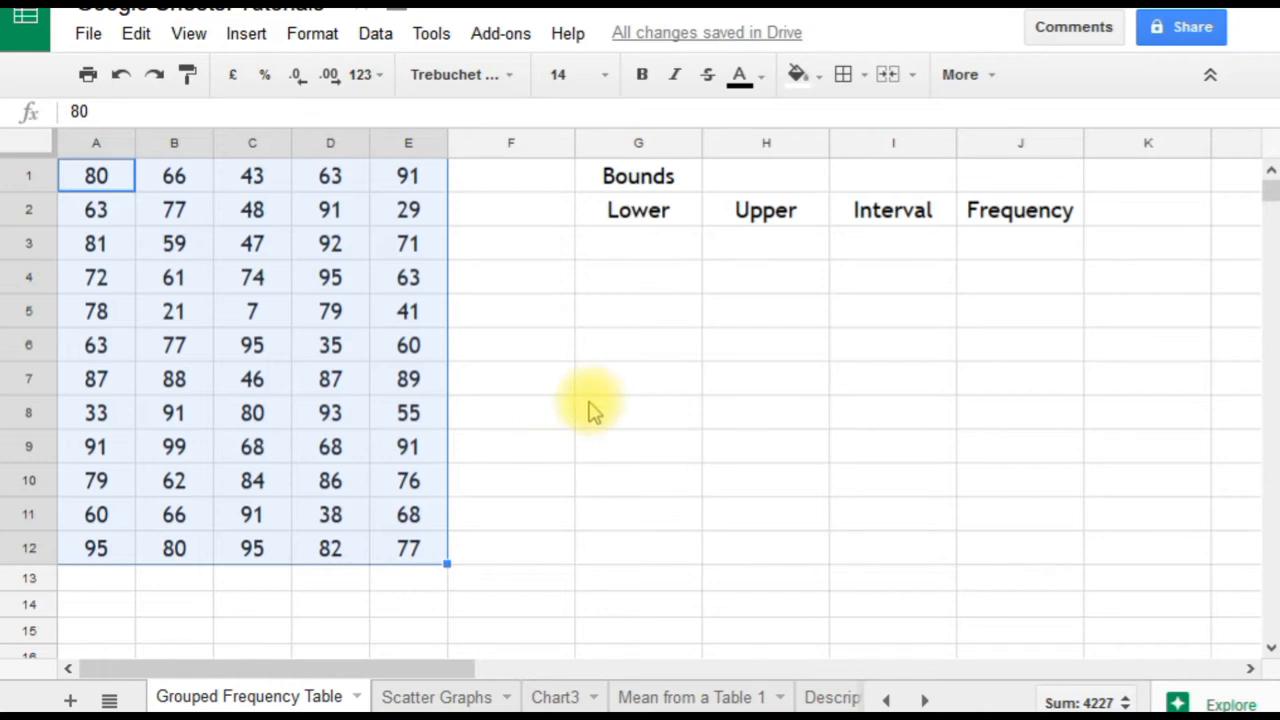
pyautogui.moveTo(585, 405)
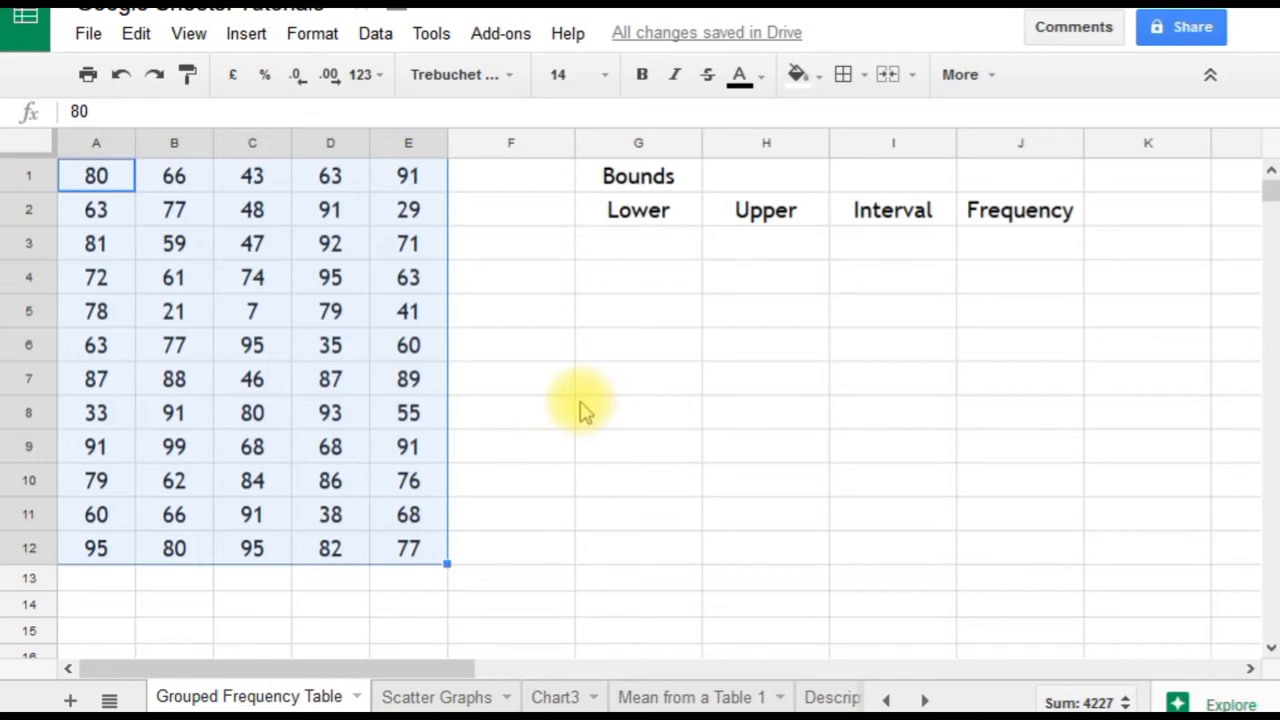
pyautogui.moveTo(500, 372)
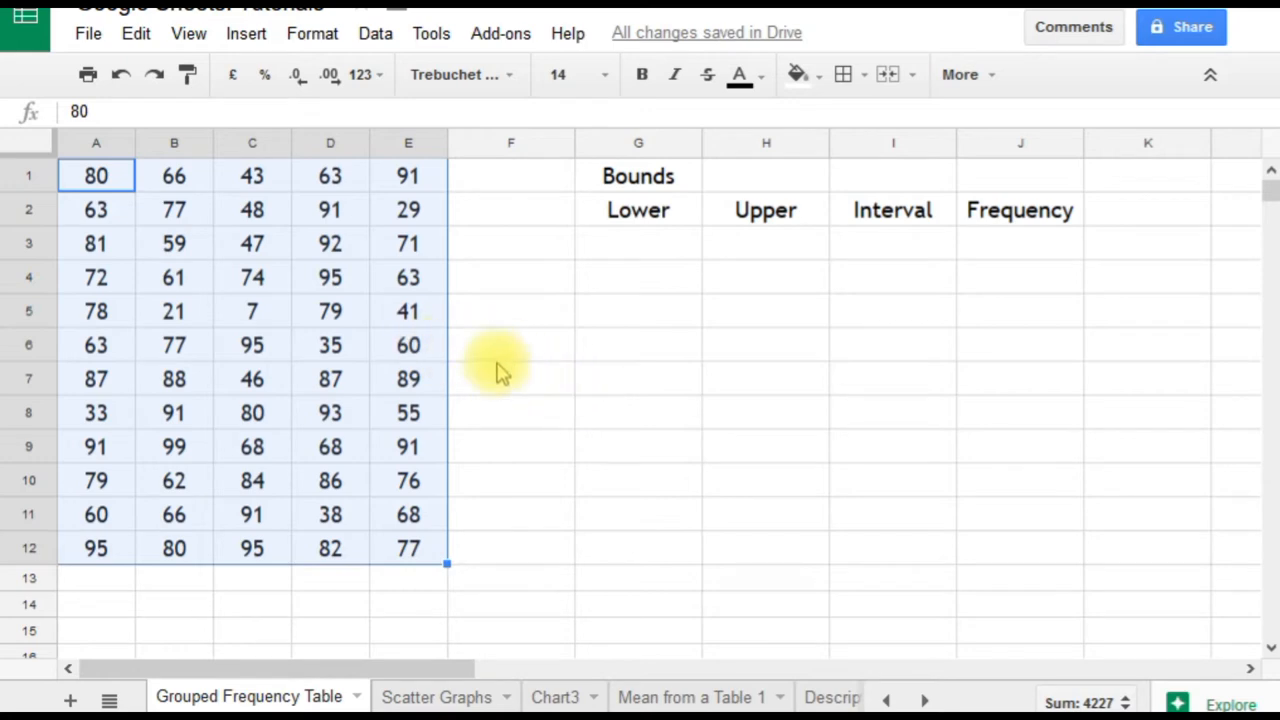
pyautogui.moveTo(565, 355)
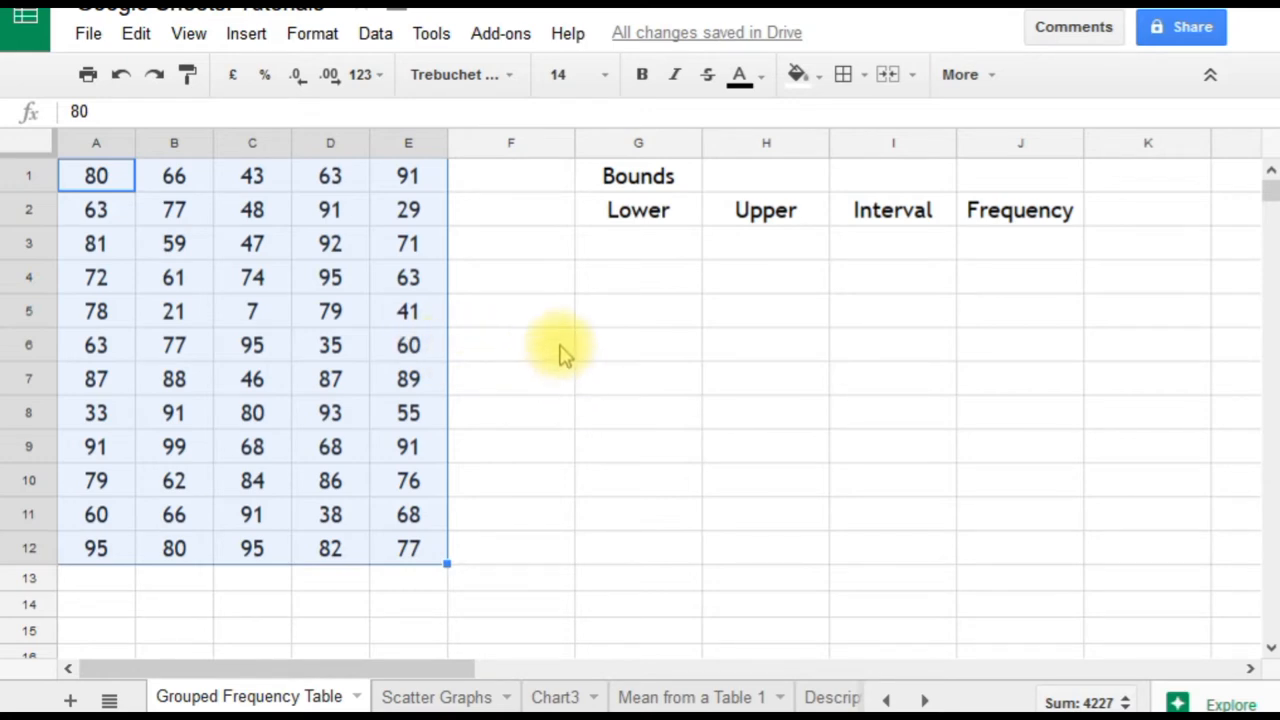
pyautogui.moveTo(615, 318)
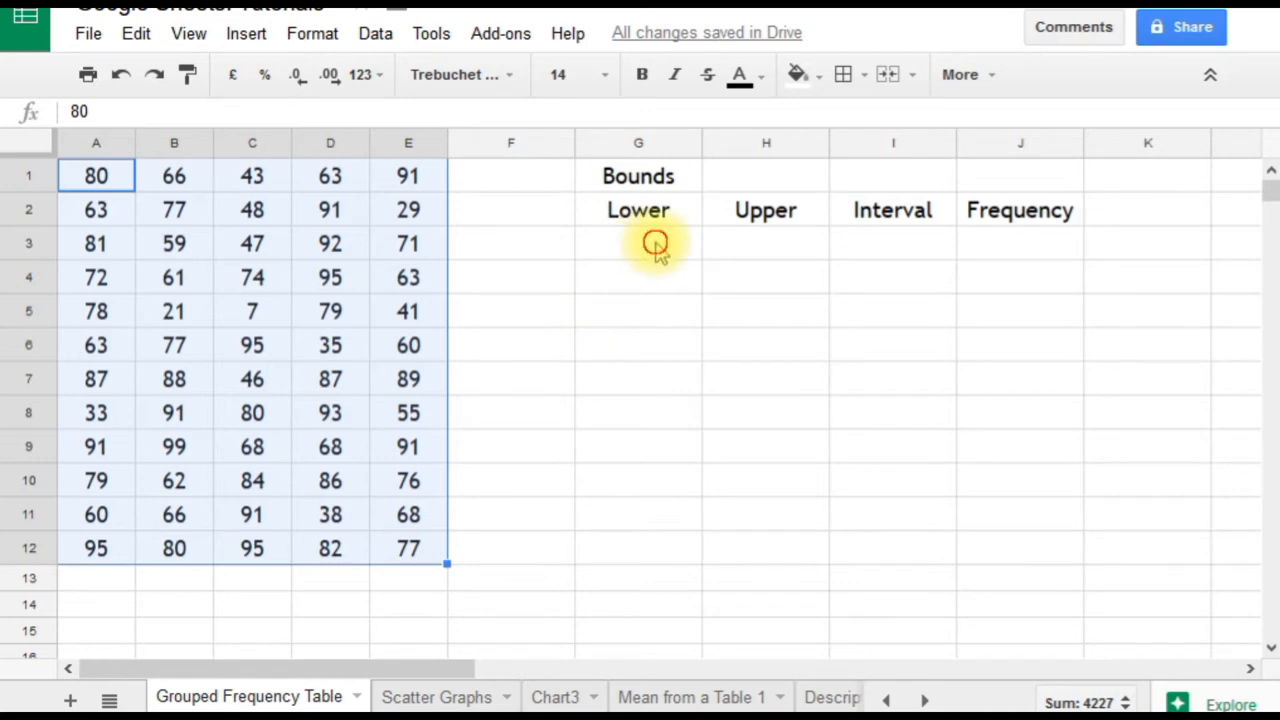
pyautogui.click(638, 243)
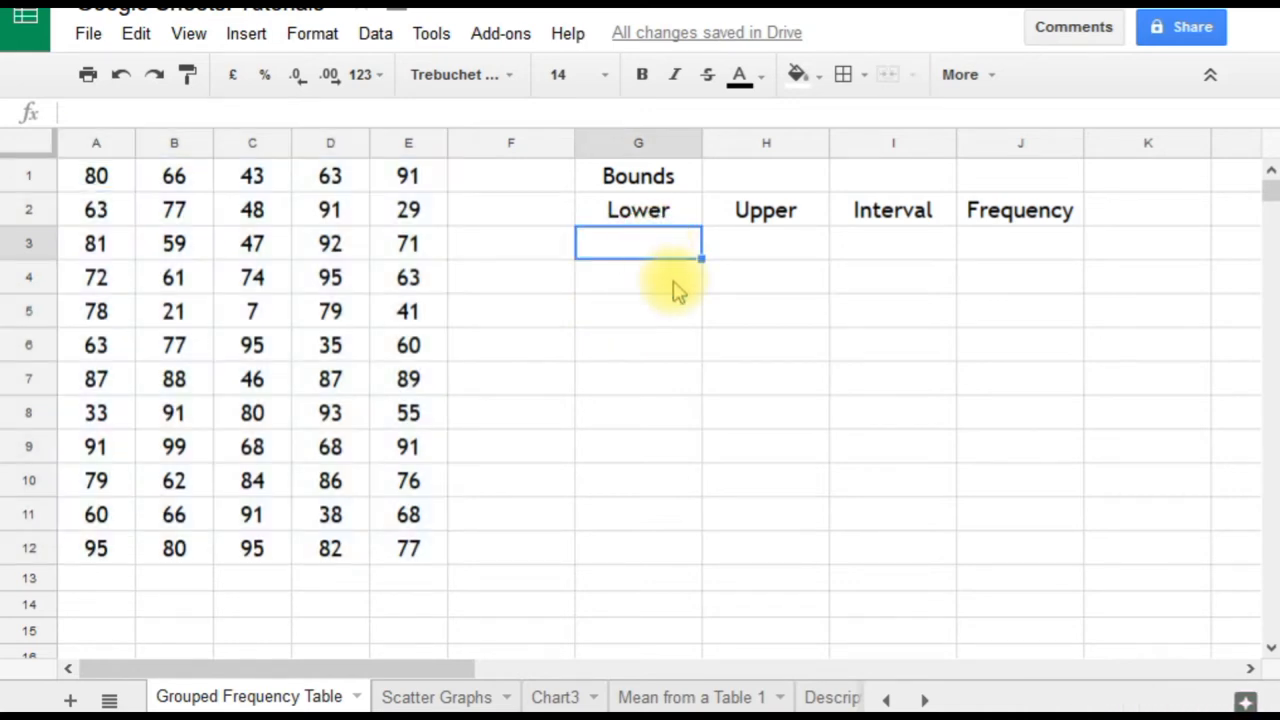
pyautogui.write('1')
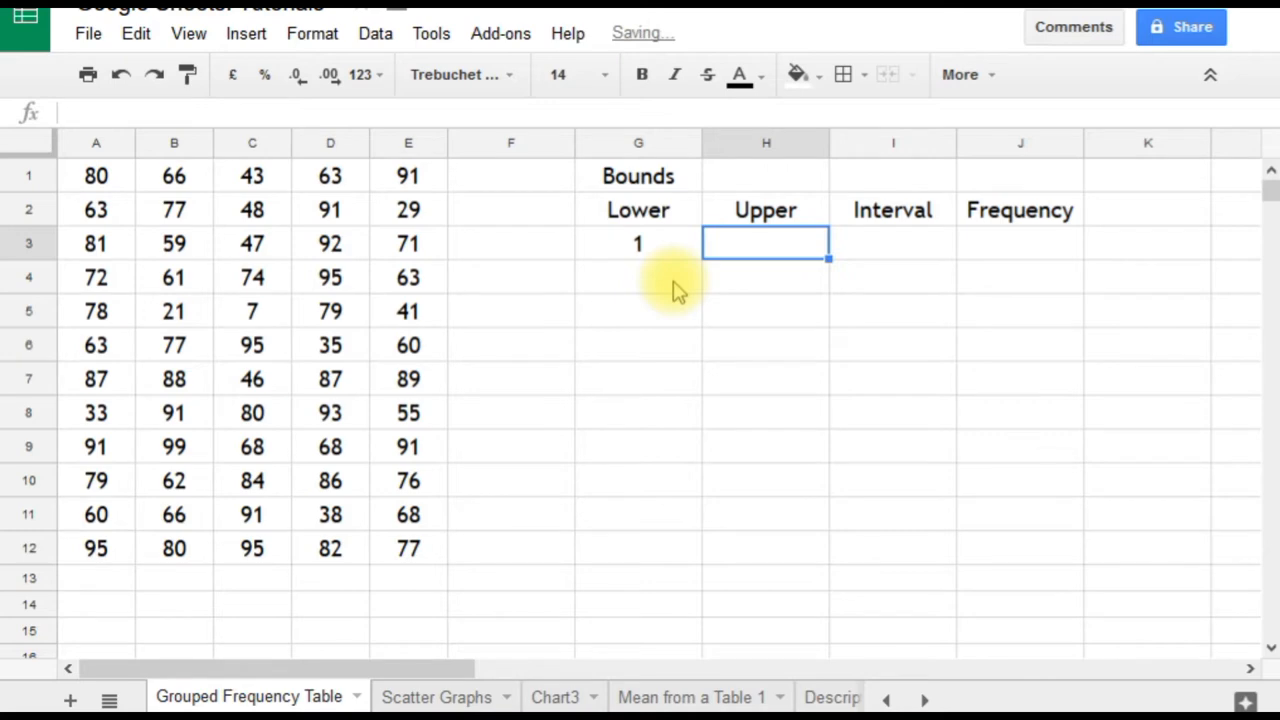
pyautogui.write('20')
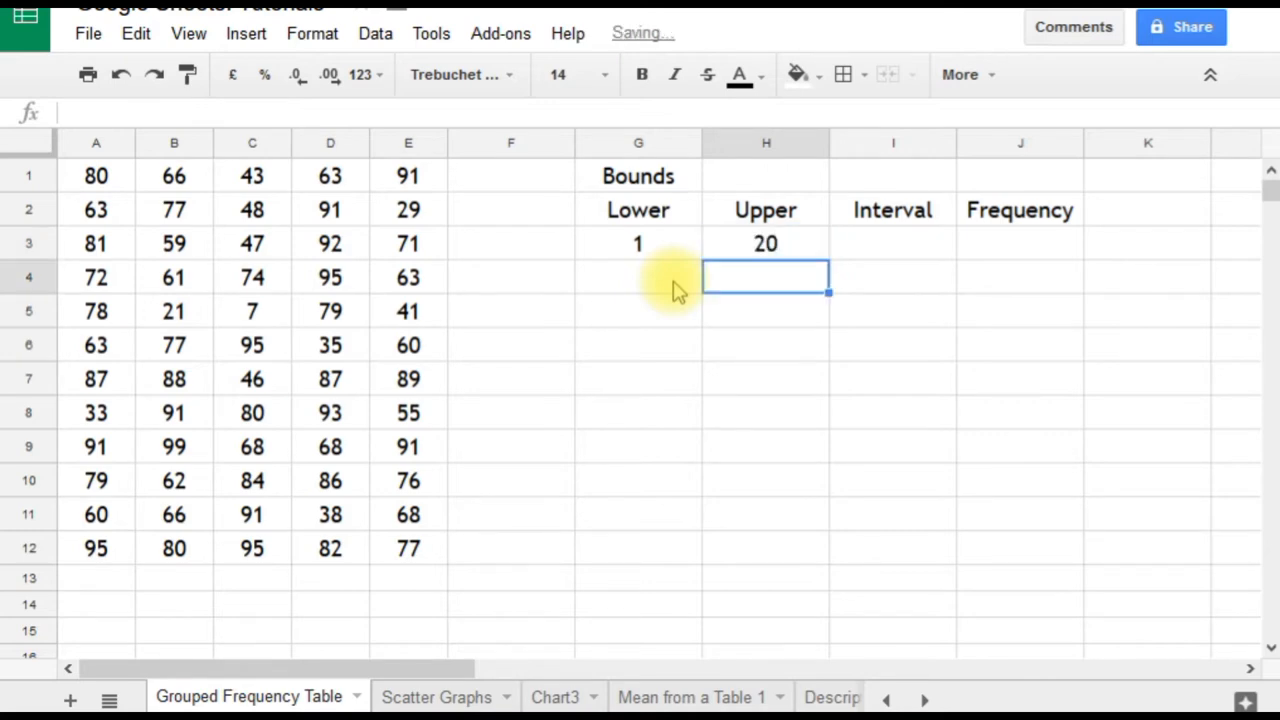
# - Enter =G3+20 in row 4 and fill the bound formulas down to row 7
pyautogui.click(638, 277)
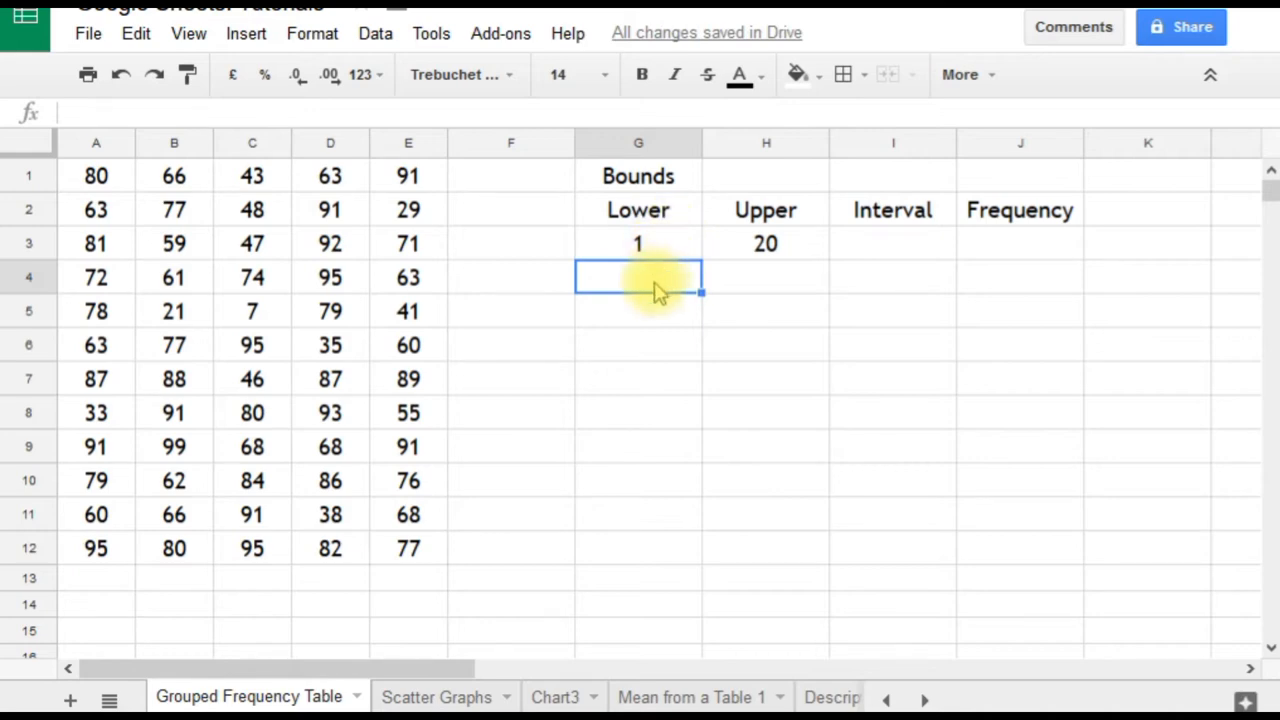
pyautogui.write('=')
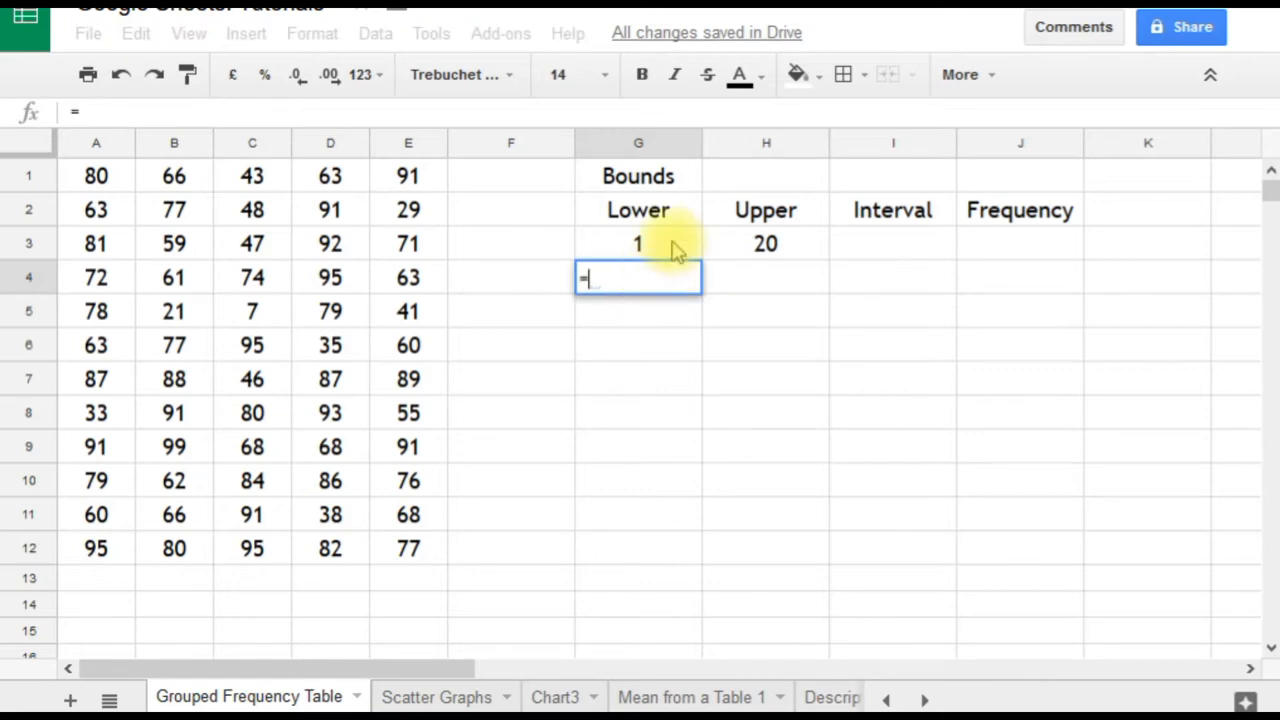
pyautogui.write('G3+20')
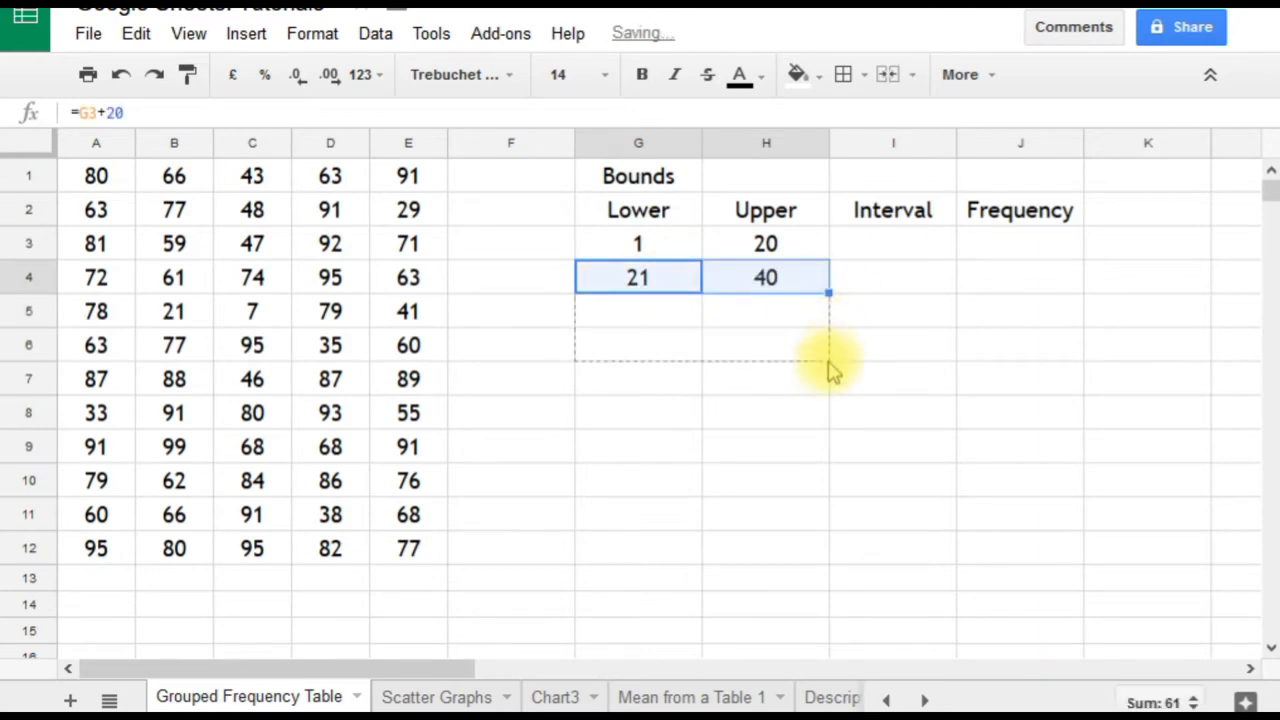
pyautogui.moveTo(828, 292); pyautogui.dragTo(828, 393)
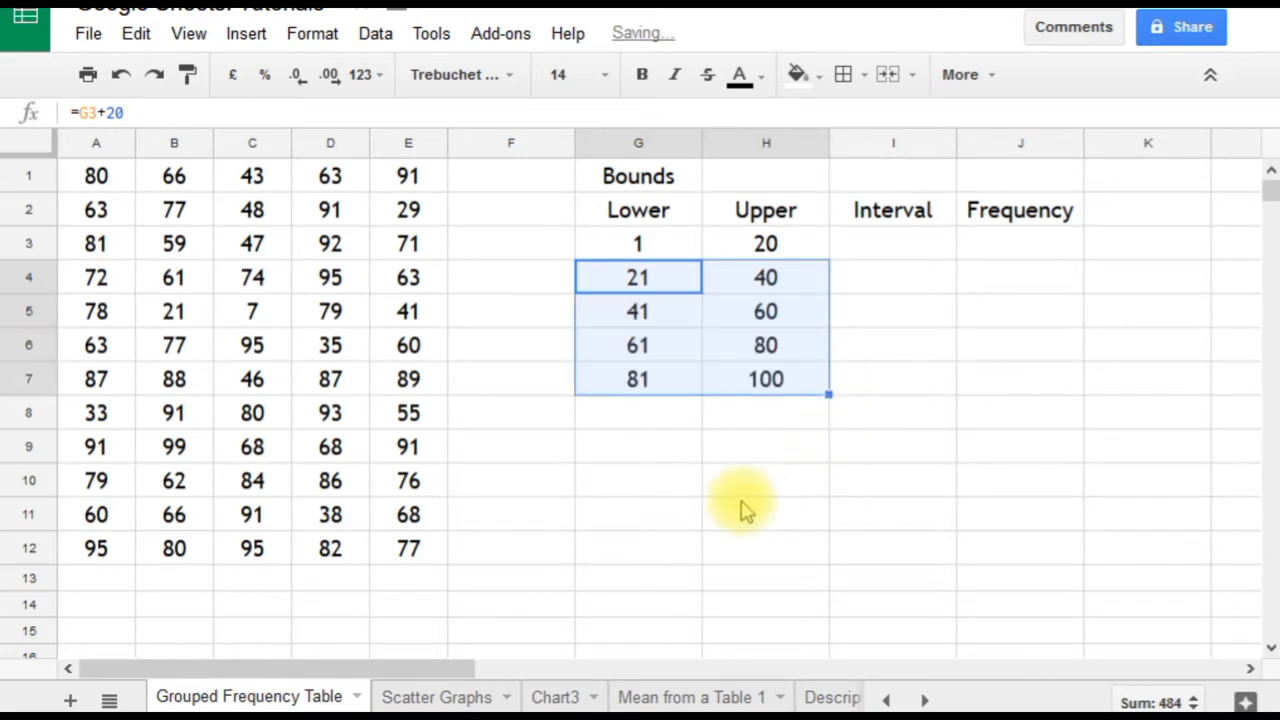
pyautogui.click(765, 513)
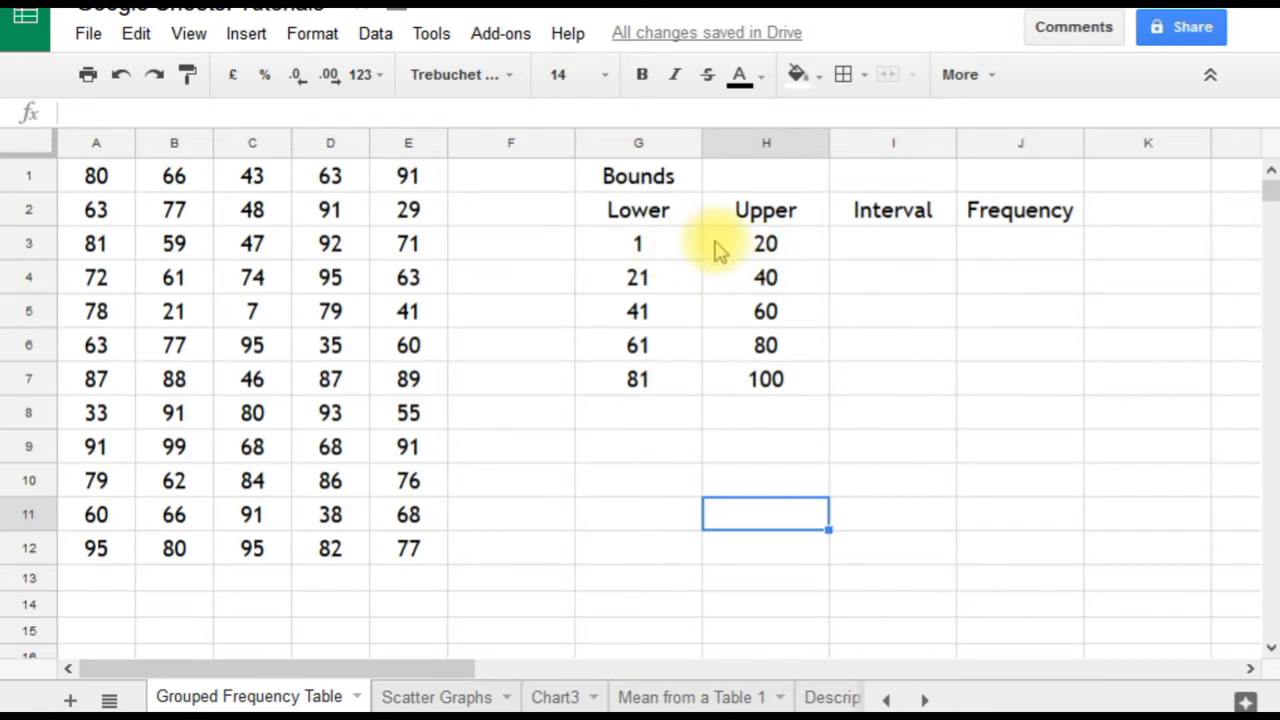
pyautogui.moveTo(900, 250)
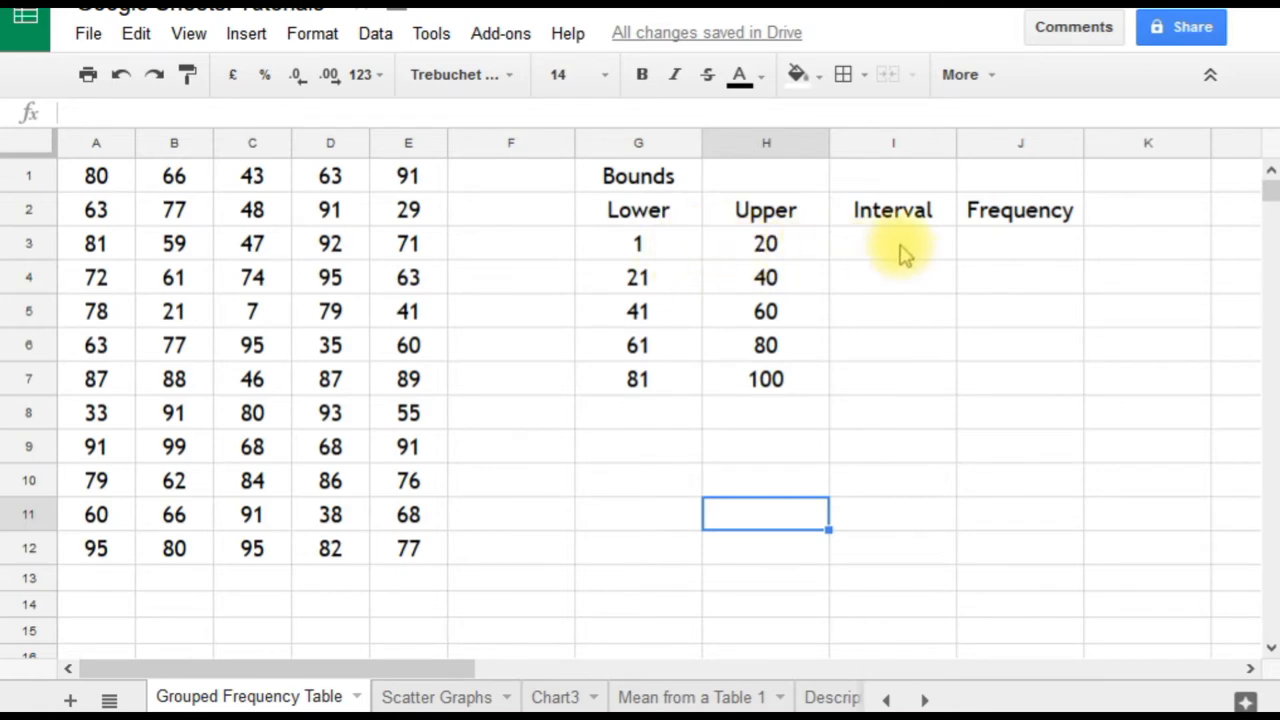
# - Start a CONCATENATE formula in Interval cell I3
pyautogui.click(895, 247)
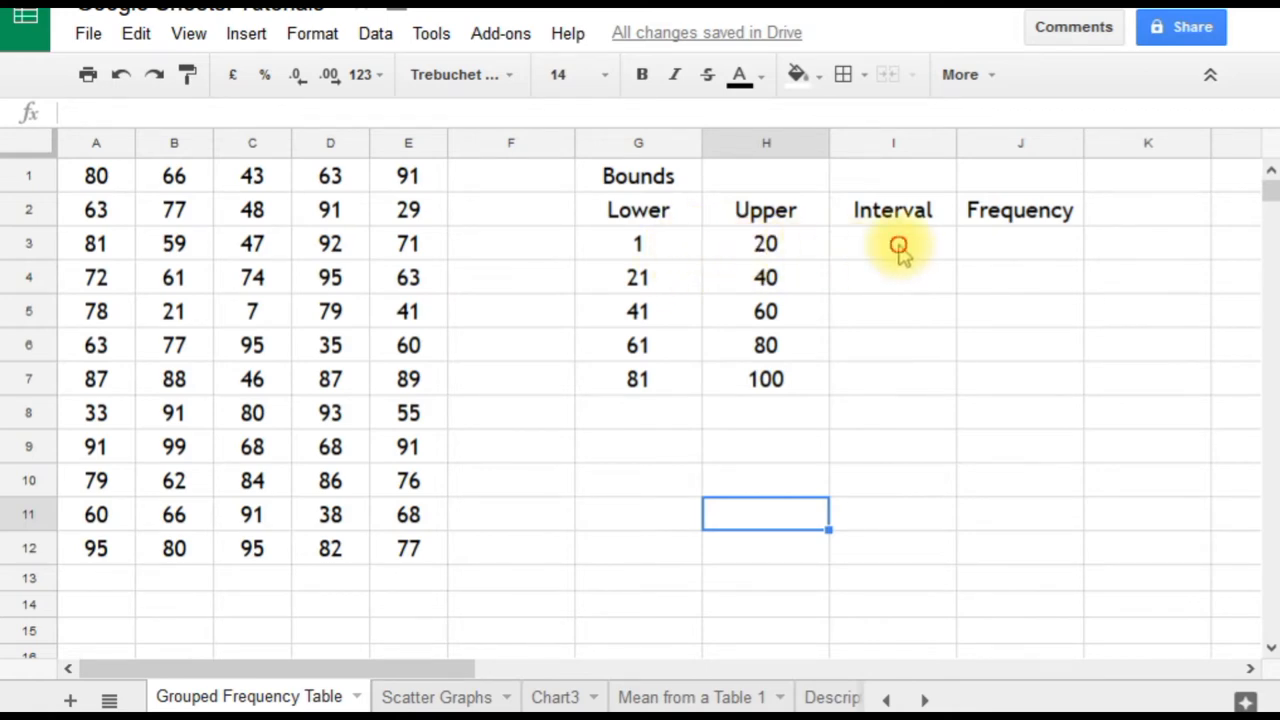
pyautogui.click(892, 243)
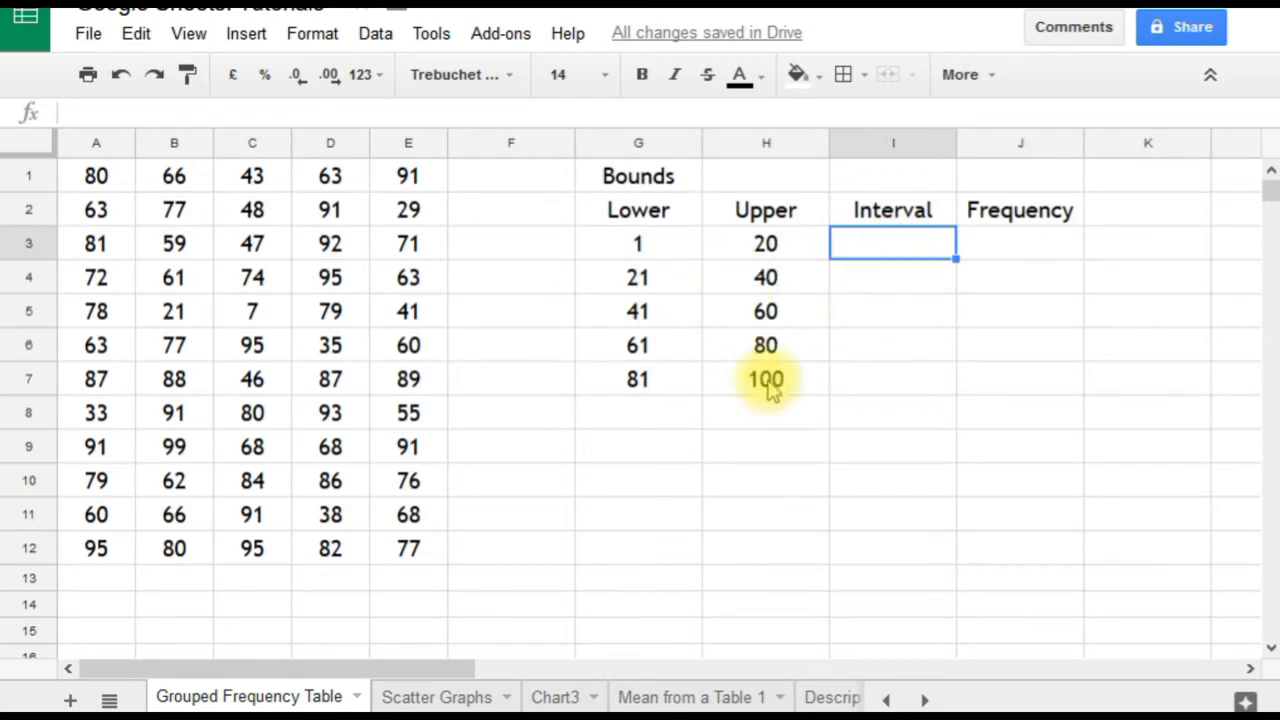
pyautogui.moveTo(778, 420)
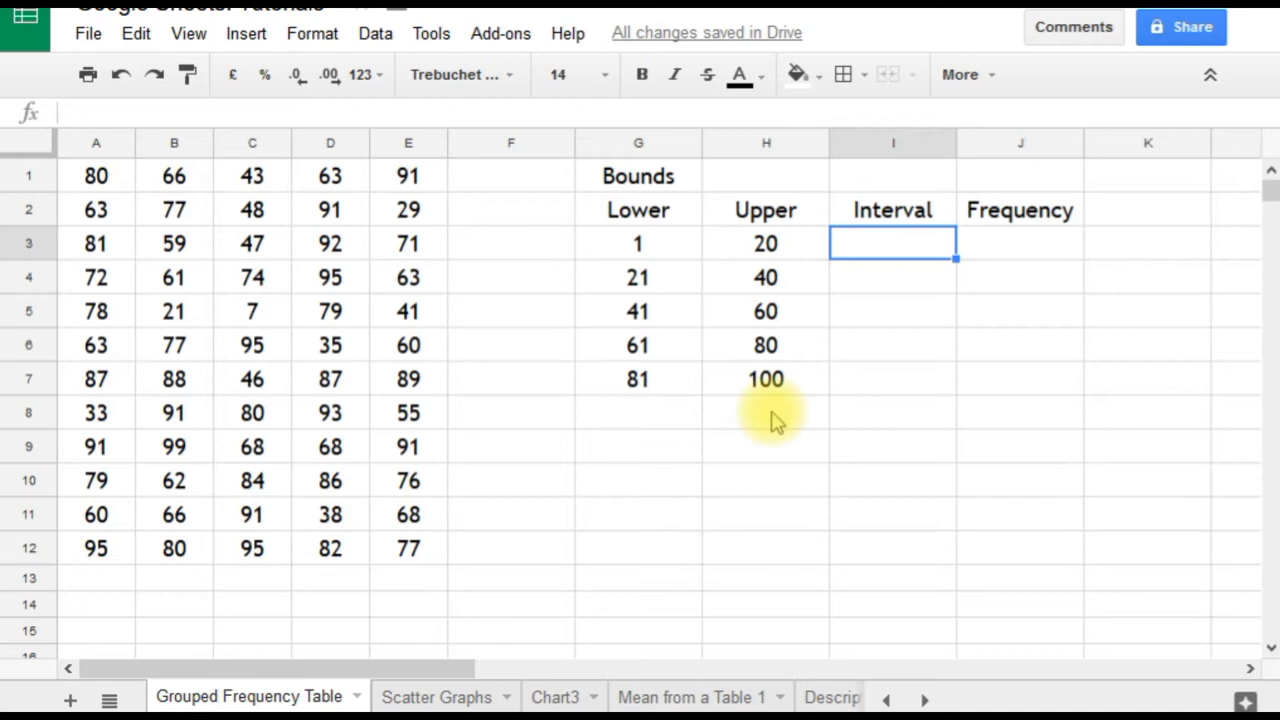
pyautogui.write('=')
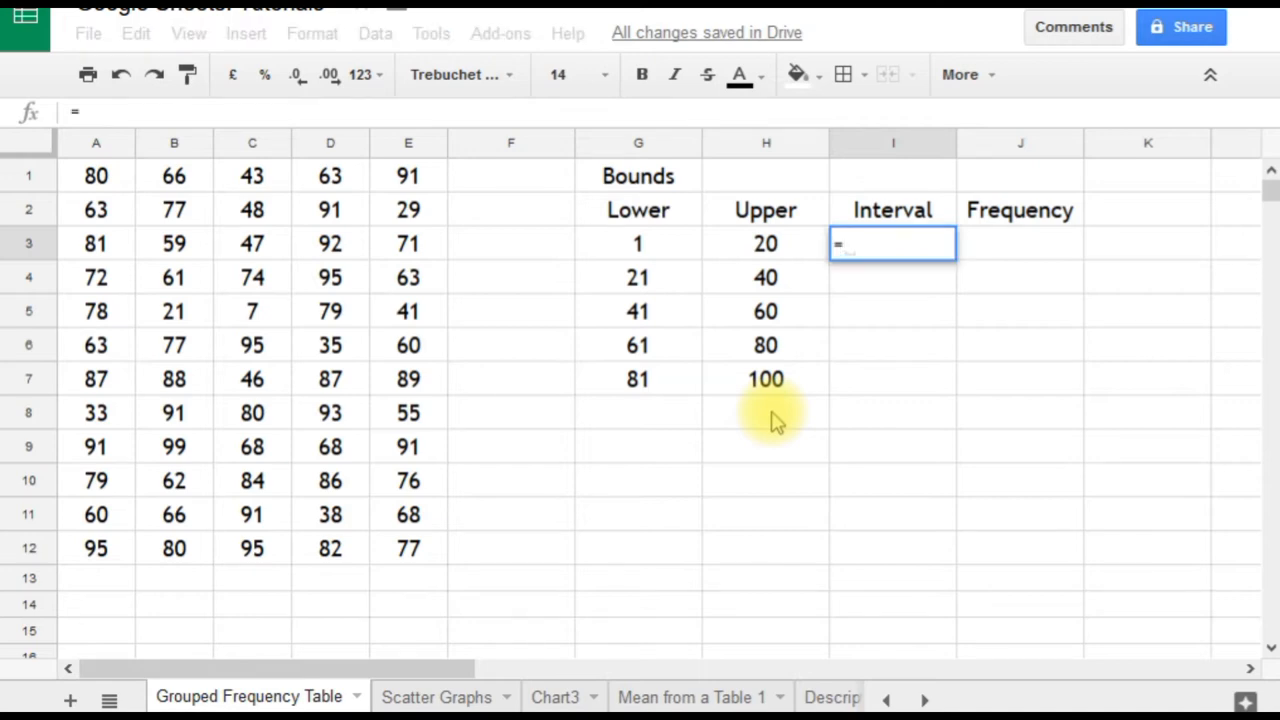
pyautogui.write('con')
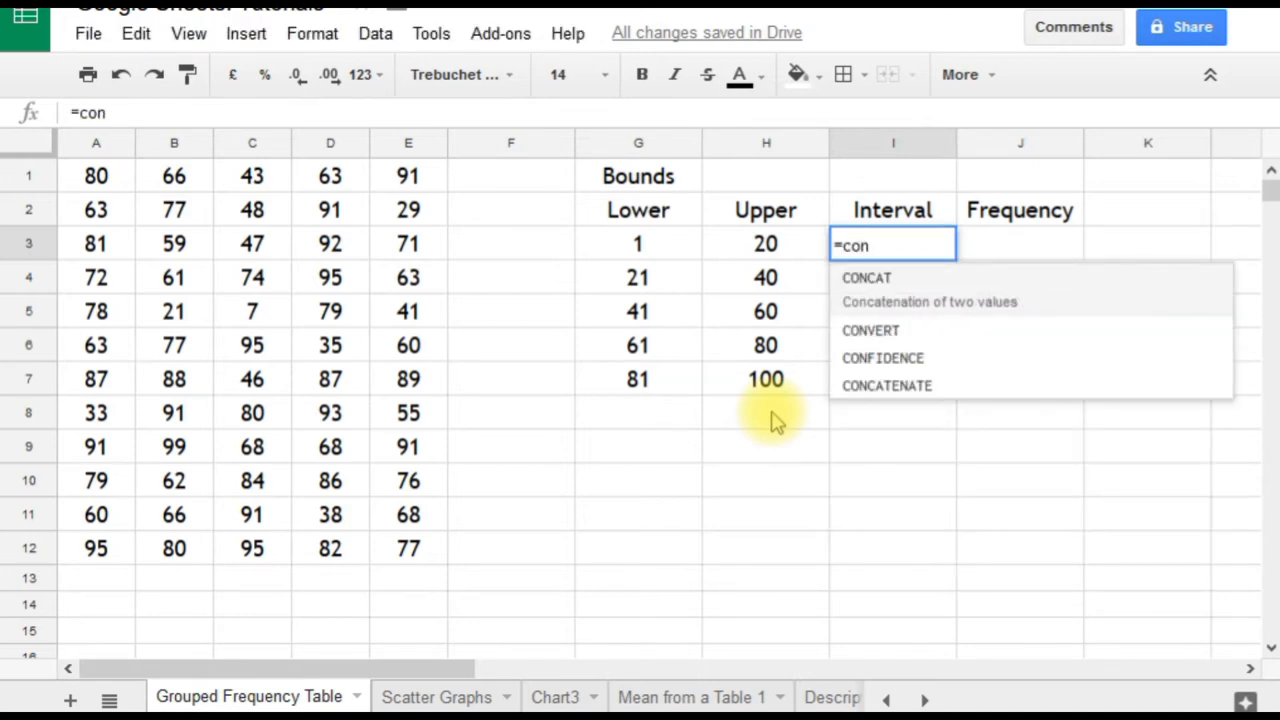
pyautogui.write('ca')
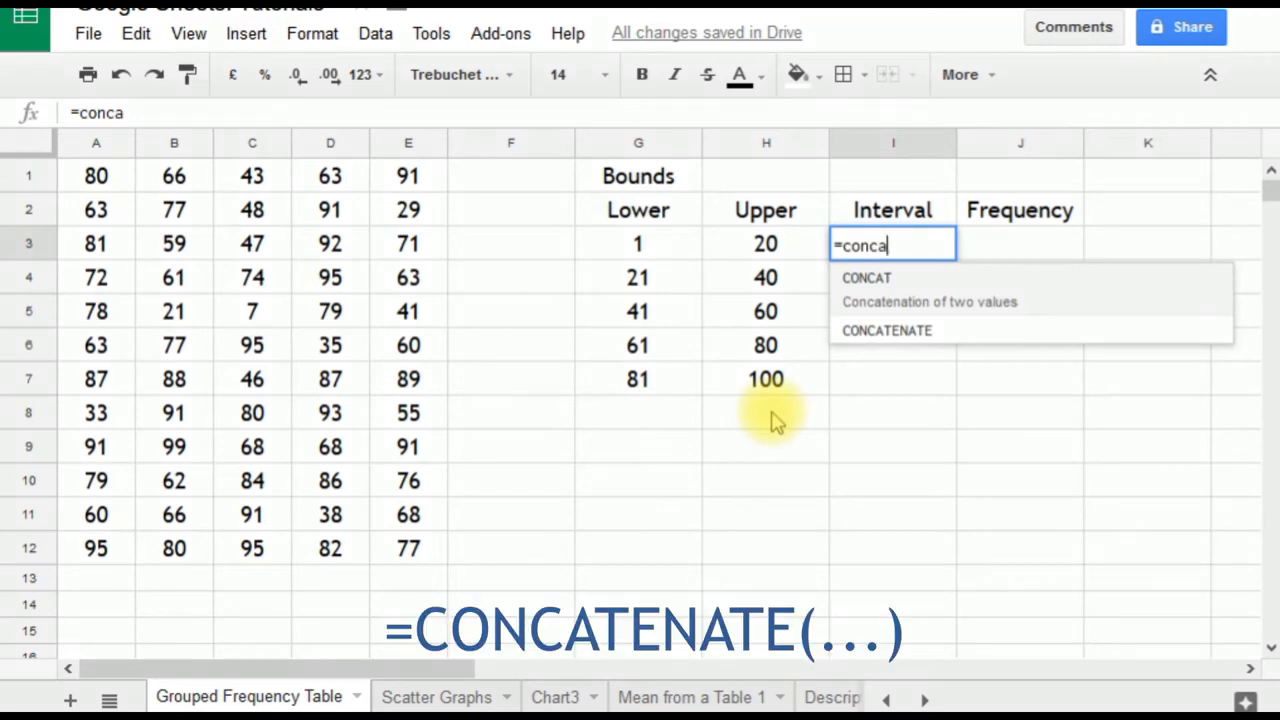
pyautogui.moveTo(945, 345)
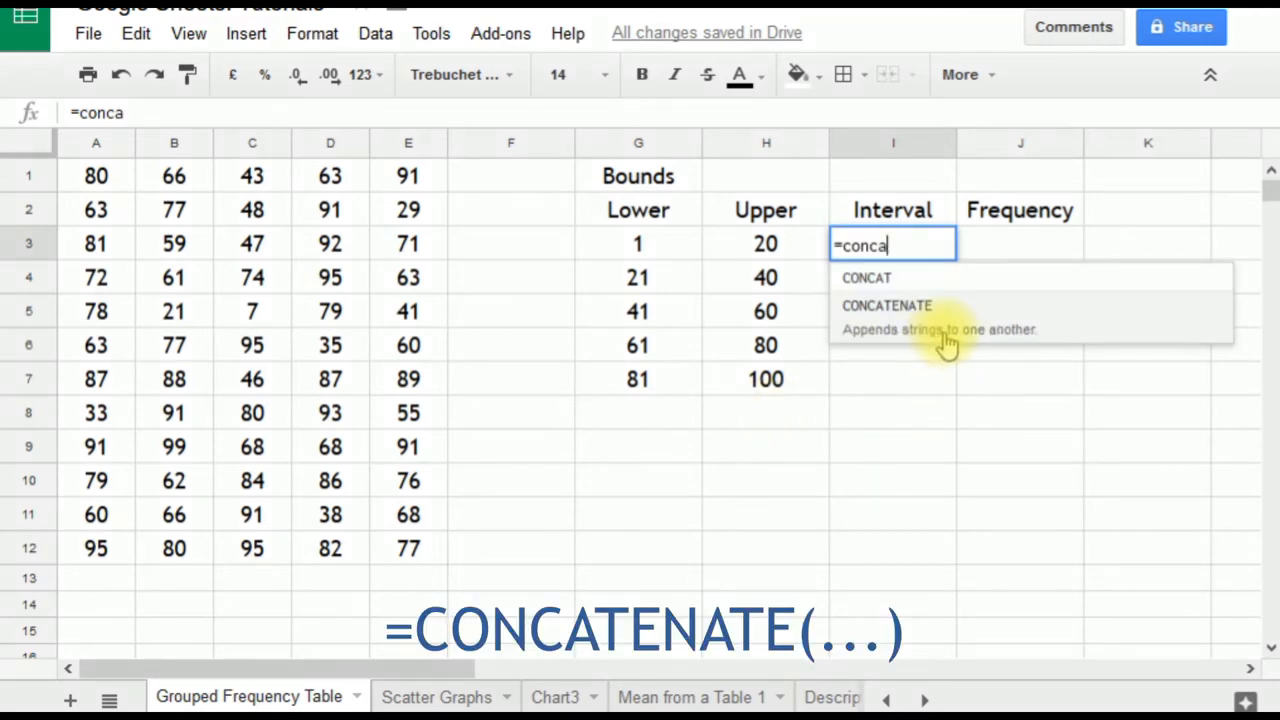
pyautogui.moveTo(955, 343)
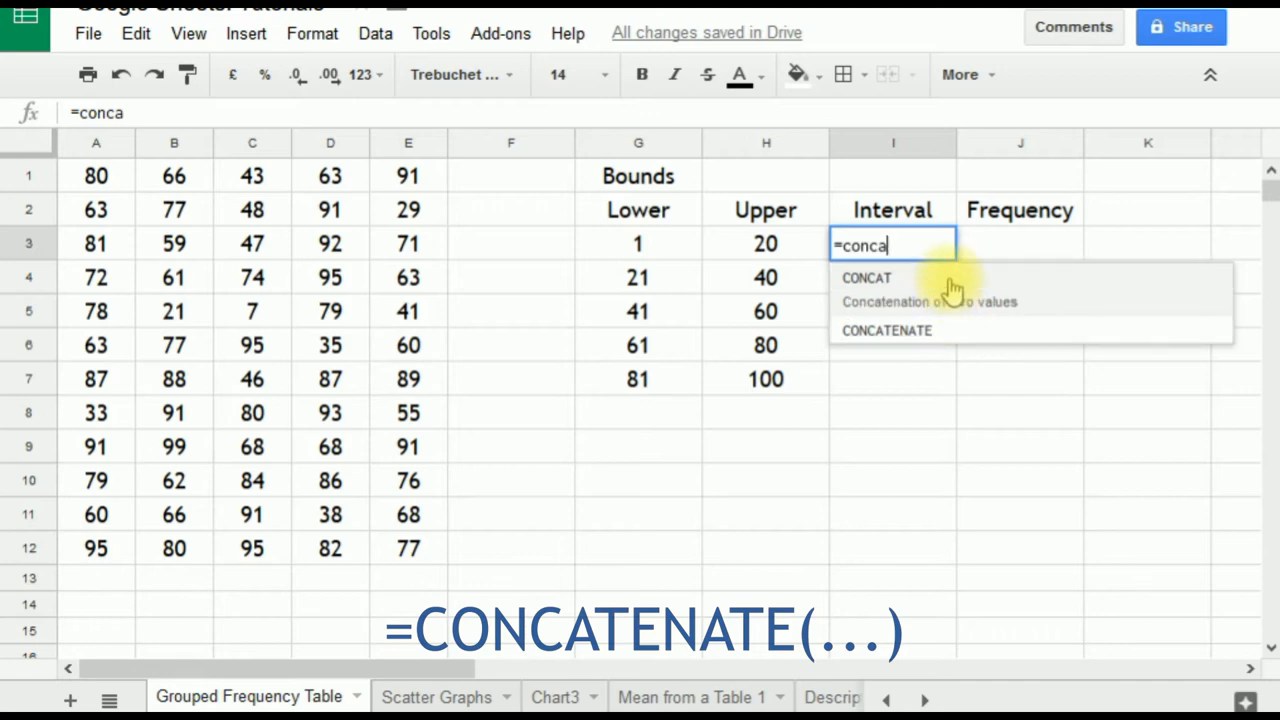
pyautogui.moveTo(1005, 330)
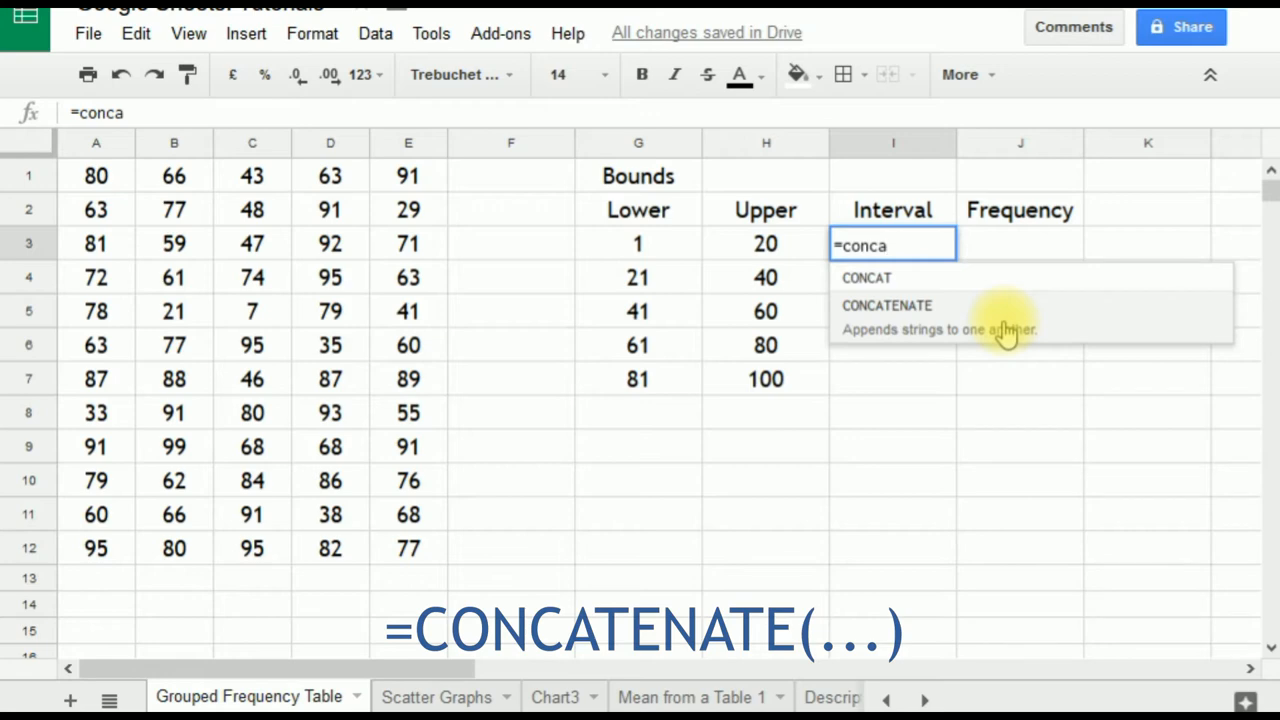
pyautogui.click(887, 305)
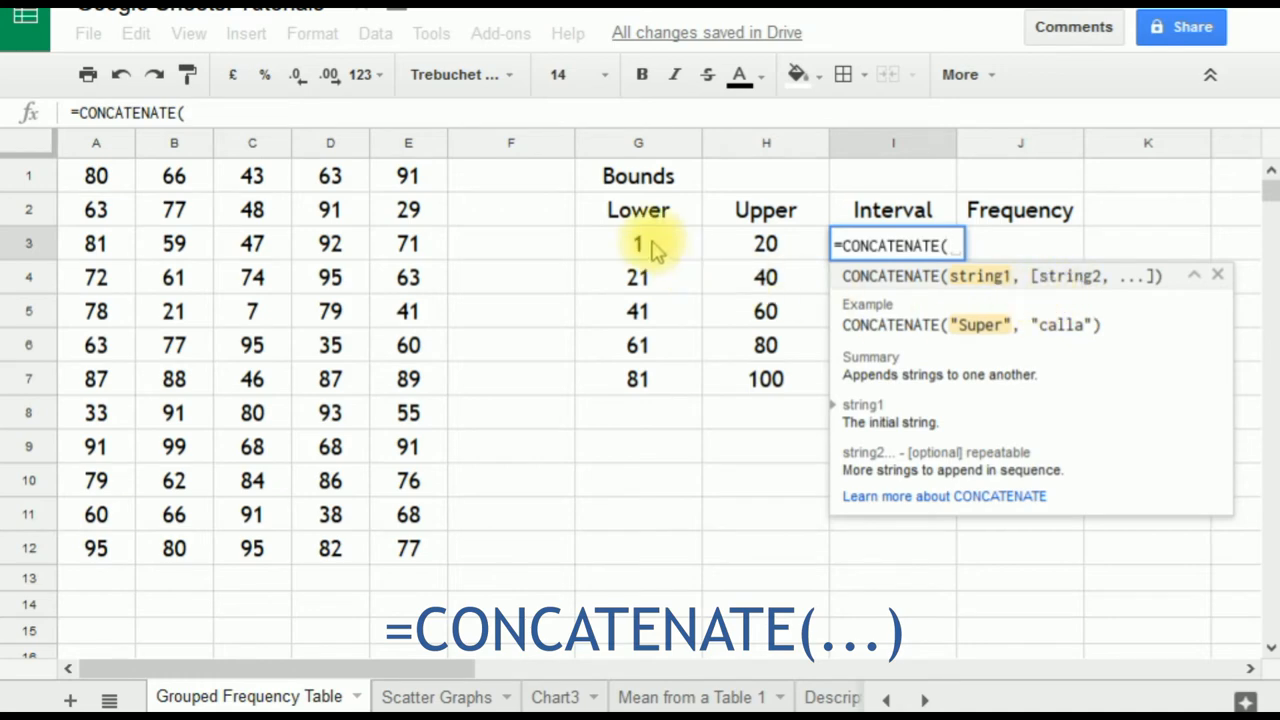
# - Join G3, " to " and H3 in the label, then fill it down to I7
pyautogui.click(638, 243)
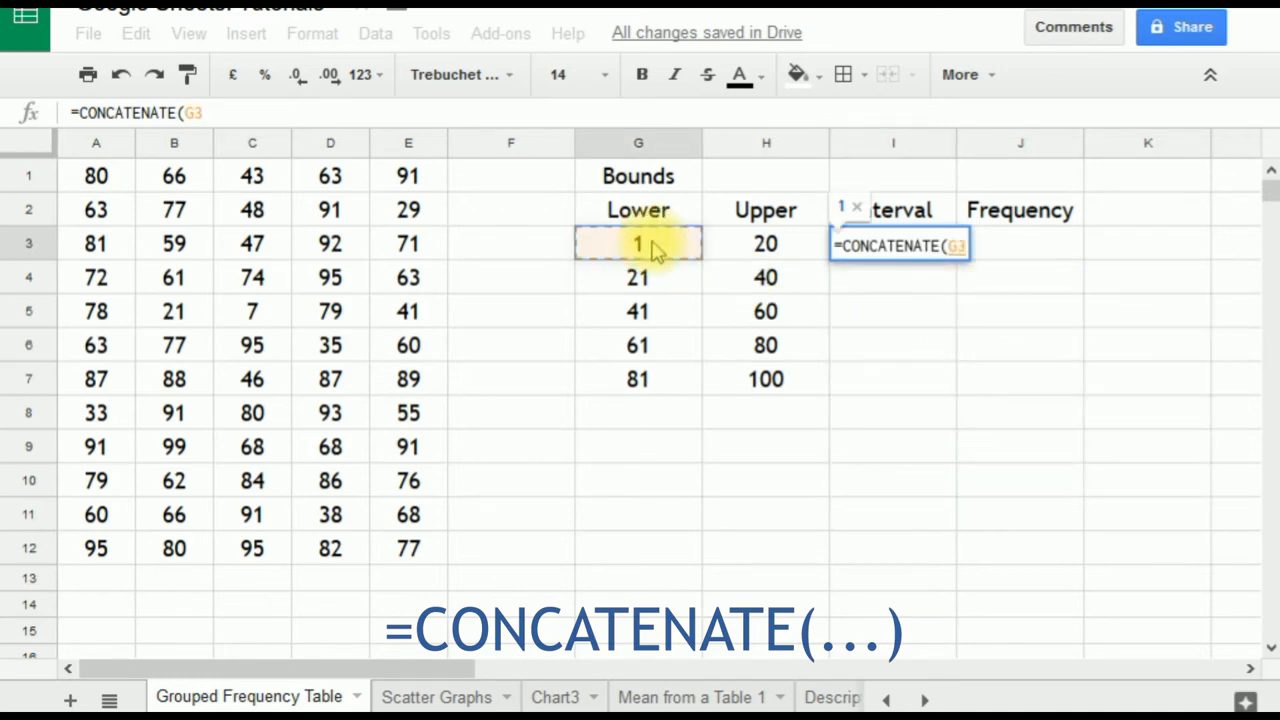
pyautogui.write(',')
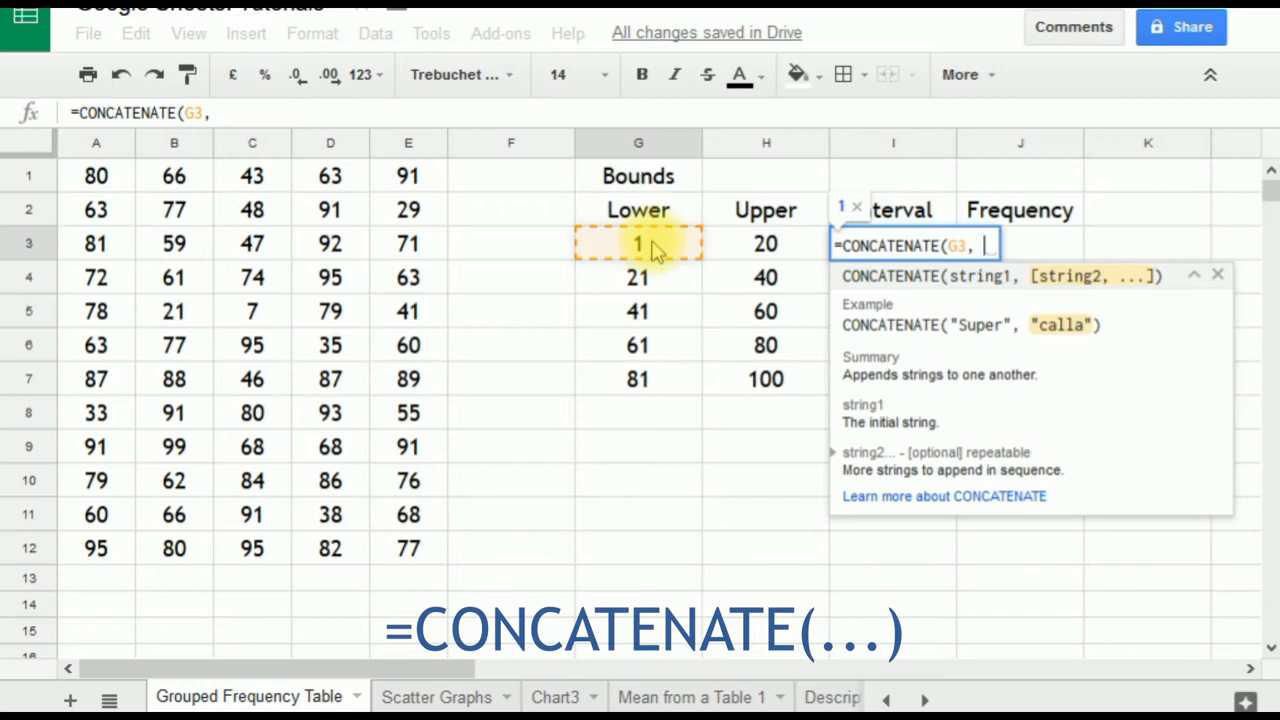
pyautogui.write('" to')
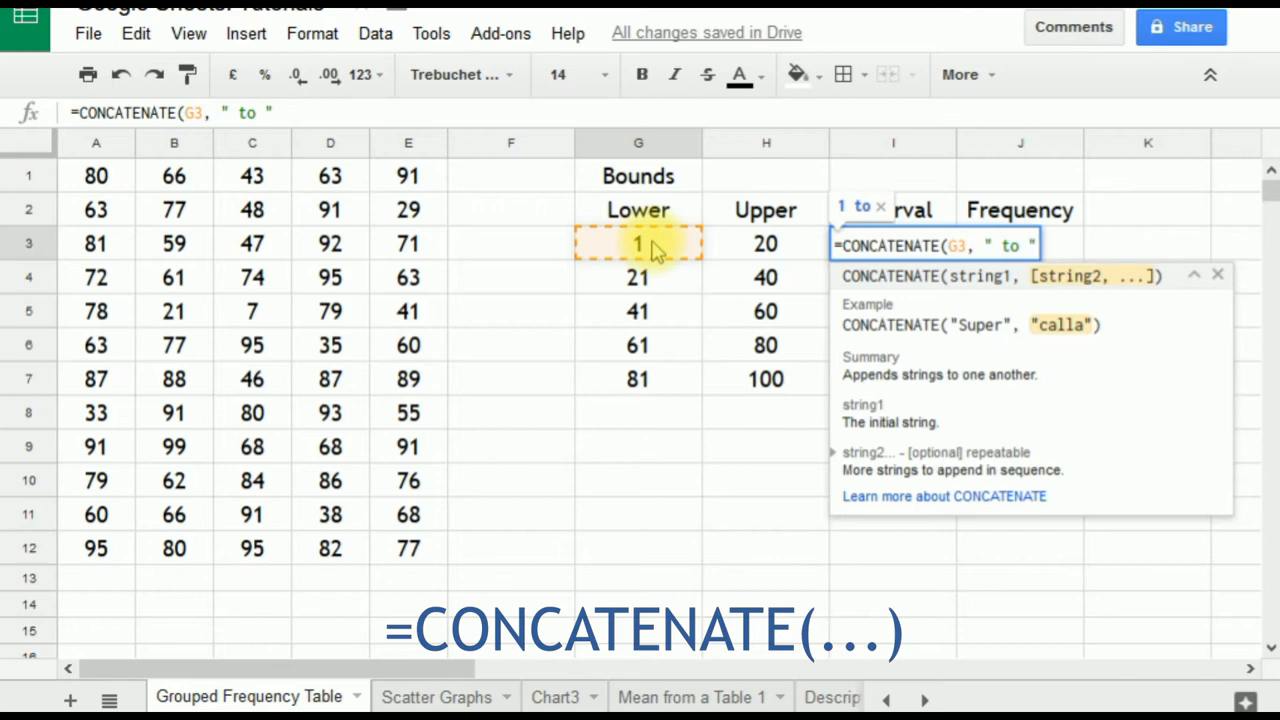
pyautogui.write(',')
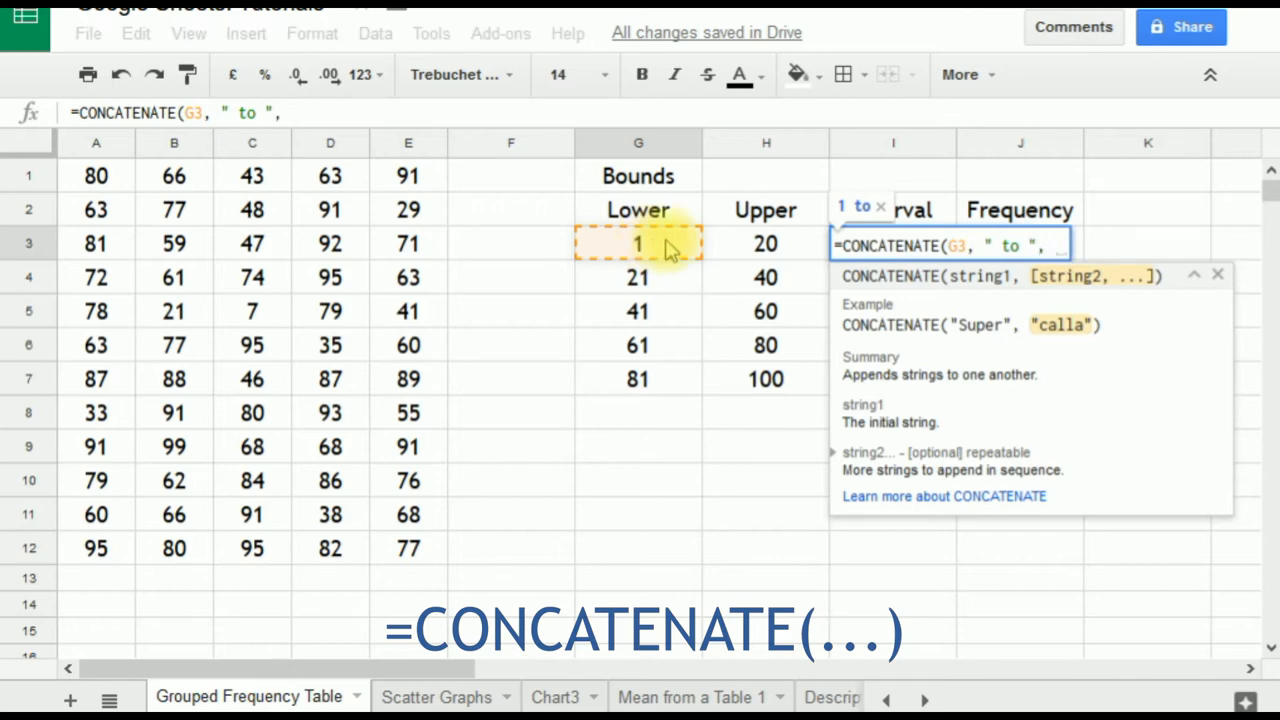
pyautogui.click(766, 244)
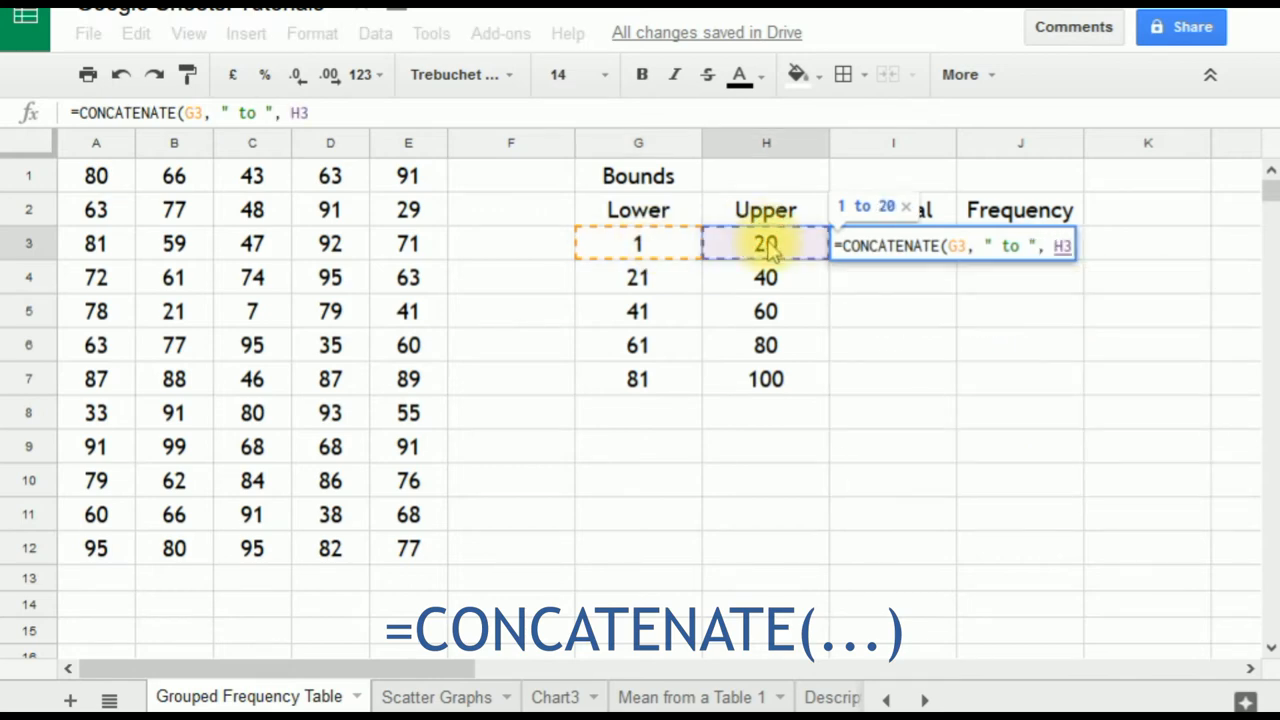
pyautogui.press('enter')
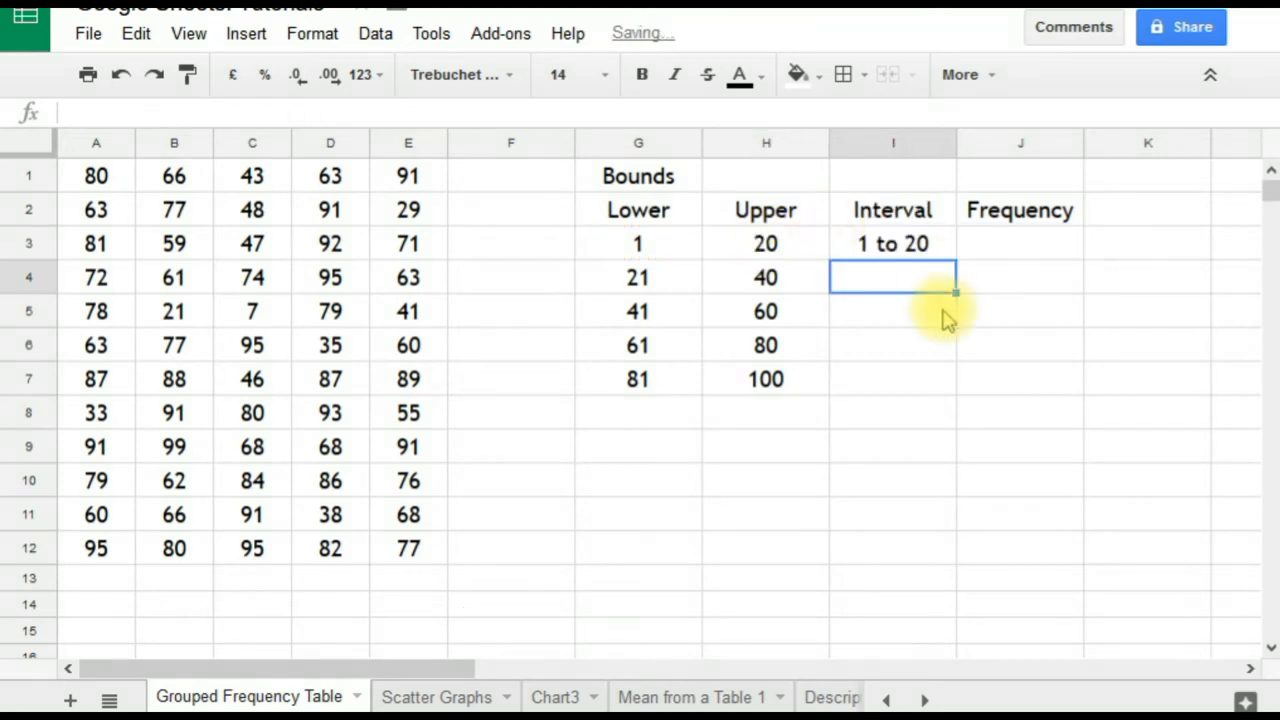
pyautogui.click(892, 243)
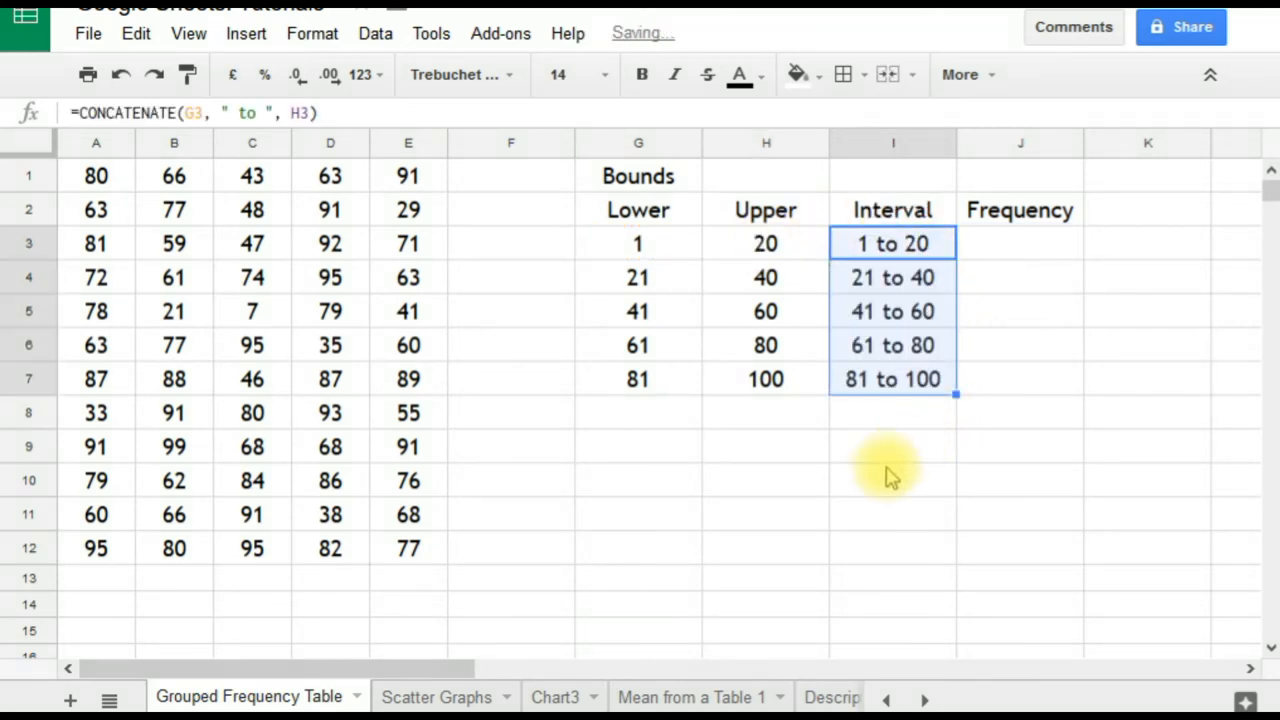
pyautogui.click(891, 480)
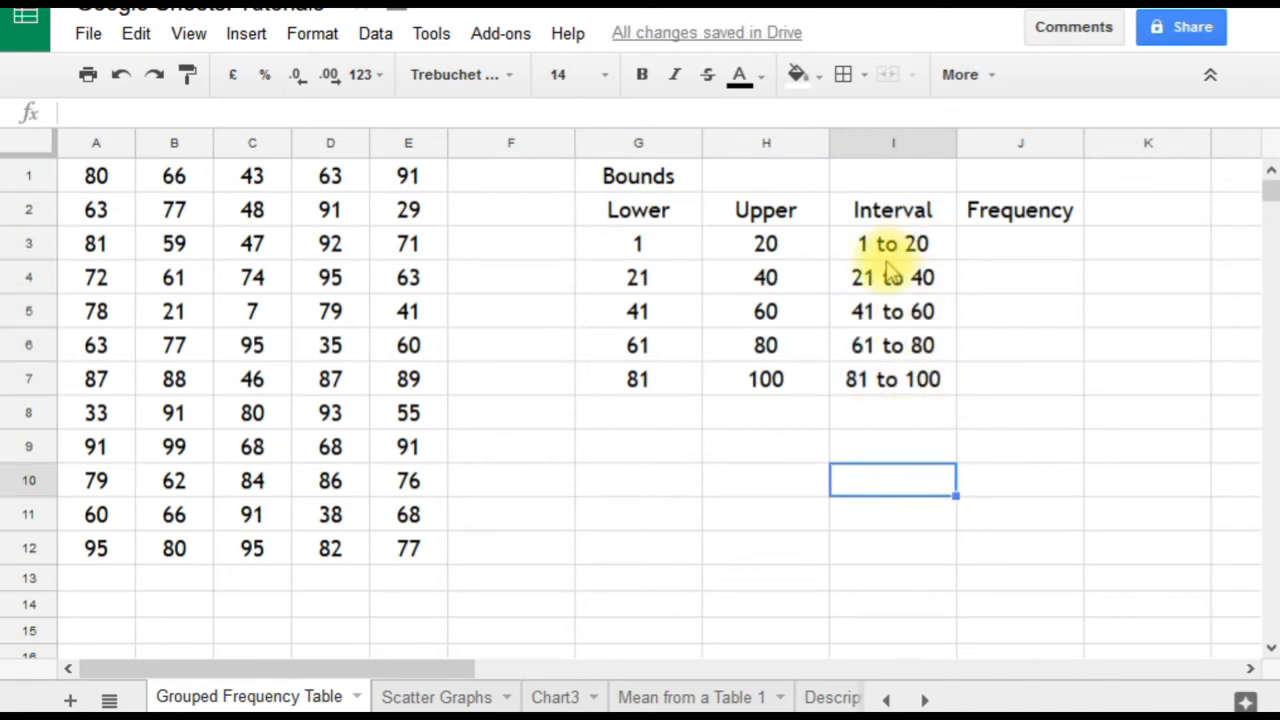
pyautogui.moveTo(900, 420)
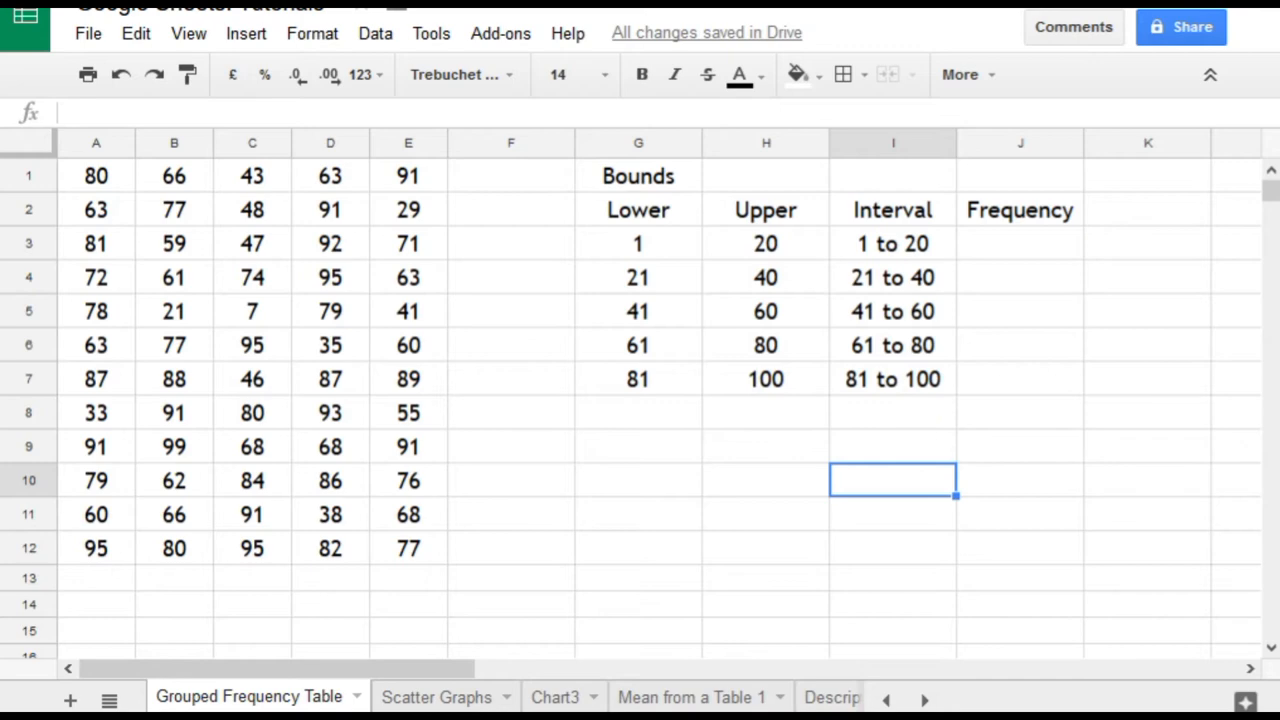
pyautogui.moveTo(1108, 418)
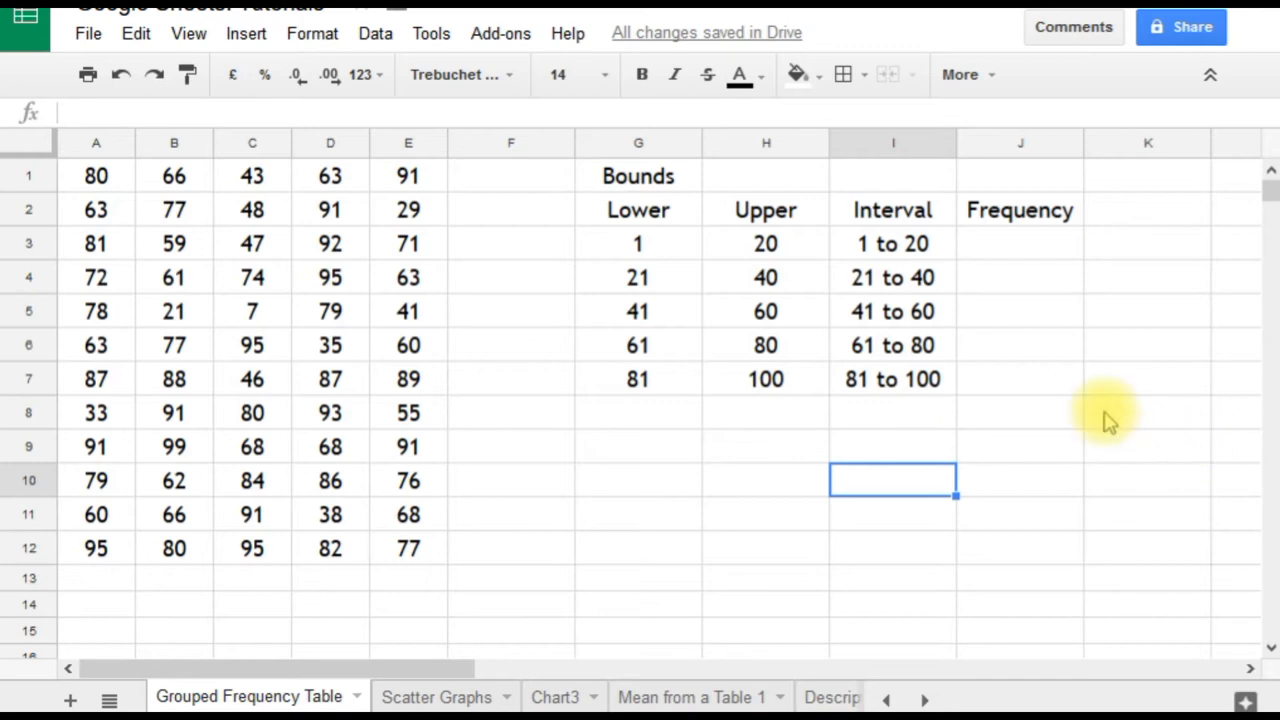
pyautogui.moveTo(1070, 385)
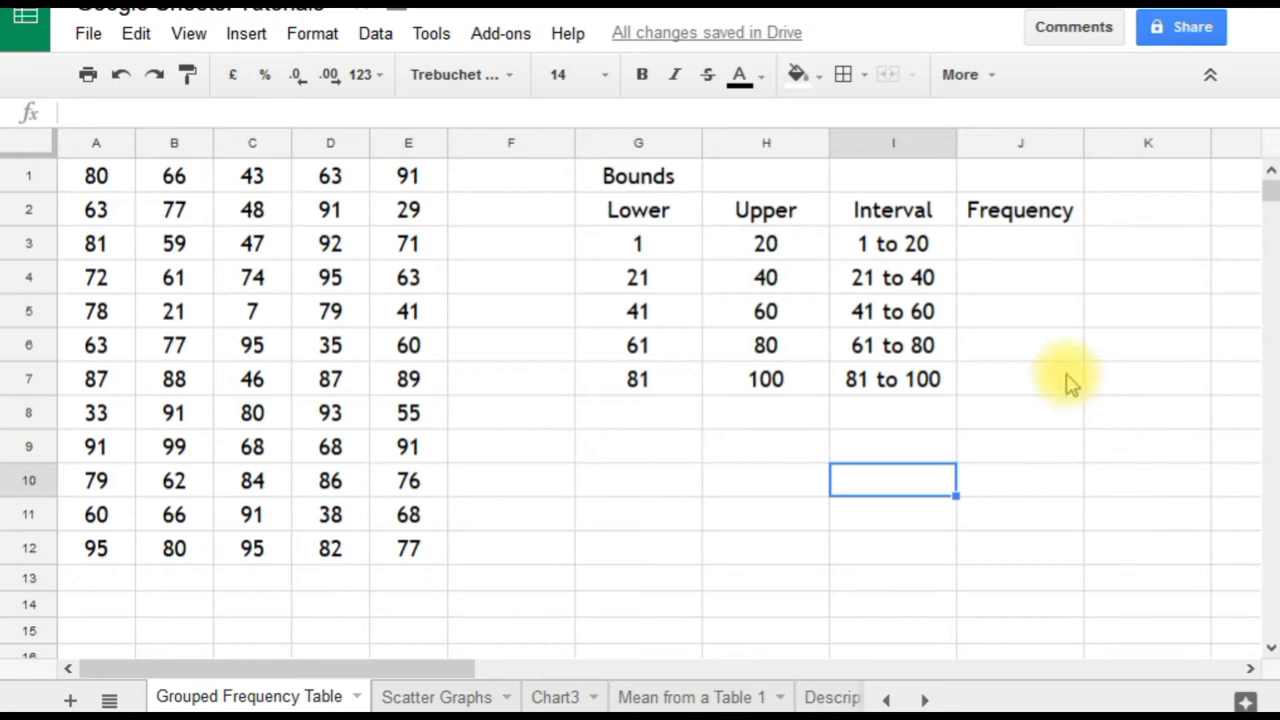
pyautogui.moveTo(1067, 385)
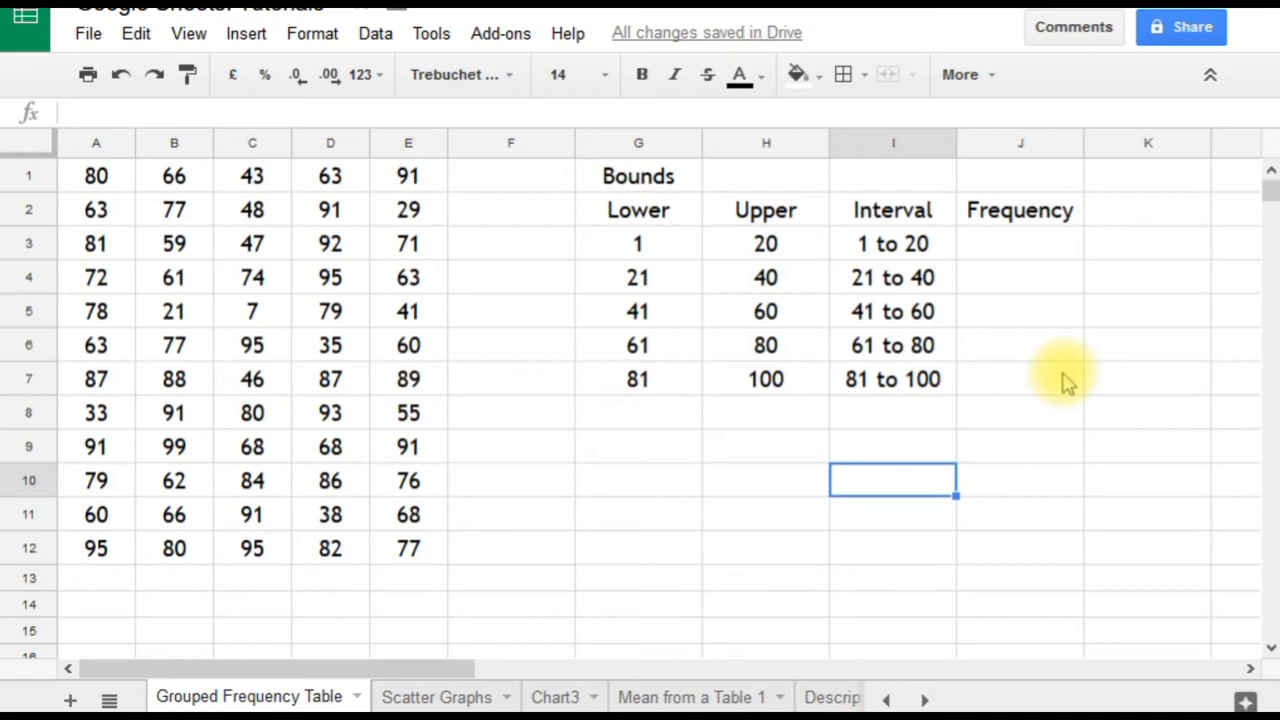
pyautogui.moveTo(1025, 255)
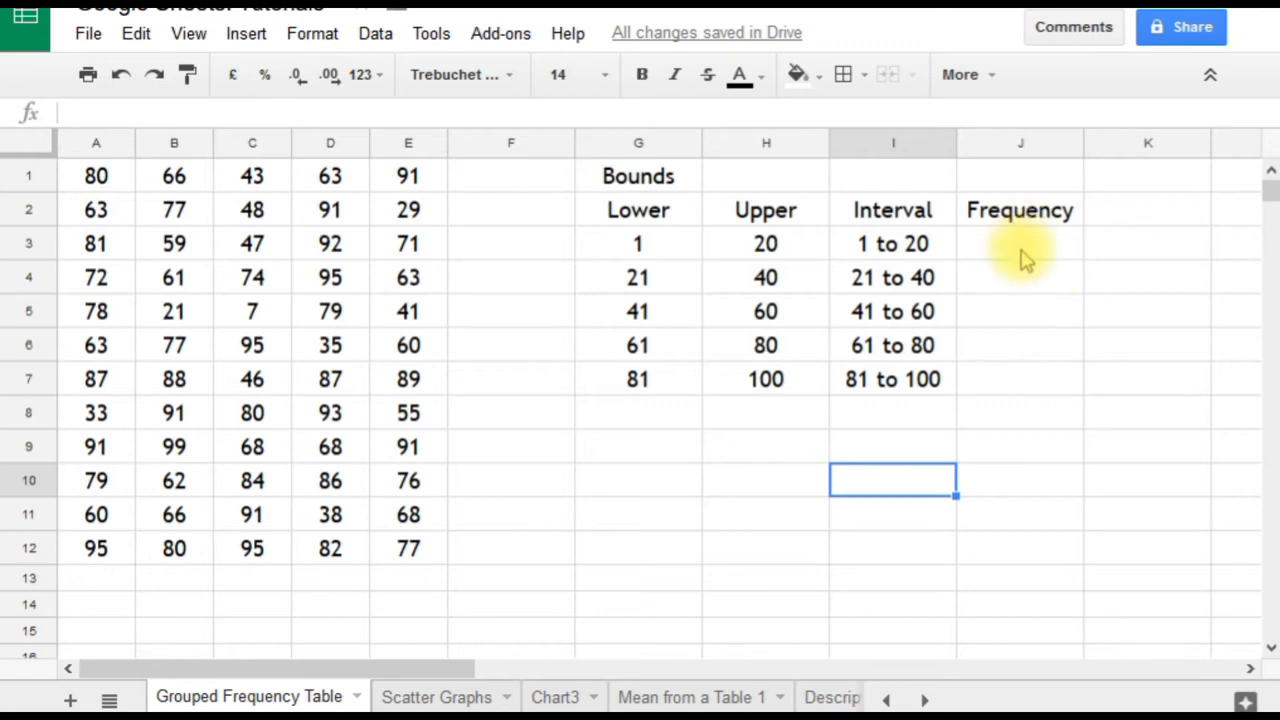
pyautogui.moveTo(975, 263)
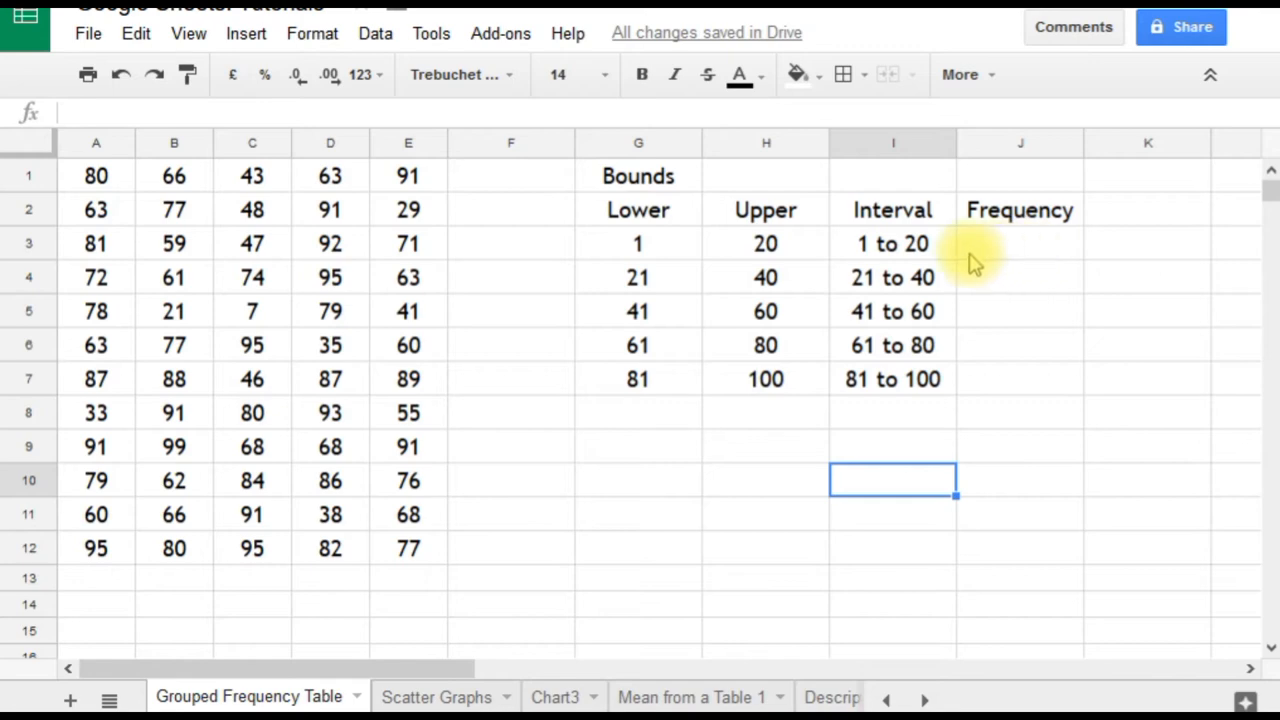
pyautogui.moveTo(638, 243)
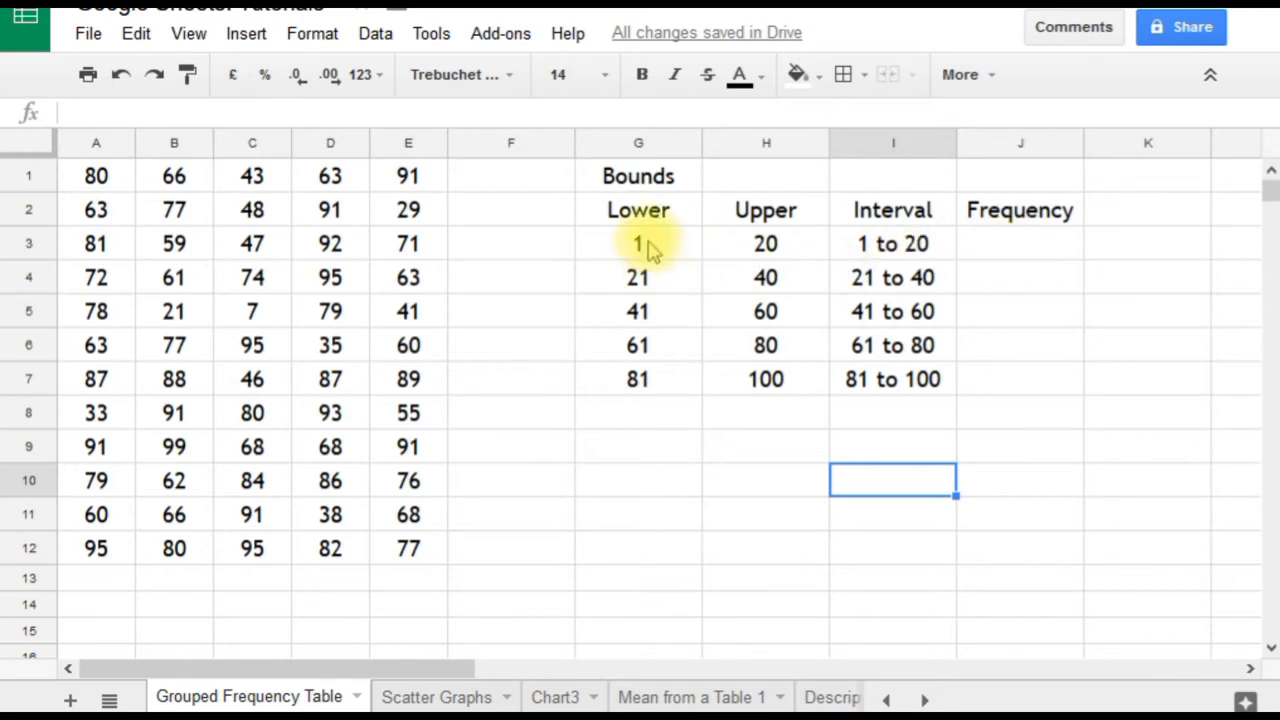
pyautogui.click(638, 243)
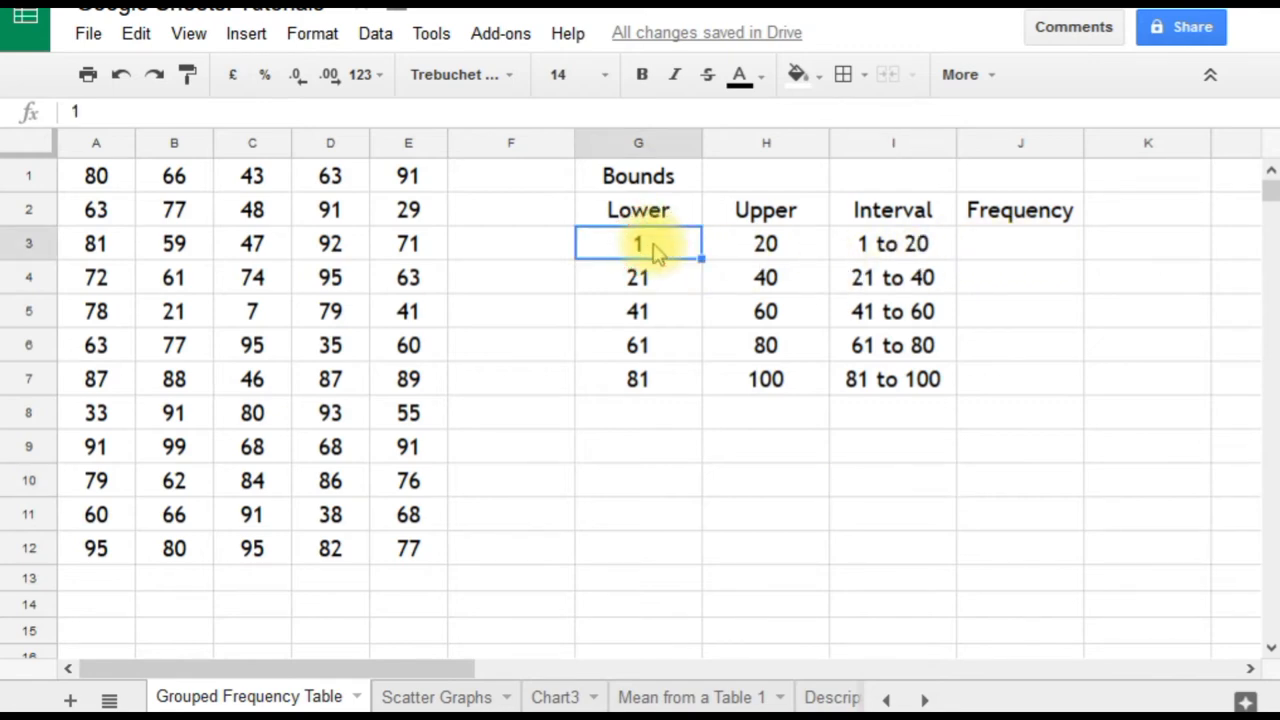
pyautogui.click(765, 243)
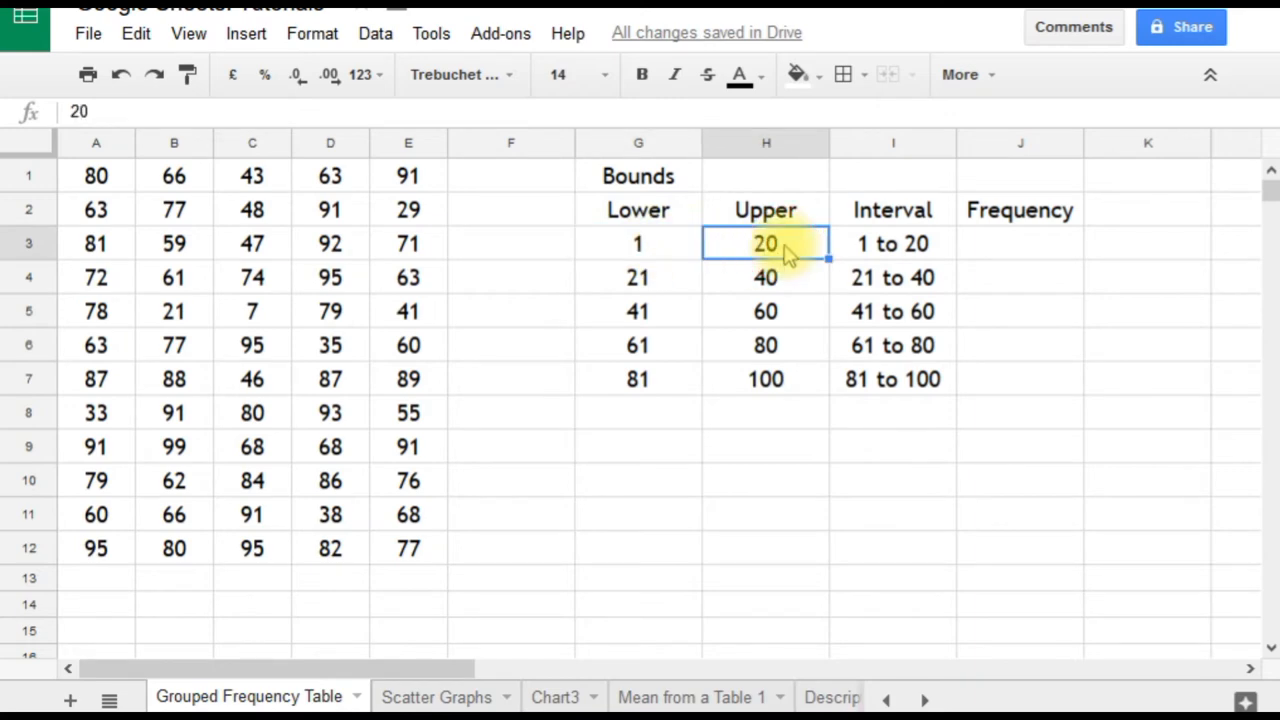
pyautogui.click(1019, 243)
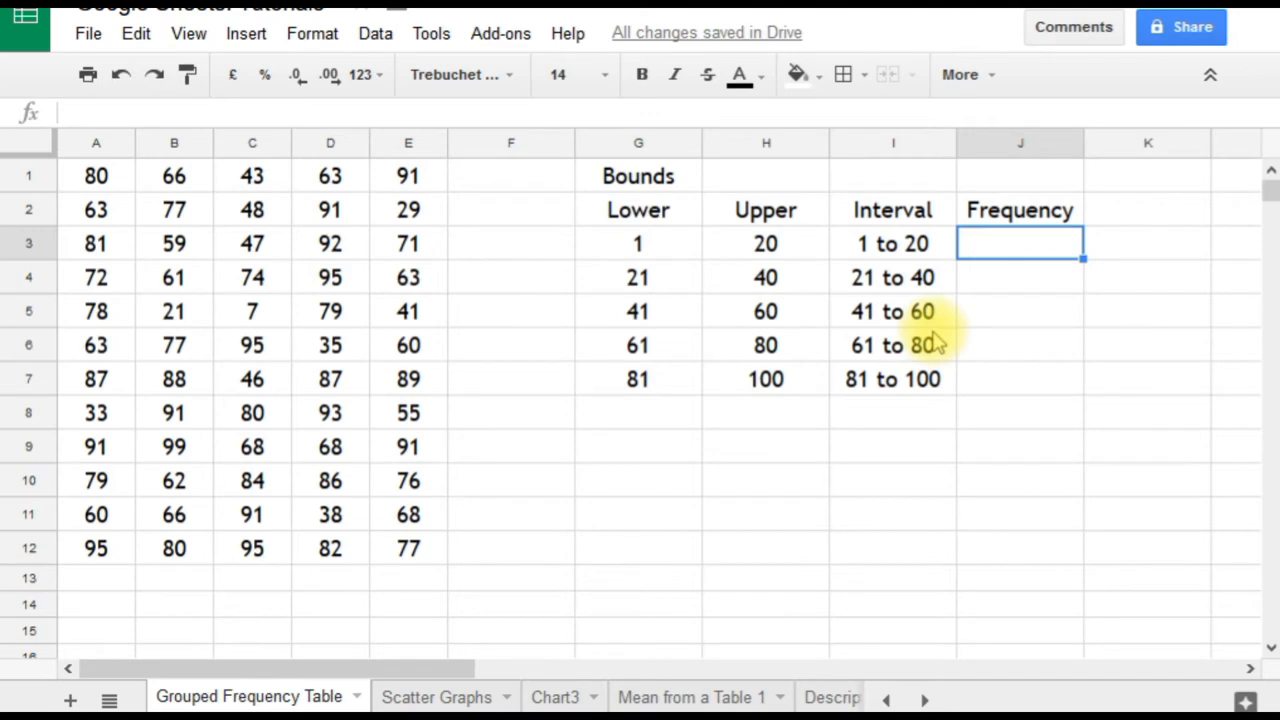
# - In J3, begin =COUNTIFS( with the absolute score range $A$1:$E$12
pyautogui.write('=count')
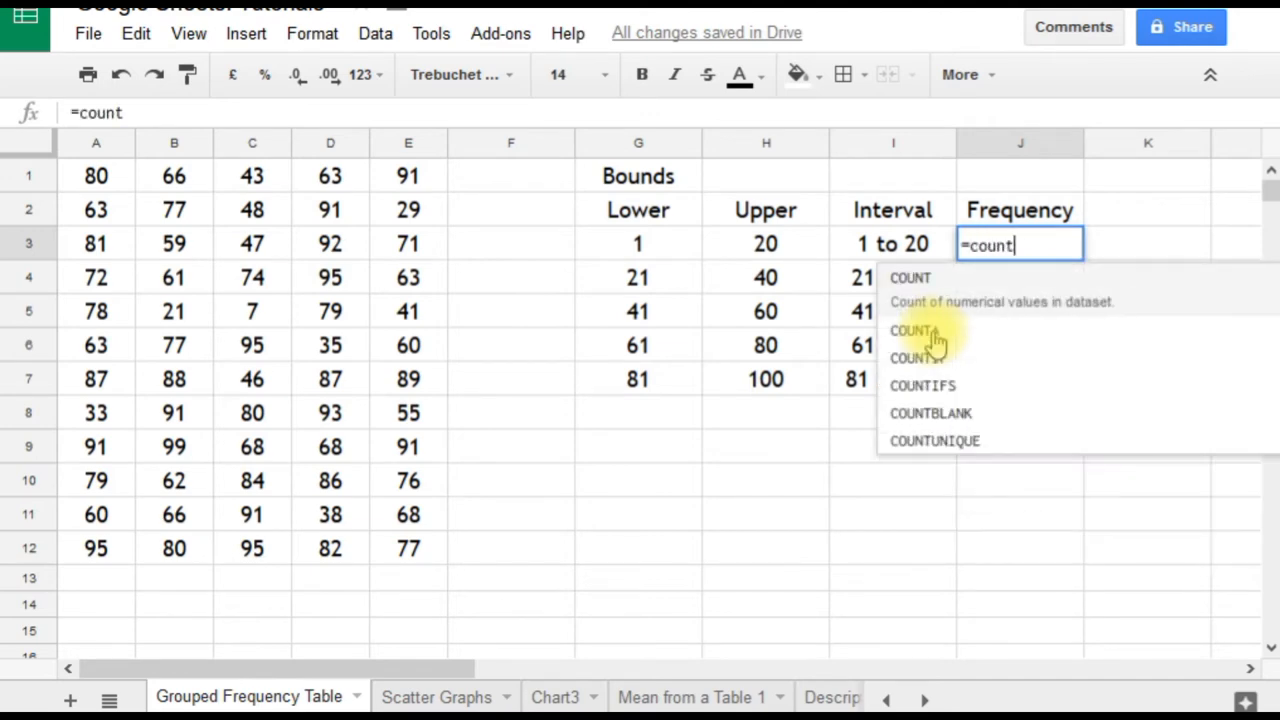
pyautogui.write('fs')
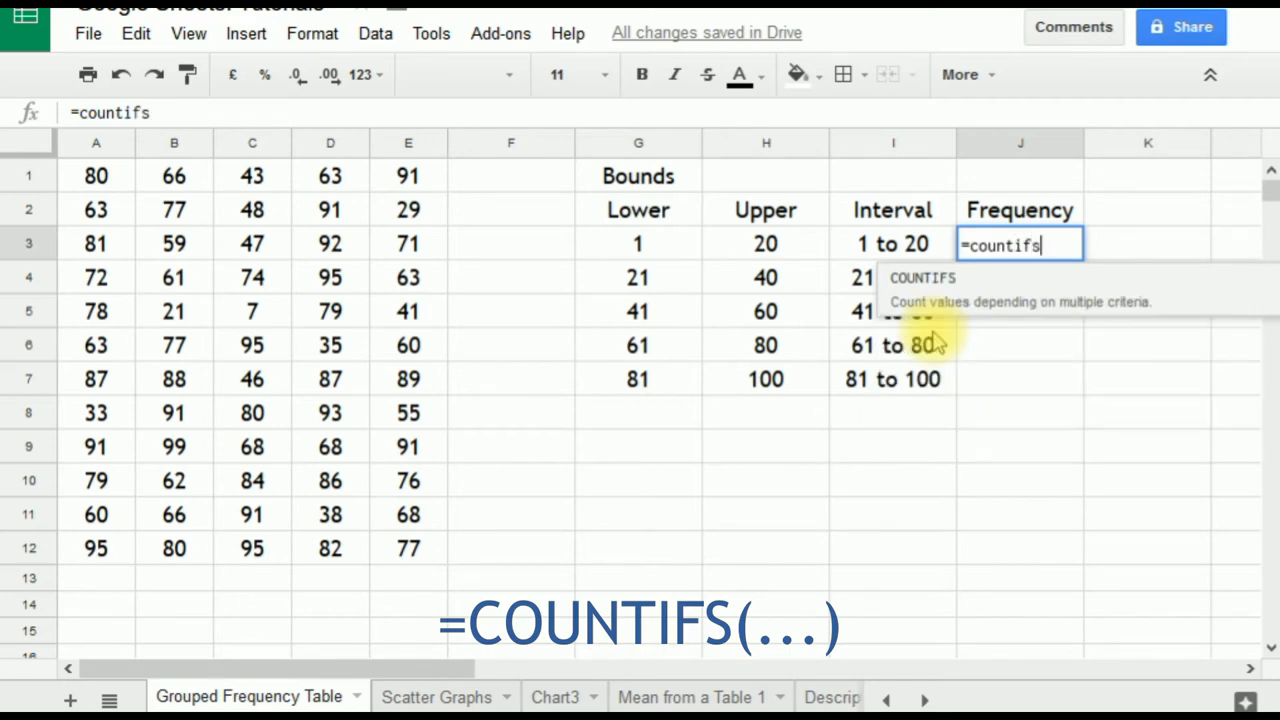
pyautogui.moveTo(1015, 370)
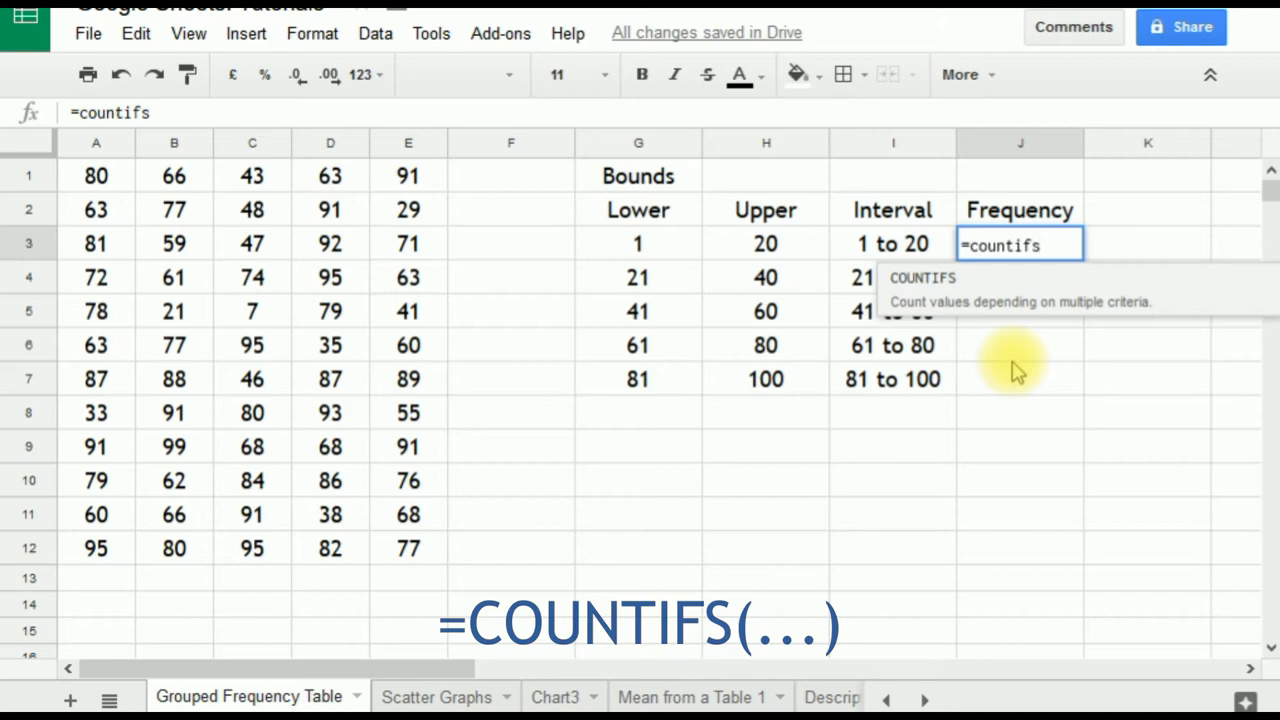
pyautogui.write('(')
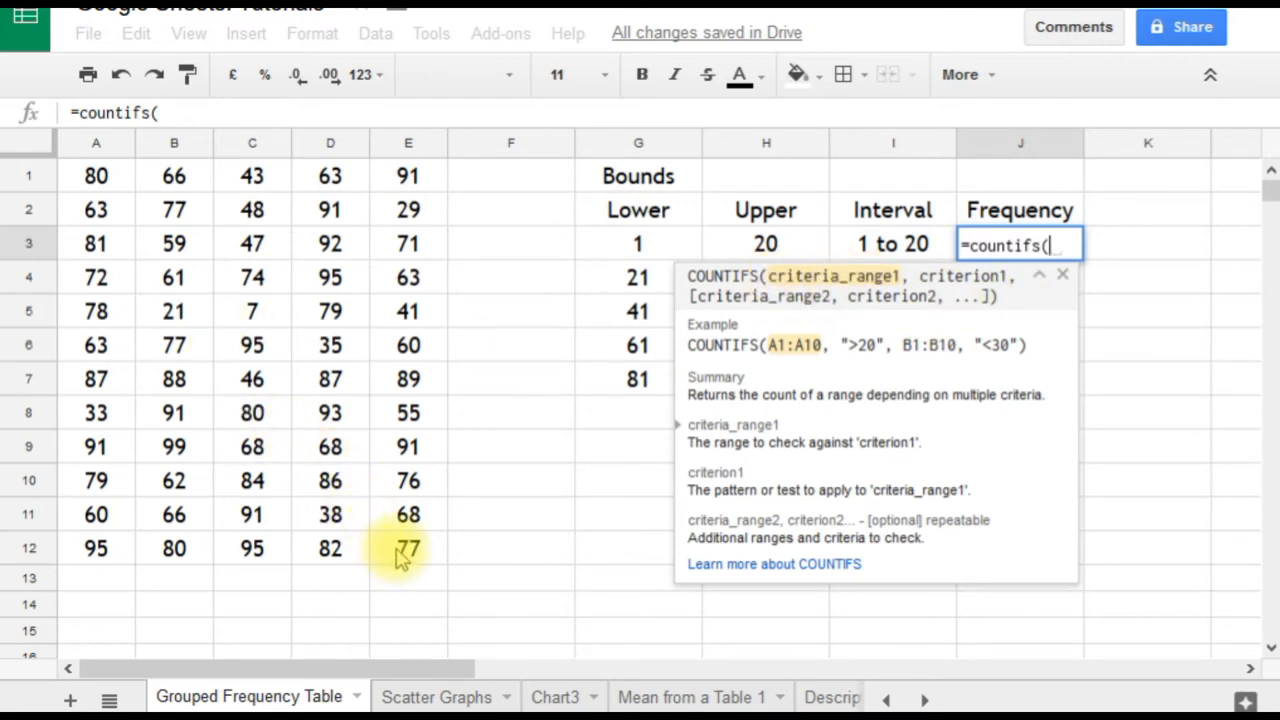
pyautogui.moveTo(96, 176); pyautogui.dragTo(408, 548)
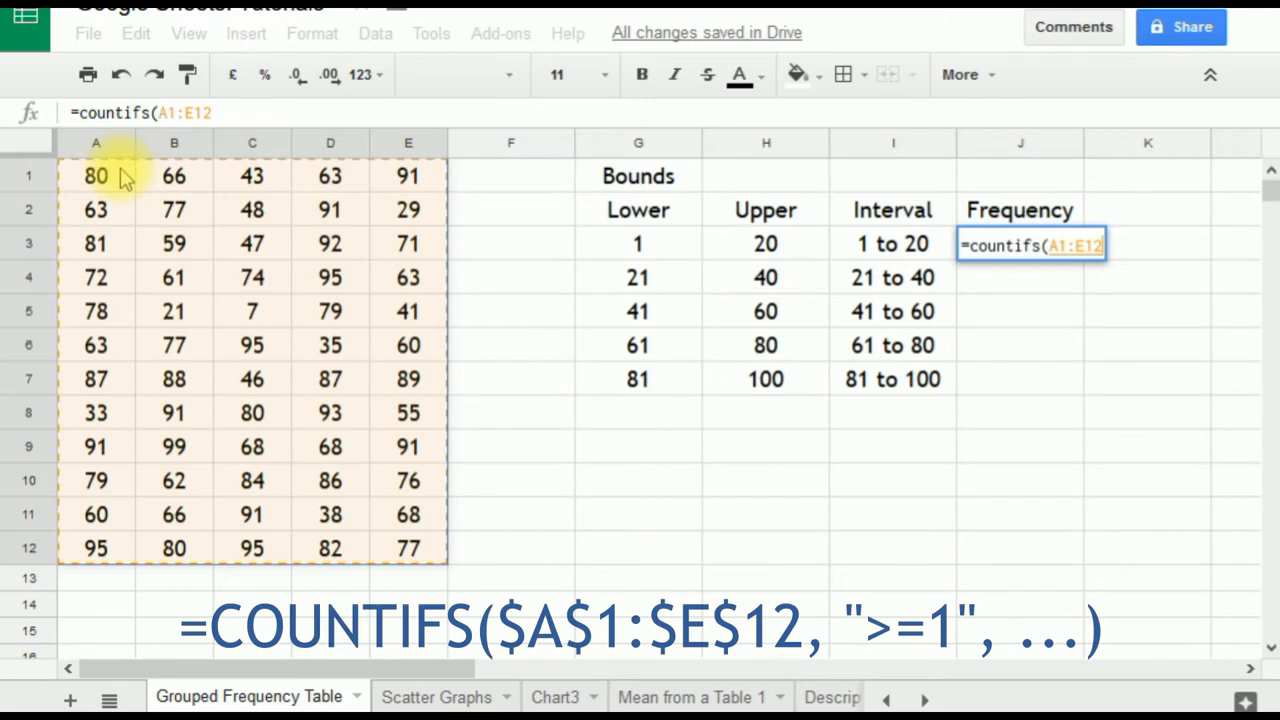
pyautogui.press('f4')
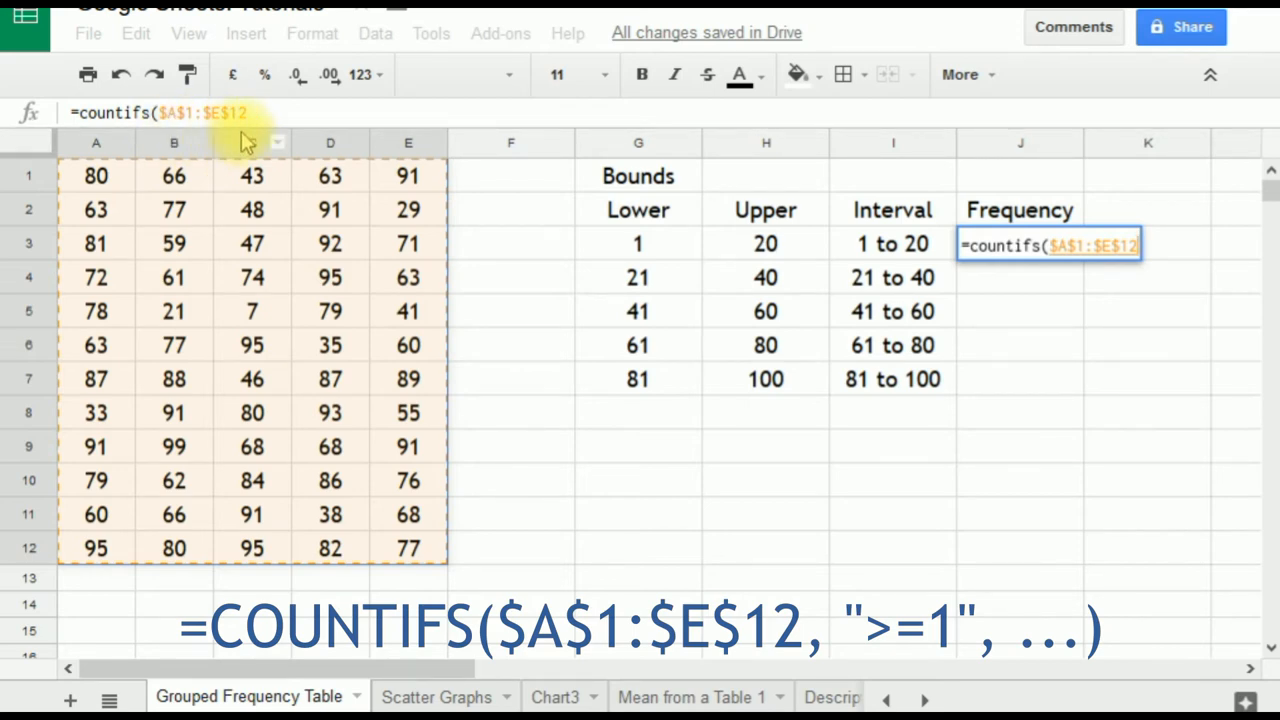
pyautogui.click(255, 112)
pyautogui.write(',')
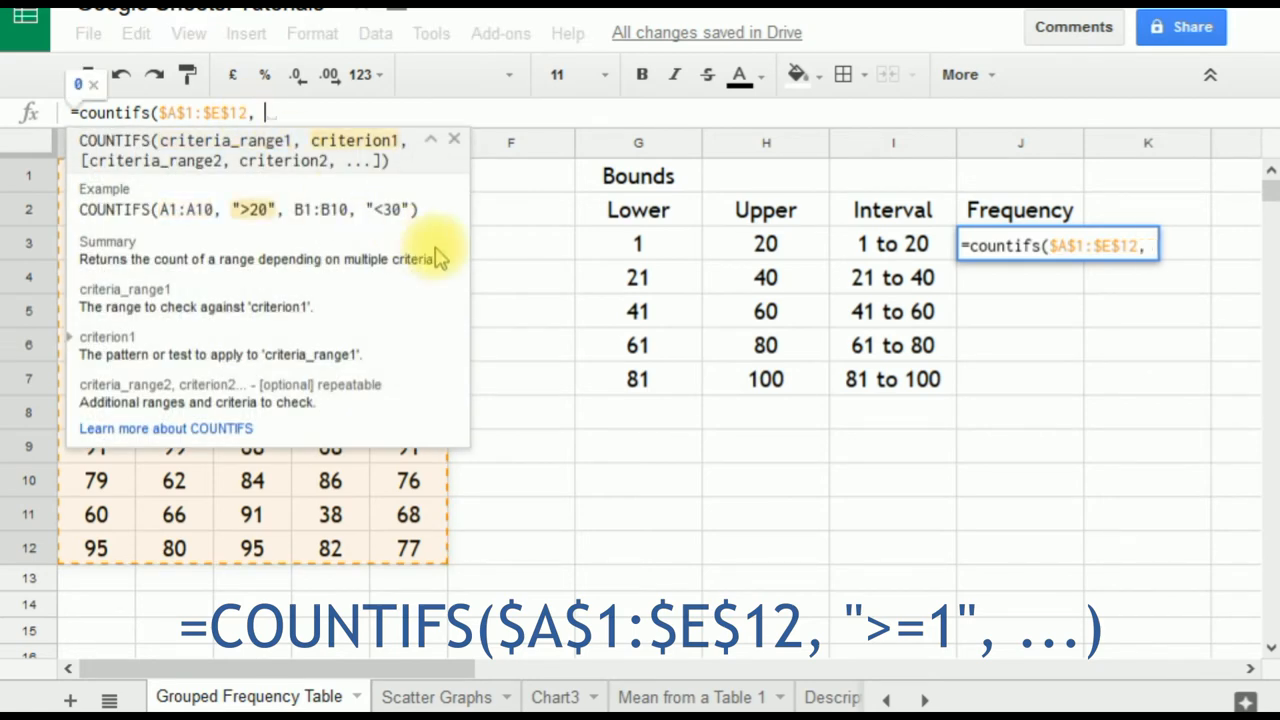
pyautogui.moveTo(450, 240)
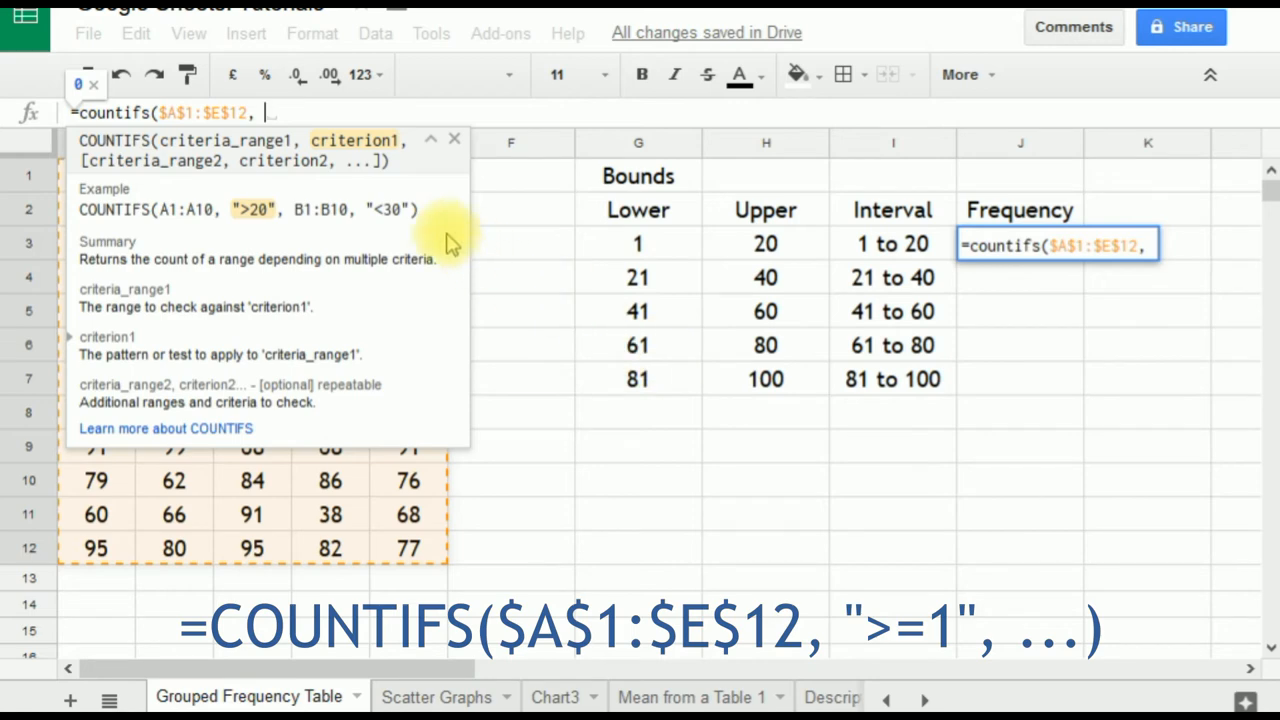
pyautogui.moveTo(445, 235)
pyautogui.write(' "')
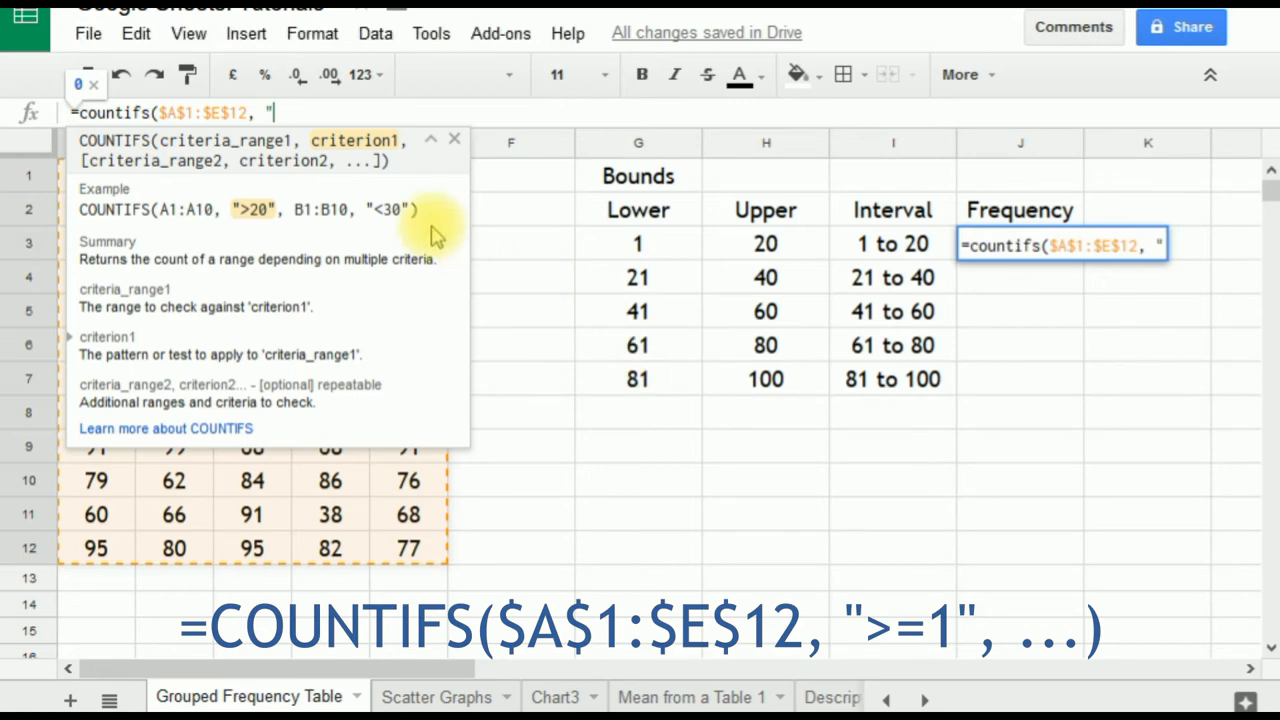
# - Finish J3's COUNTIFS with ">=1" and "<=20" over $A$1:$E$12, returning 1
pyautogui.write('>')
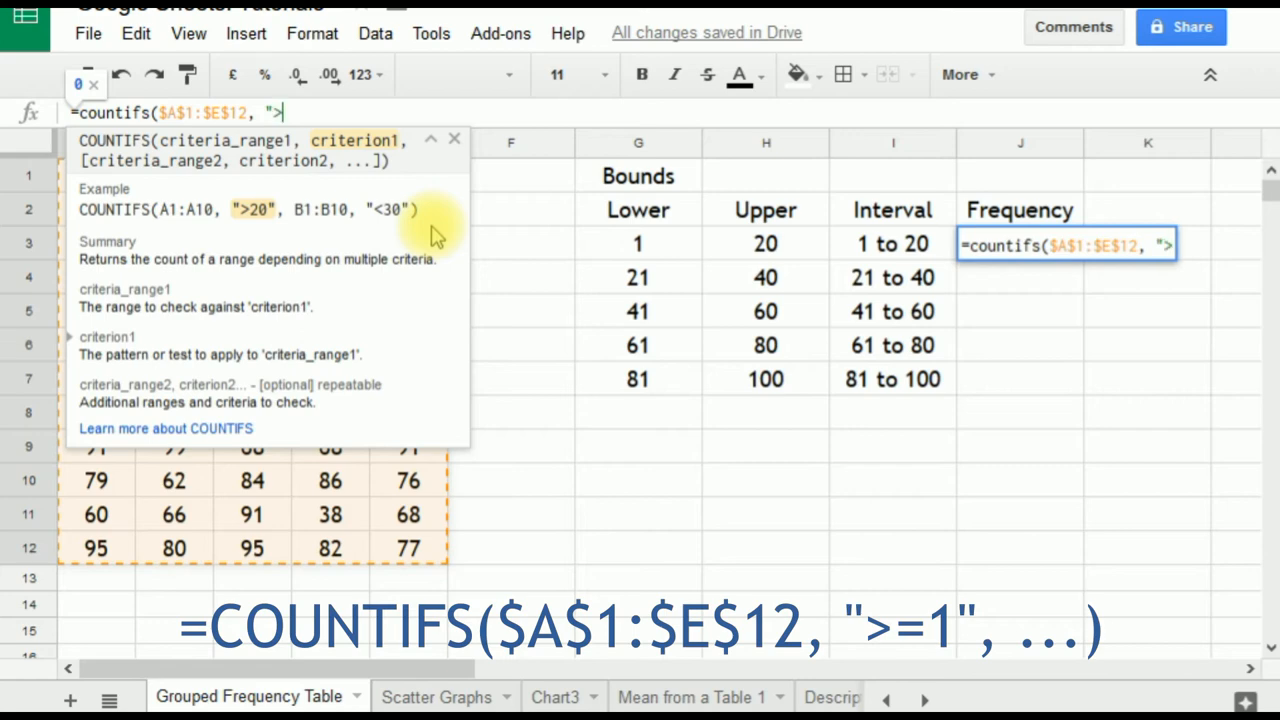
pyautogui.write('=')
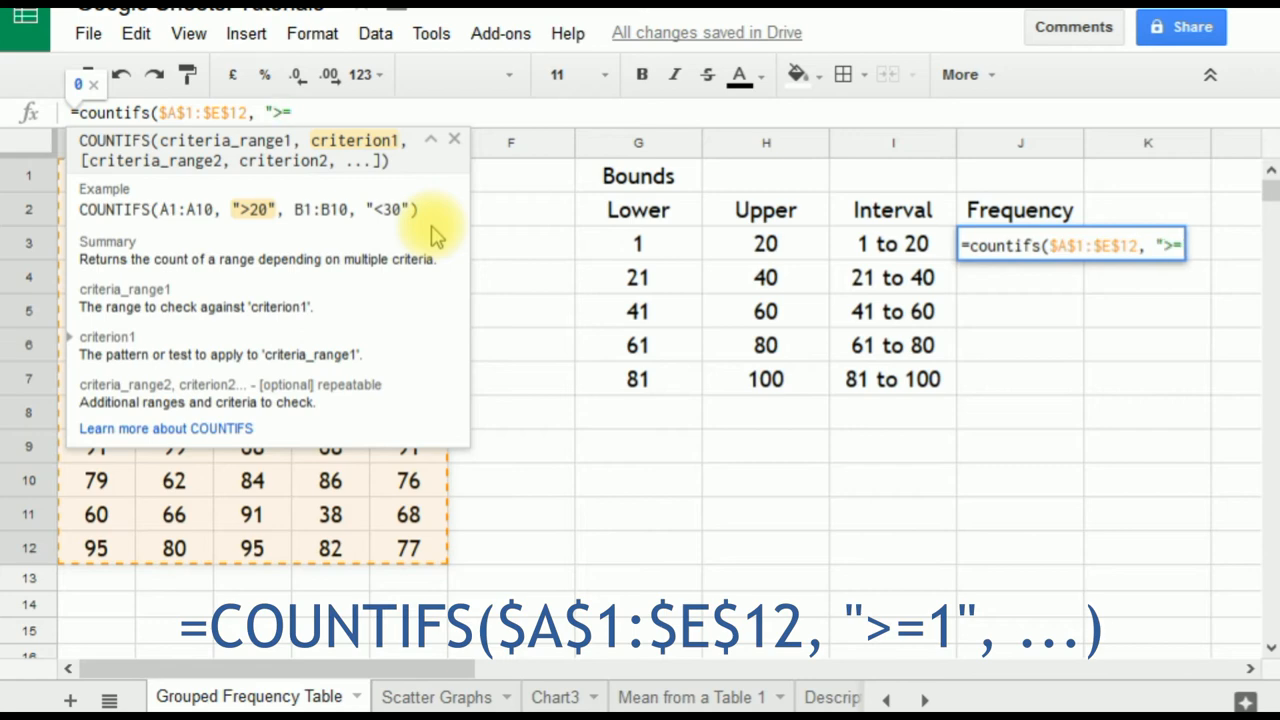
pyautogui.write('1')
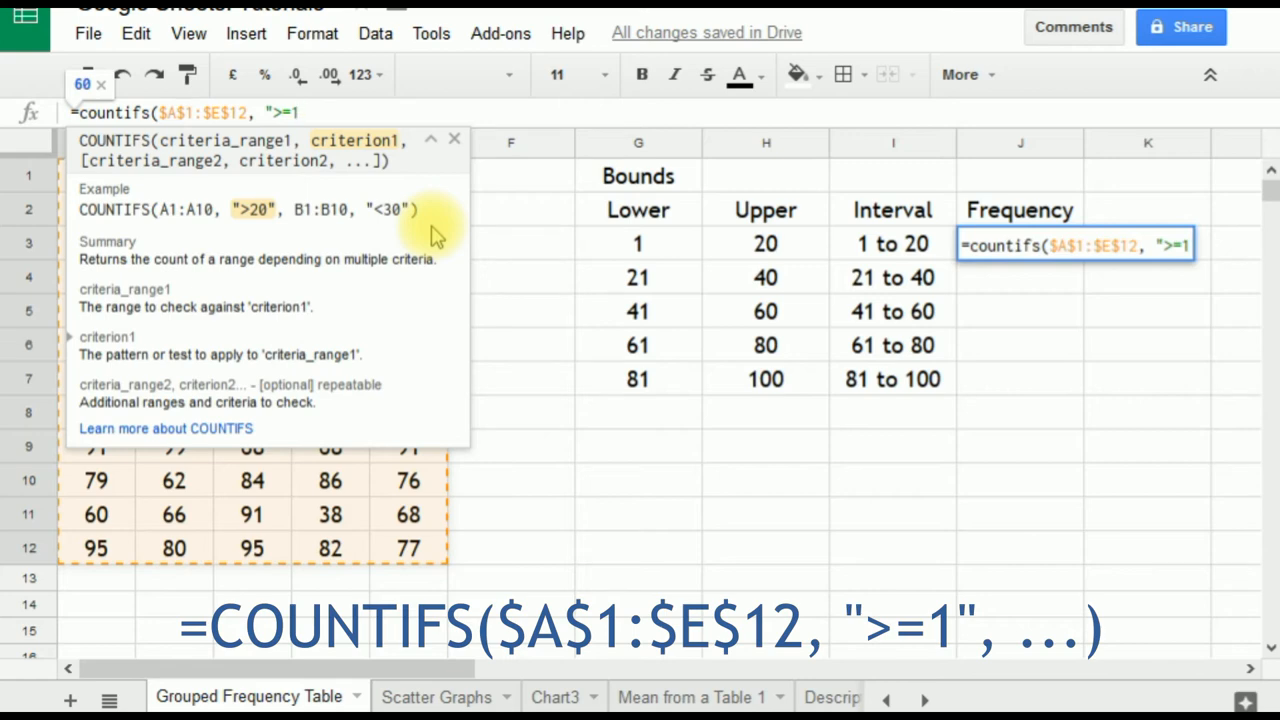
pyautogui.write('"')
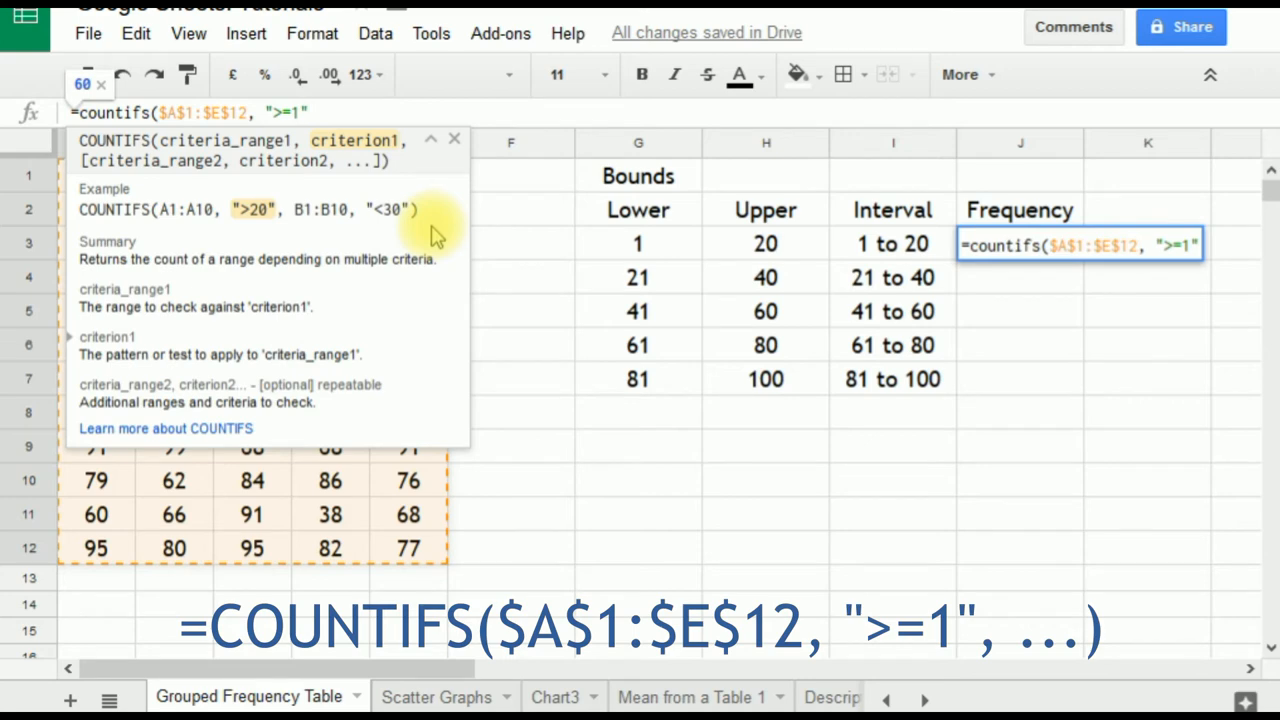
pyautogui.write(',')
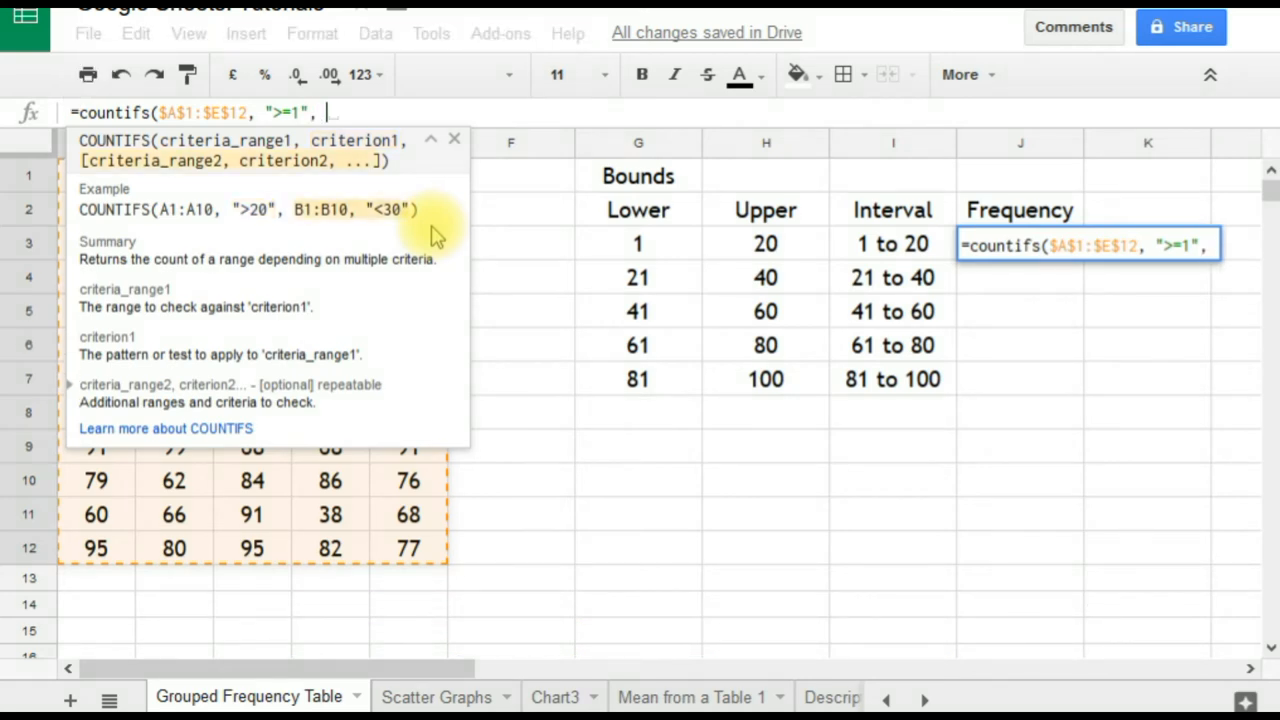
pyautogui.click(407, 547)
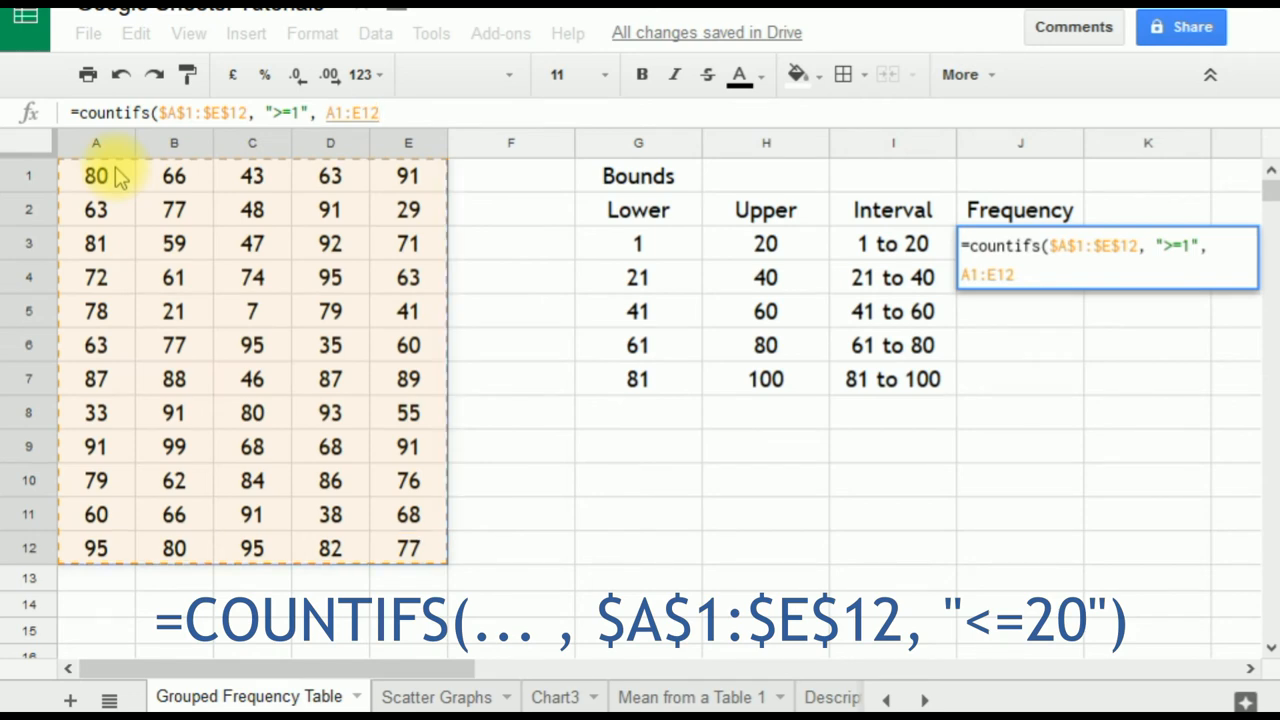
pyautogui.press('f4')
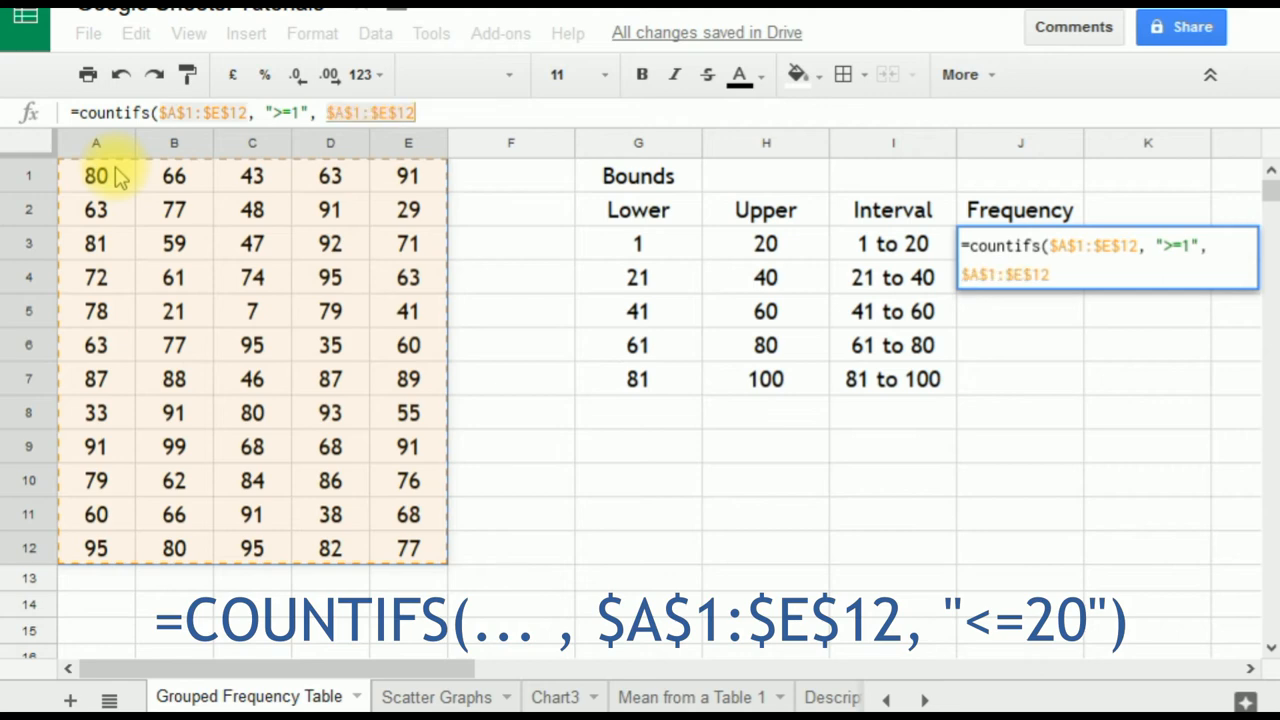
pyautogui.write(',')
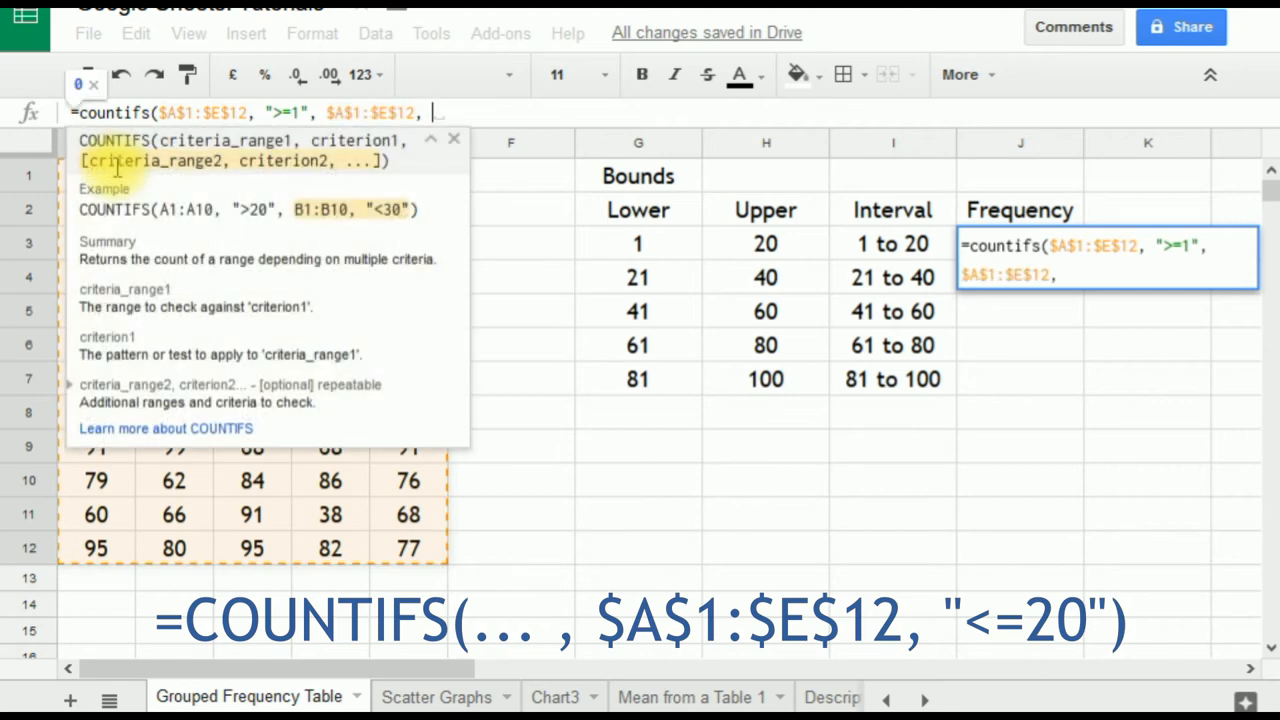
pyautogui.write('"')
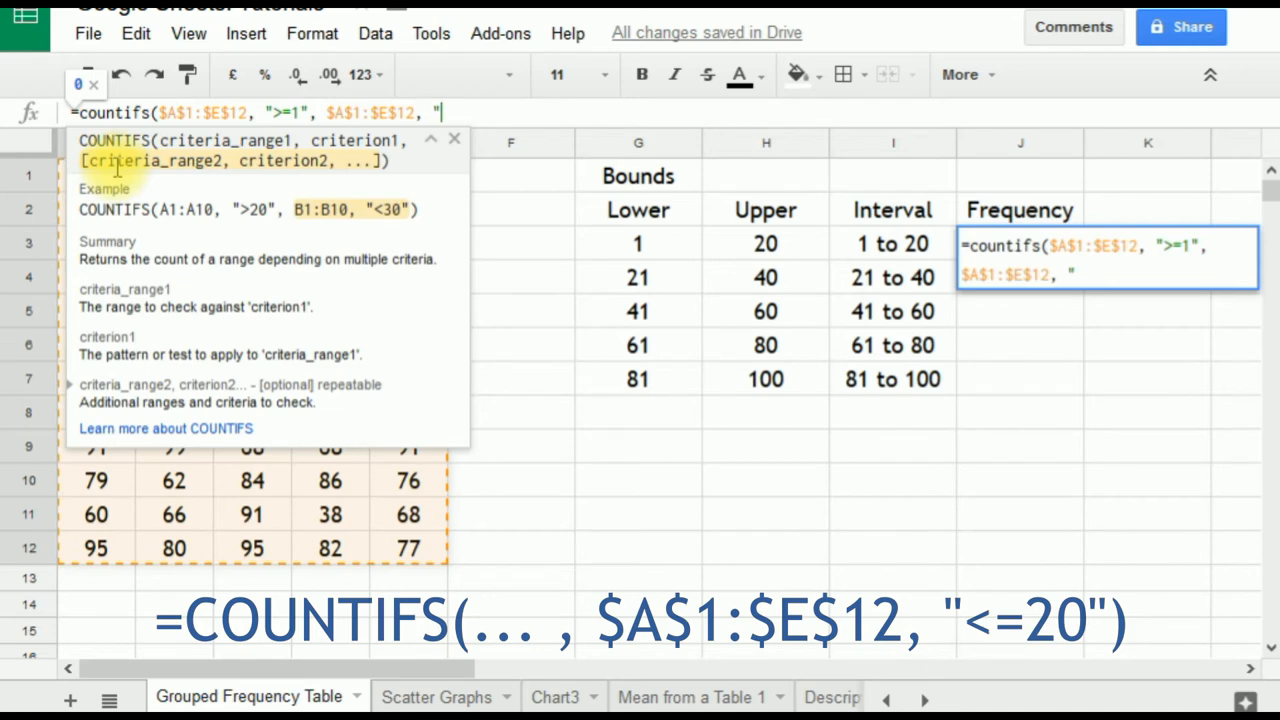
pyautogui.write('<=2')
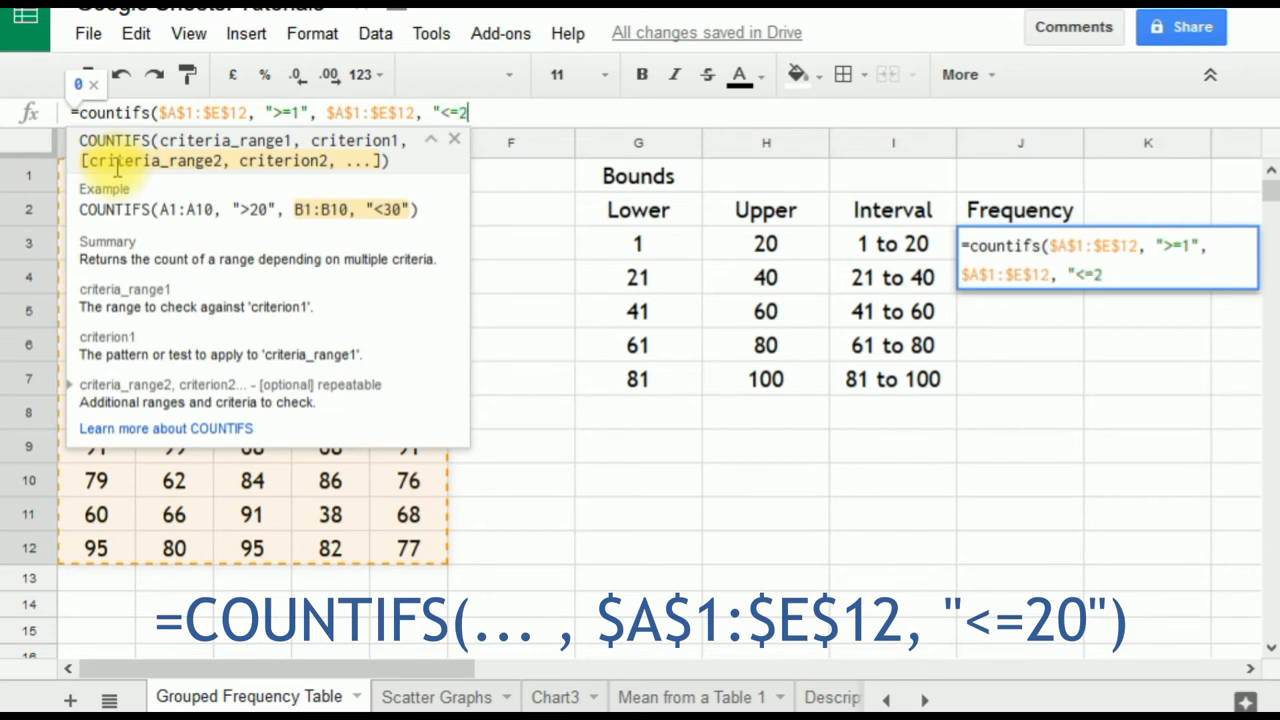
pyautogui.write('0")')
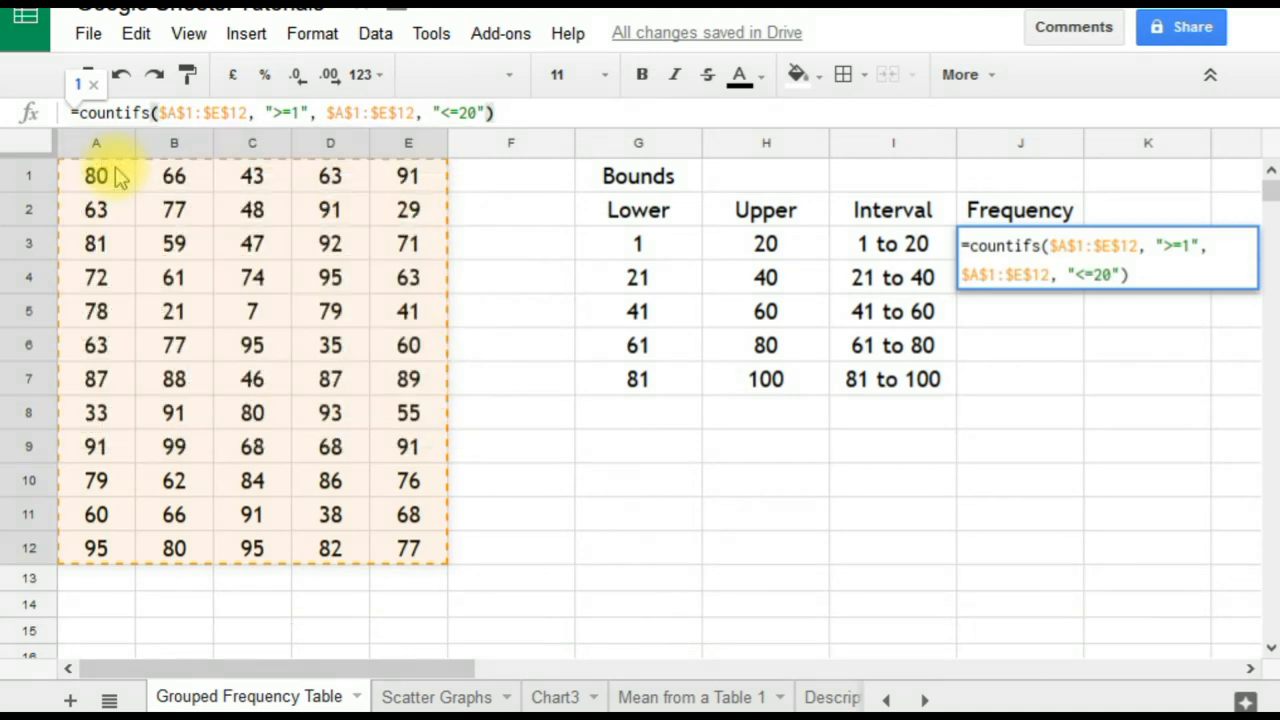
pyautogui.press('enter')
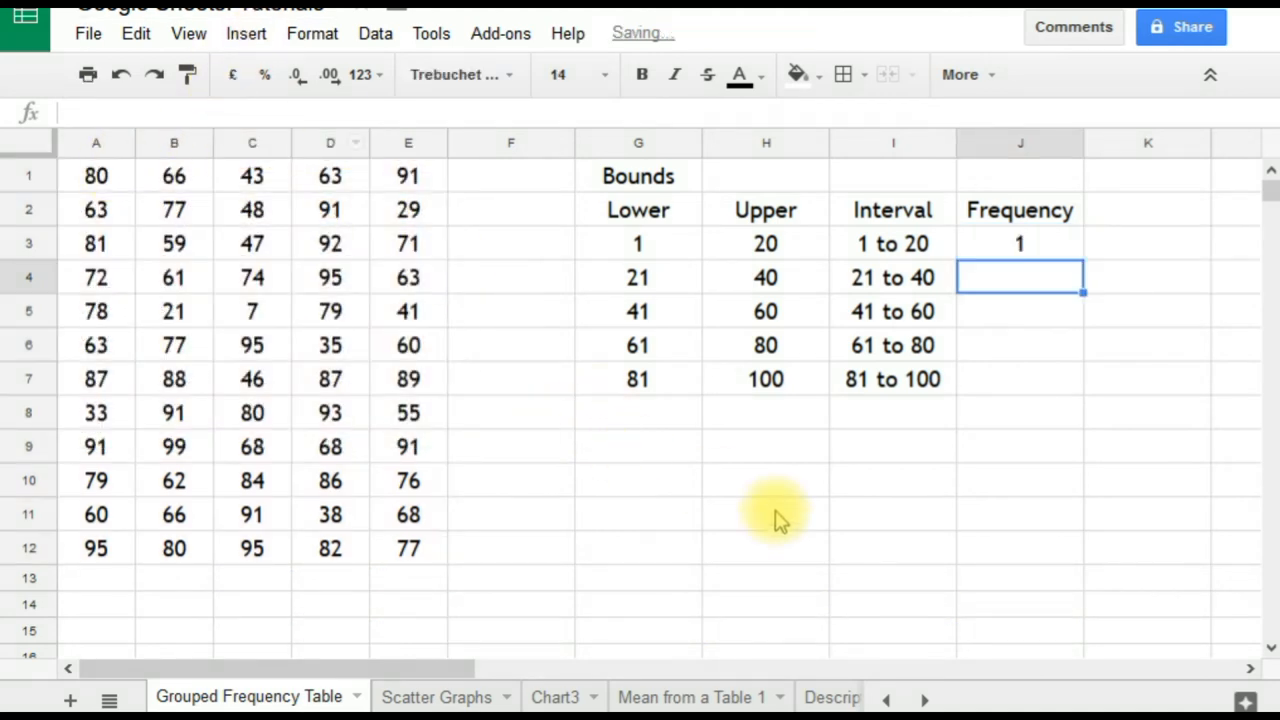
pyautogui.moveTo(260, 320)
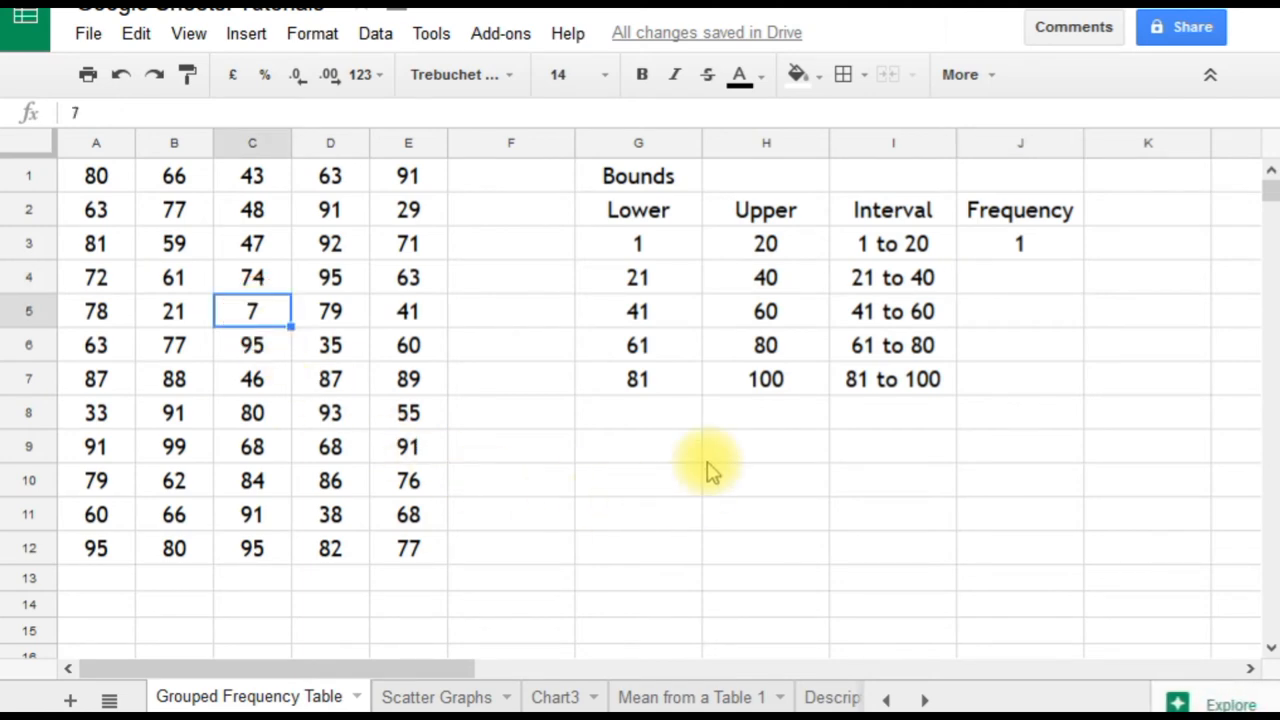
# - Fill the J3 COUNTIFS down through J7
pyautogui.click(1019, 243)
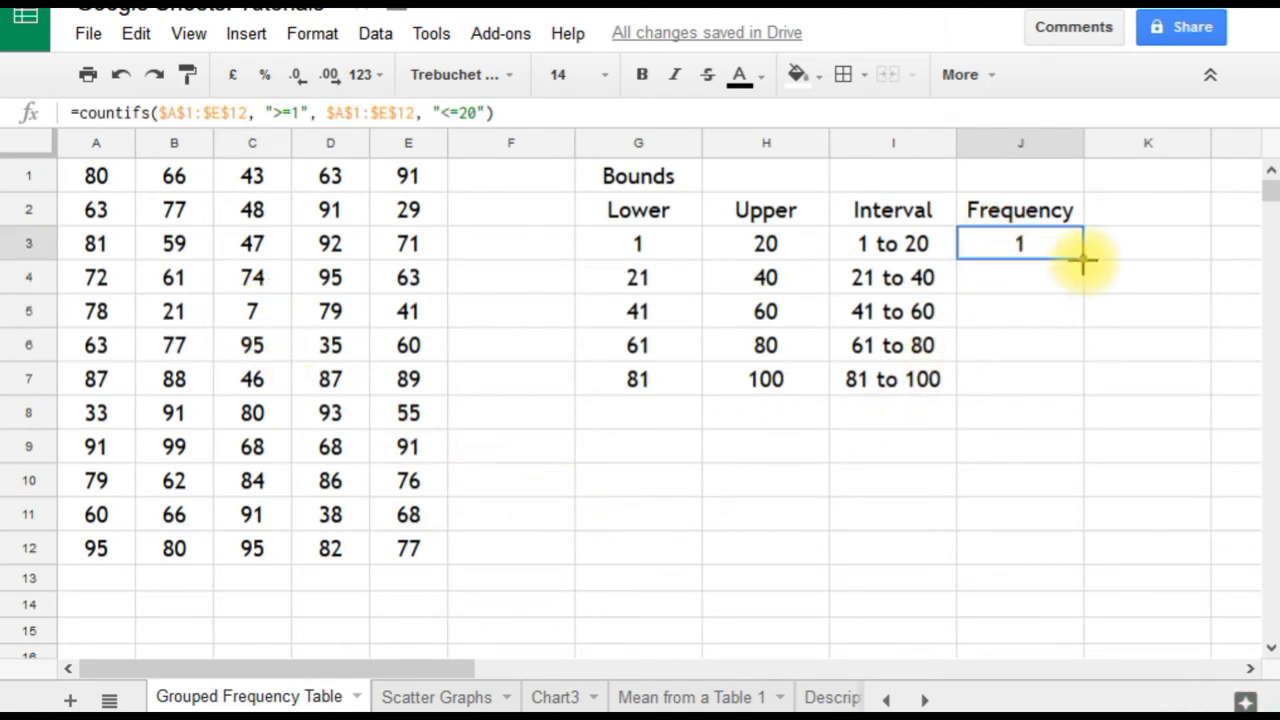
pyautogui.moveTo(1020, 243); pyautogui.dragTo(1020, 379)
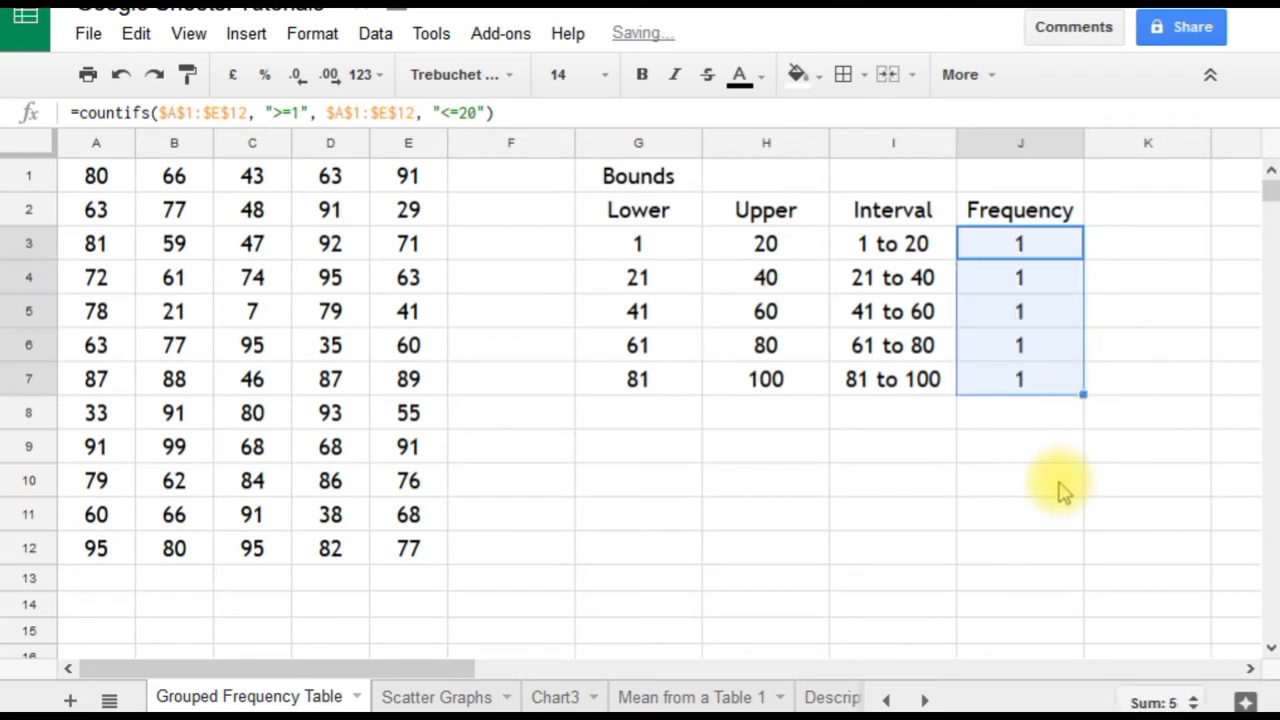
pyautogui.moveTo(1035, 290)
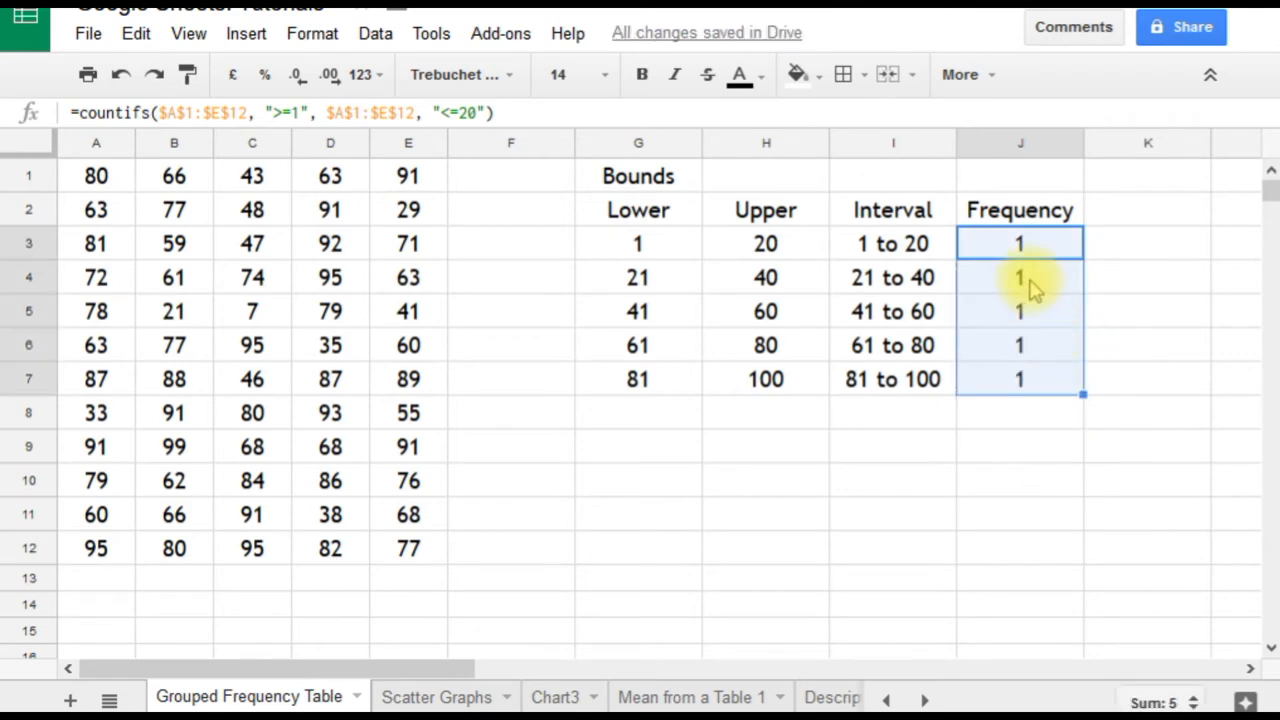
# - Label row 8 TOTAL and enter =SUM(J3:J7) in J8, totalling 60
pyautogui.click(1020, 277)
pyautogui.write('T')
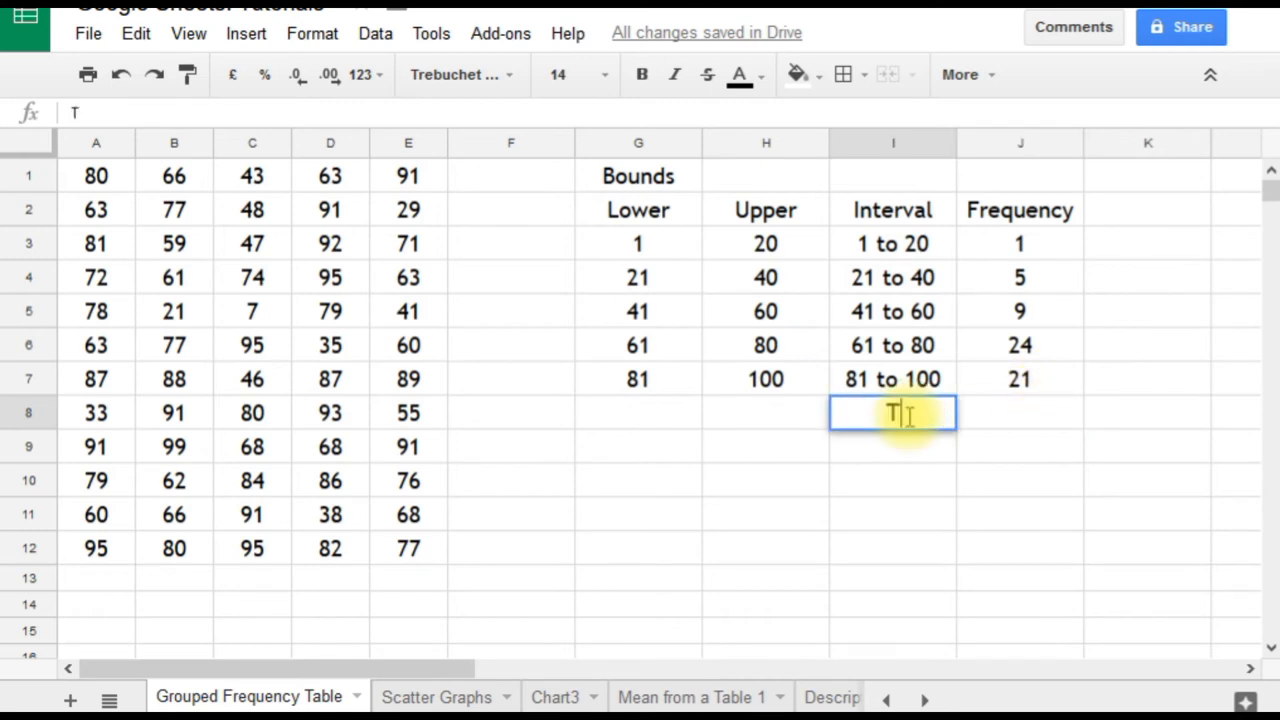
pyautogui.write('OTAL')
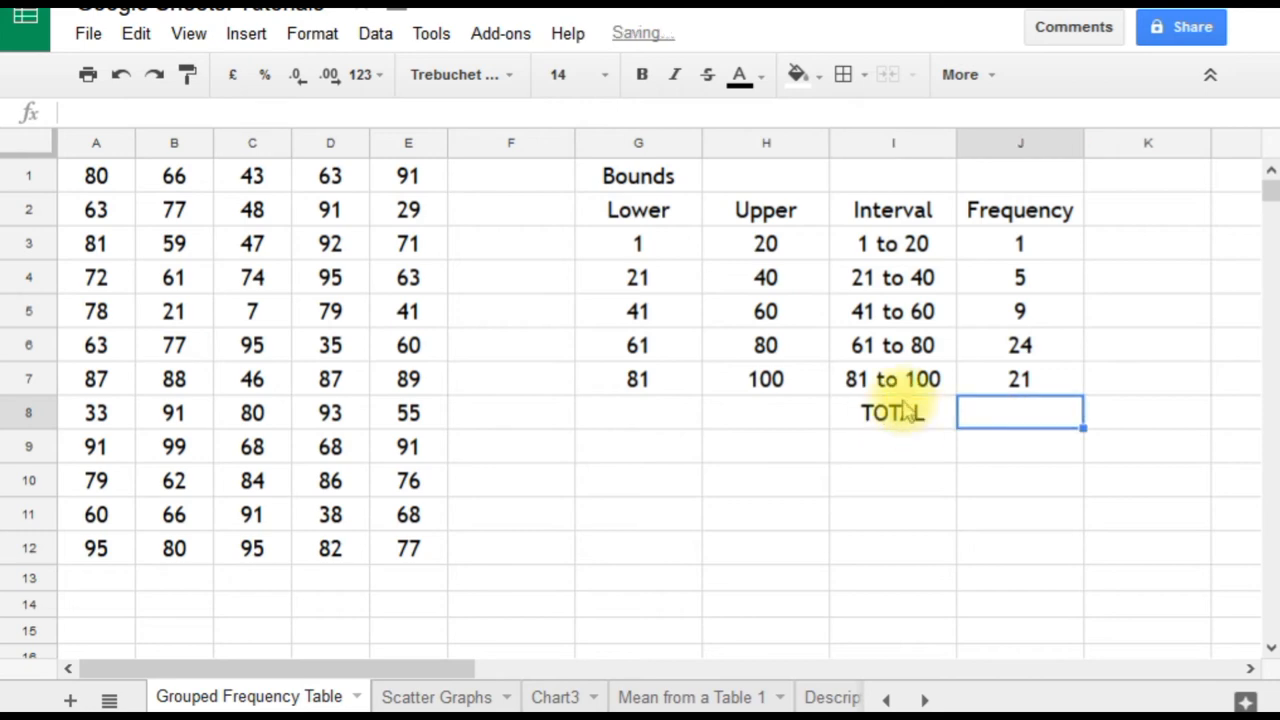
pyautogui.write('=sum')
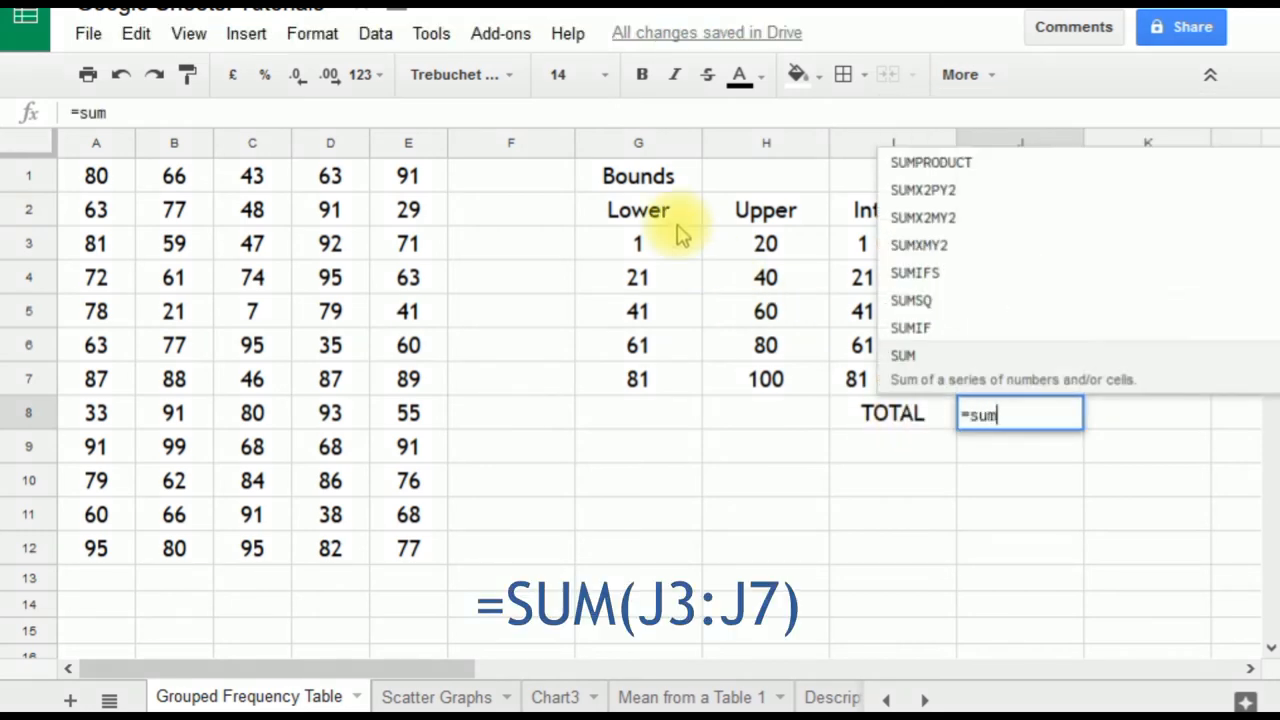
pyautogui.write('(')
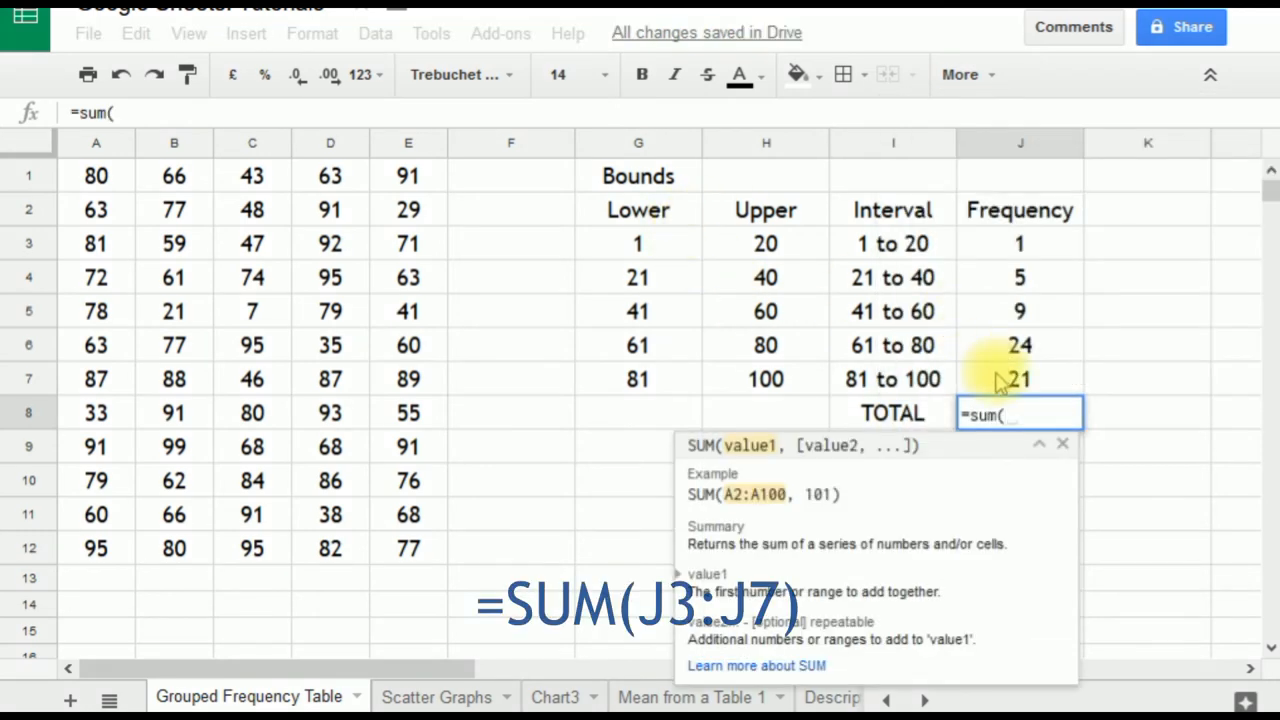
pyautogui.moveTo(1019, 243); pyautogui.dragTo(1019, 378)
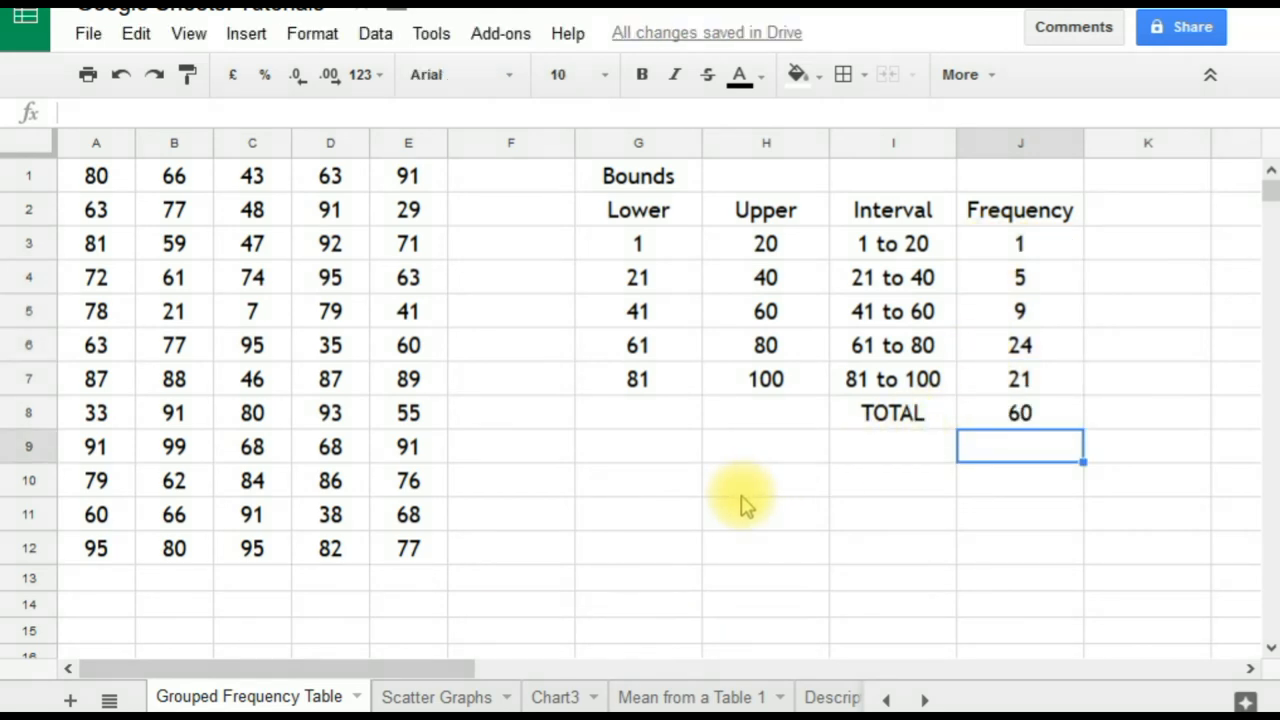
pyautogui.click(1019, 243)
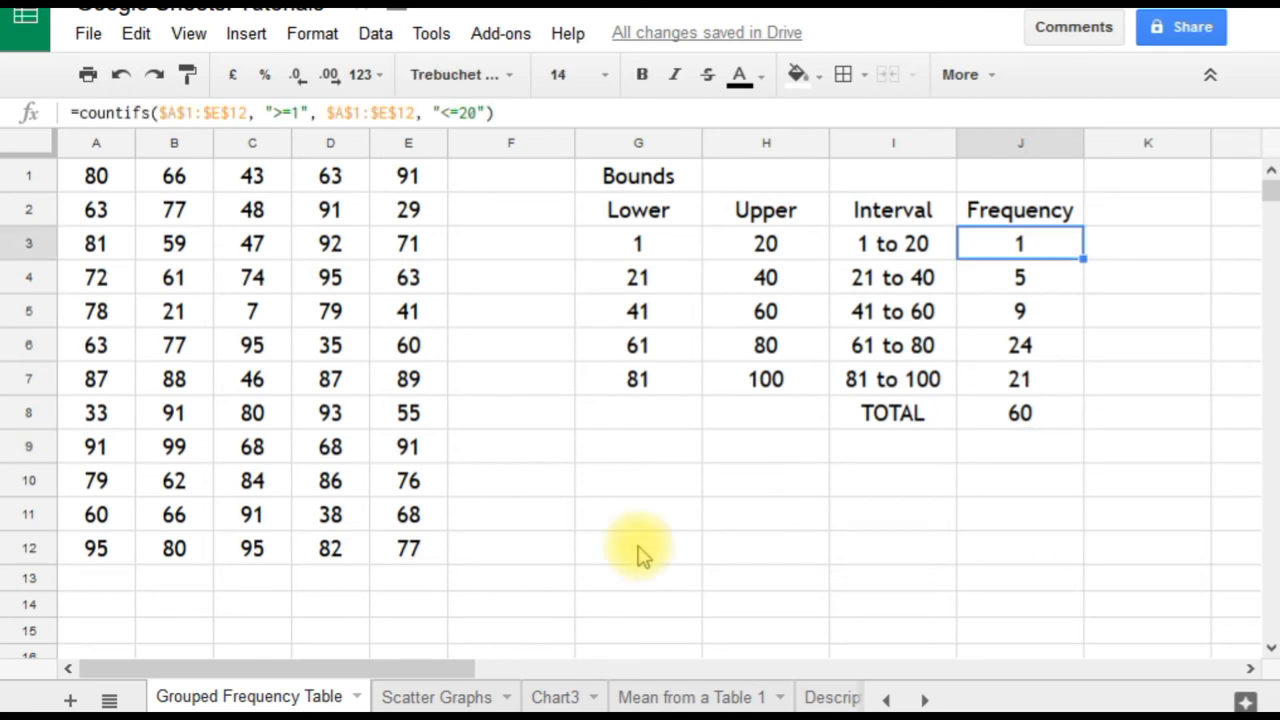
pyautogui.moveTo(675, 497)
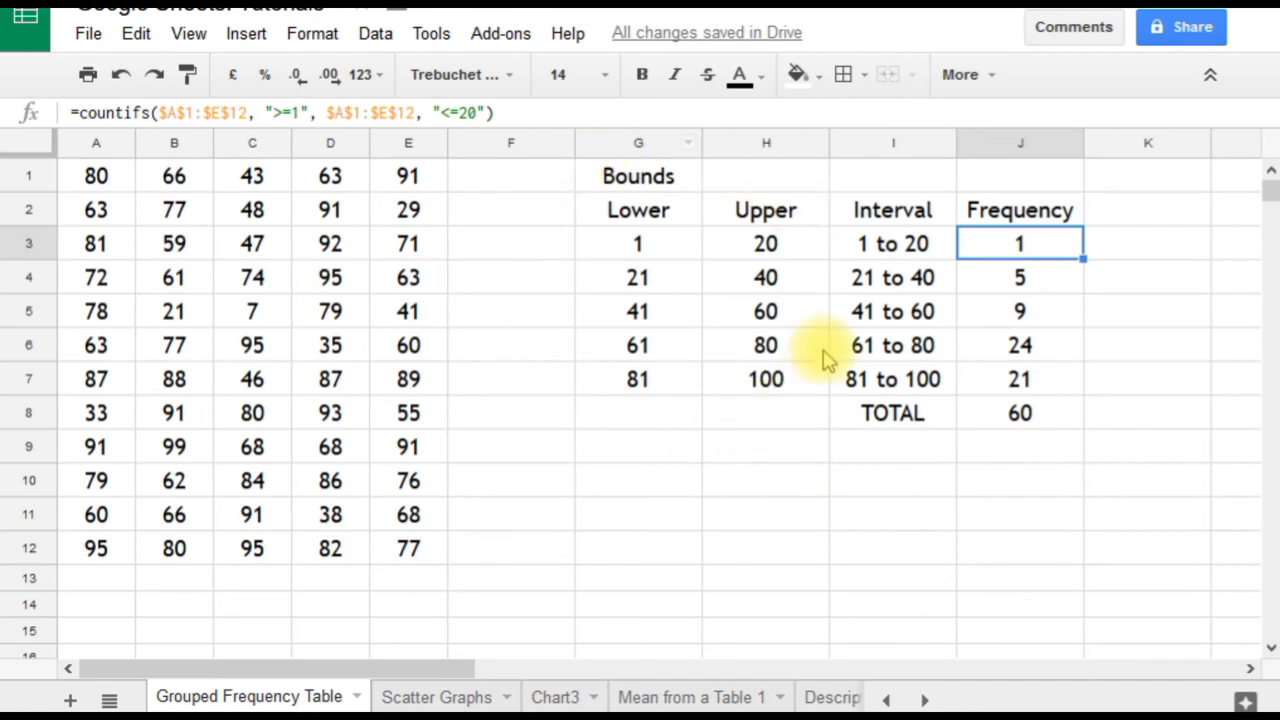
pyautogui.moveTo(555, 240)
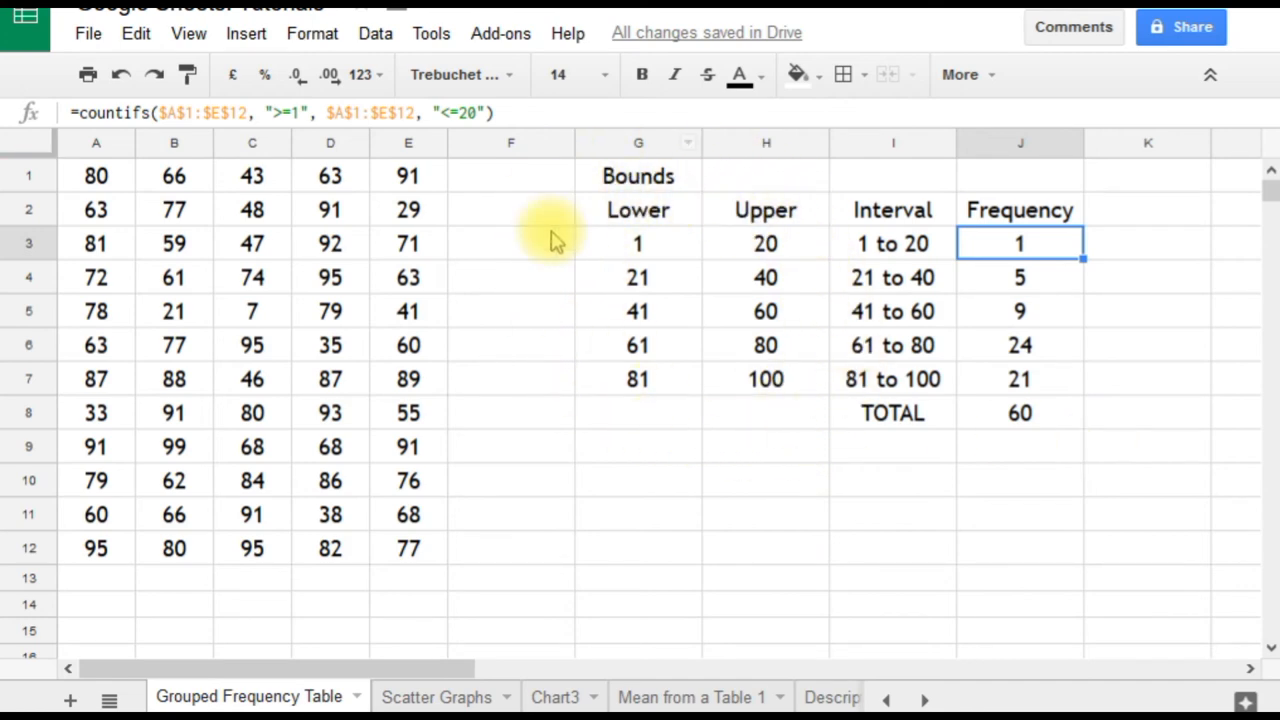
pyautogui.moveTo(718, 440)
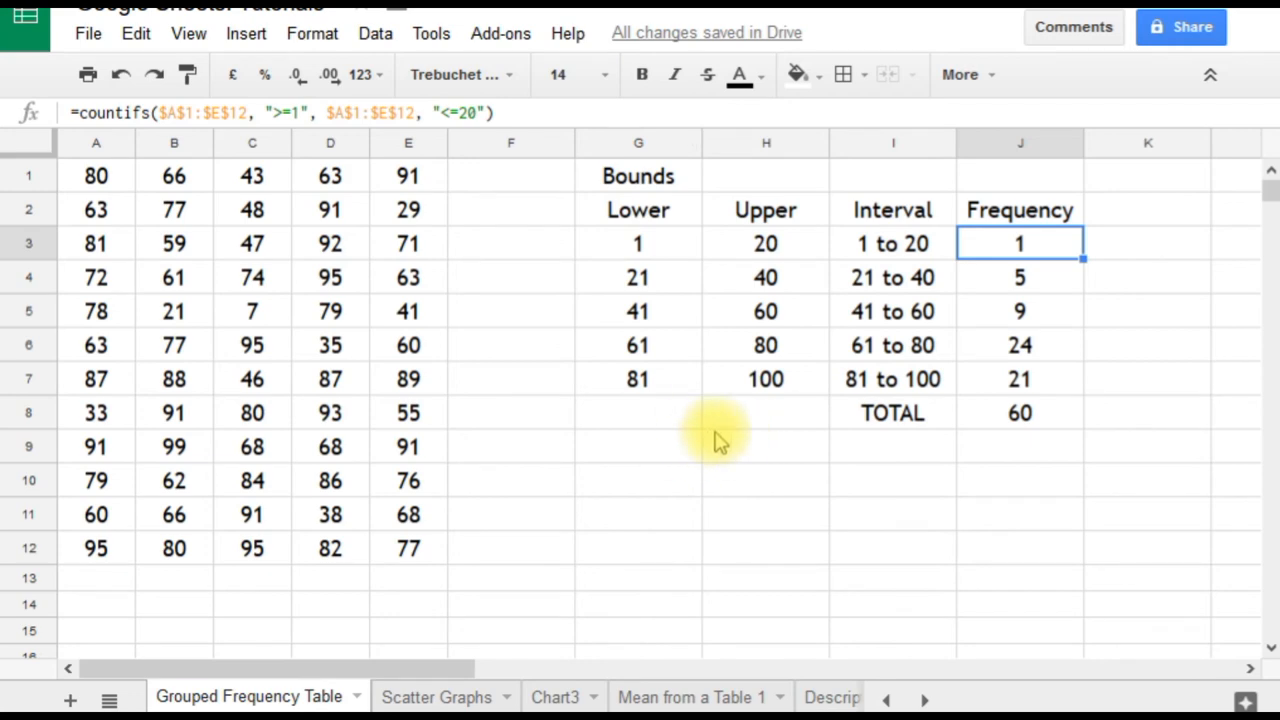
pyautogui.moveTo(935, 255)
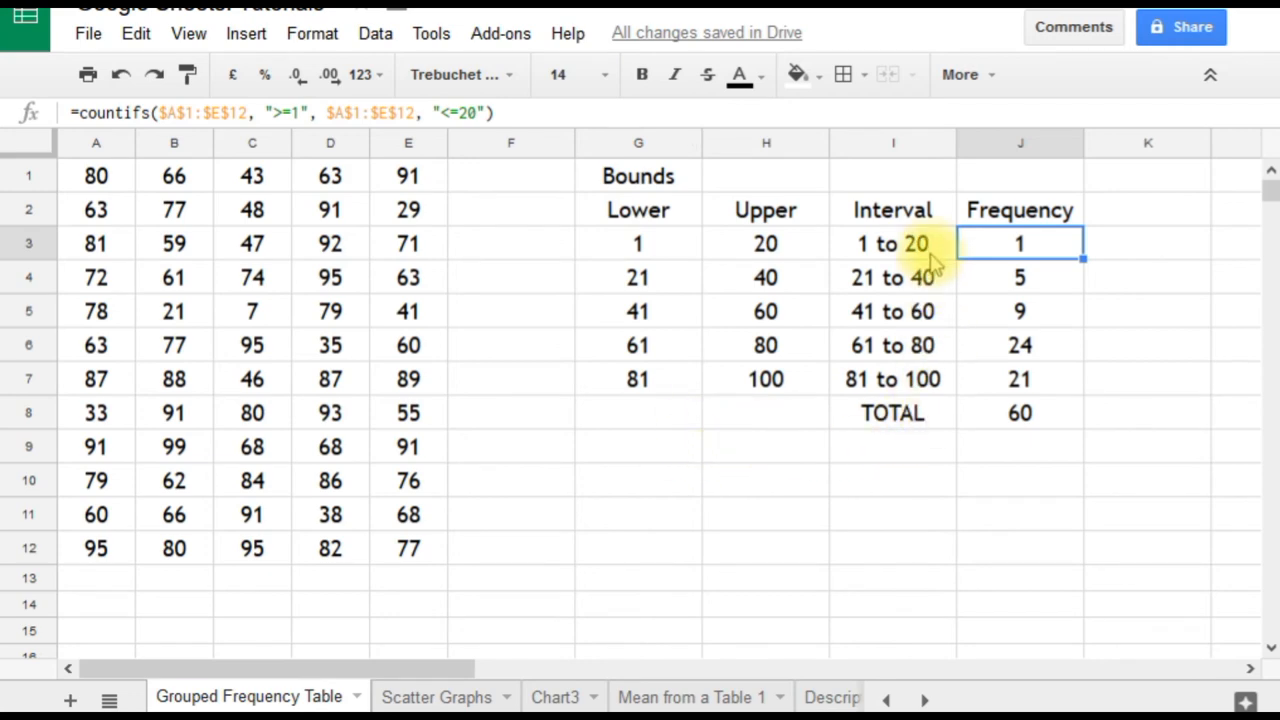
pyautogui.moveTo(935, 232)
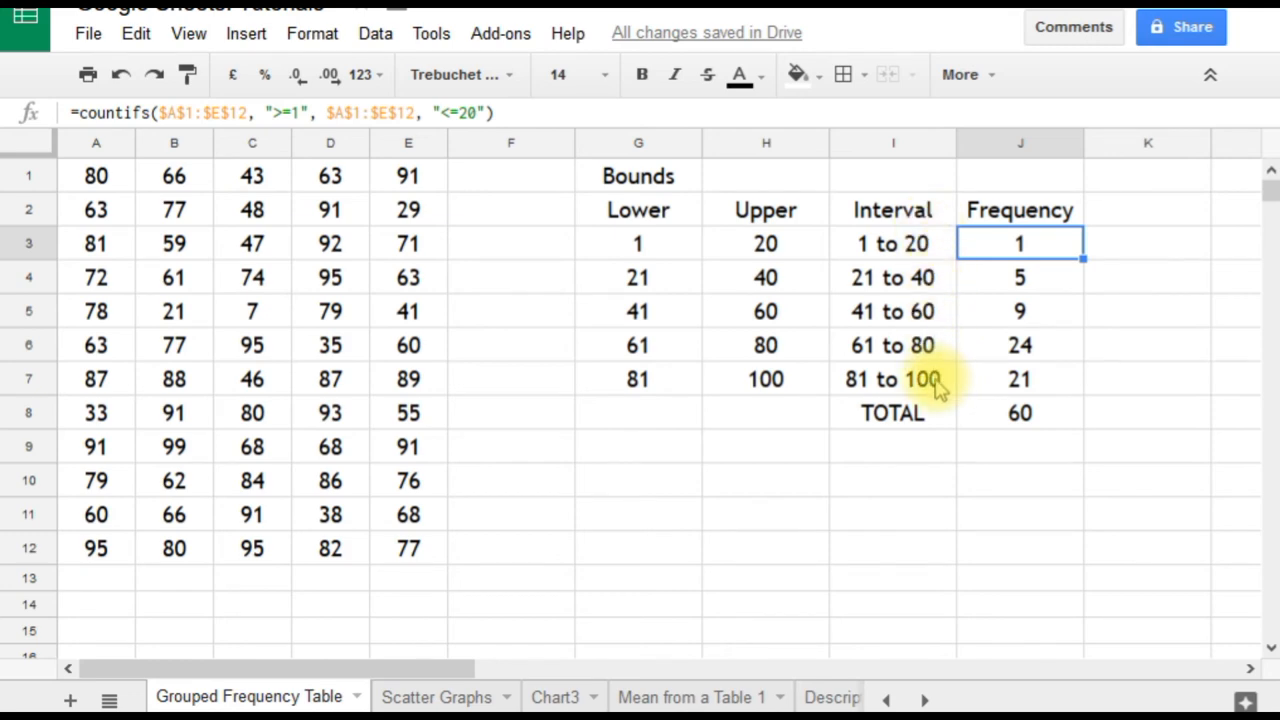
pyautogui.moveTo(945, 413)
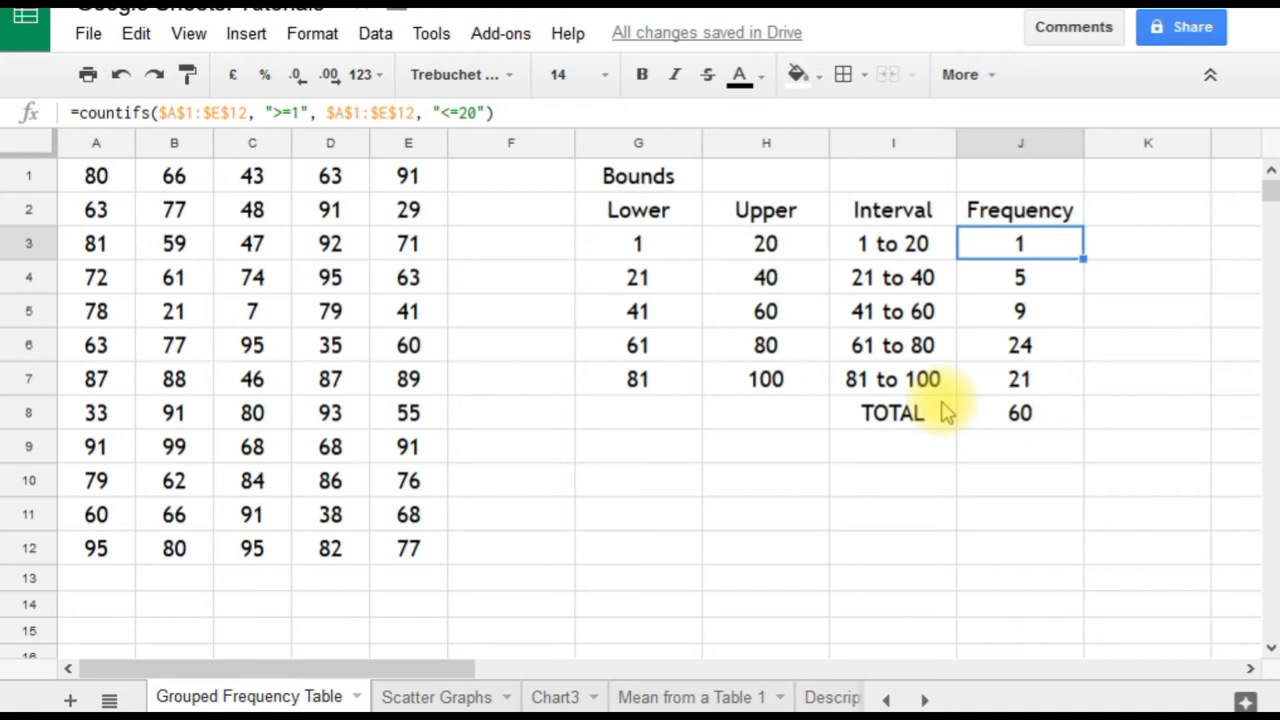
pyautogui.moveTo(785, 420)
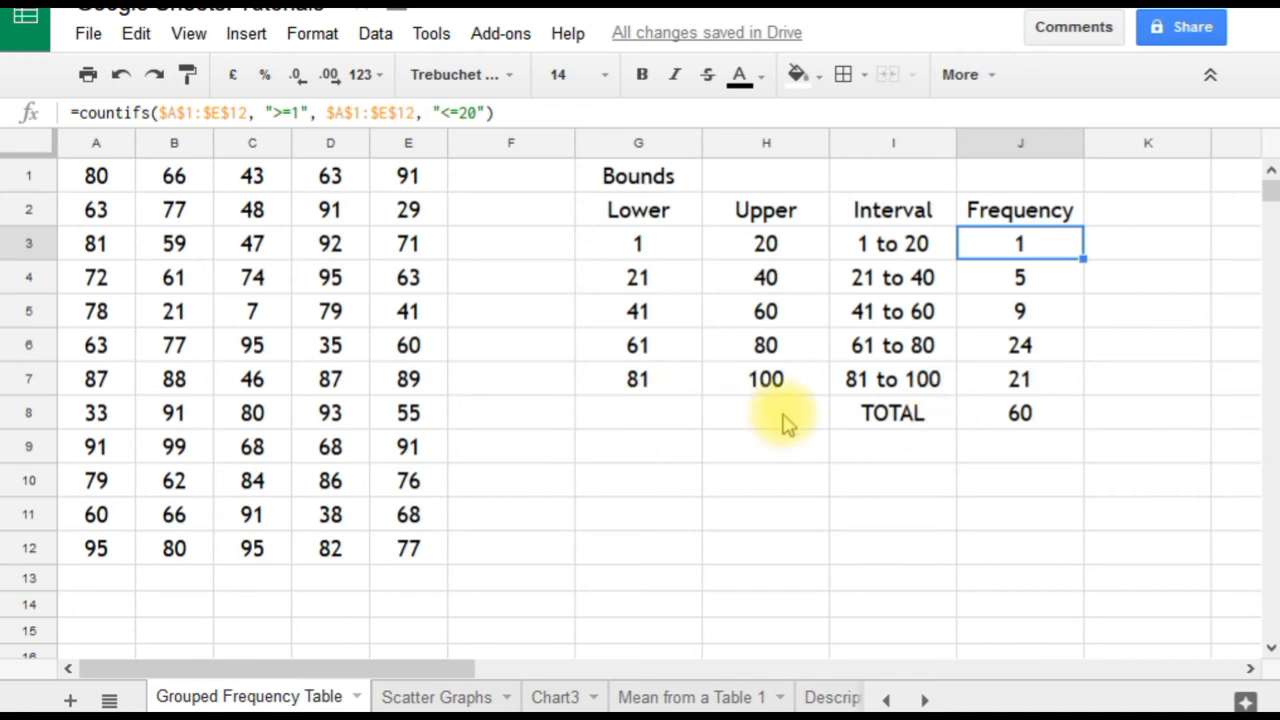
pyautogui.moveTo(765, 445)
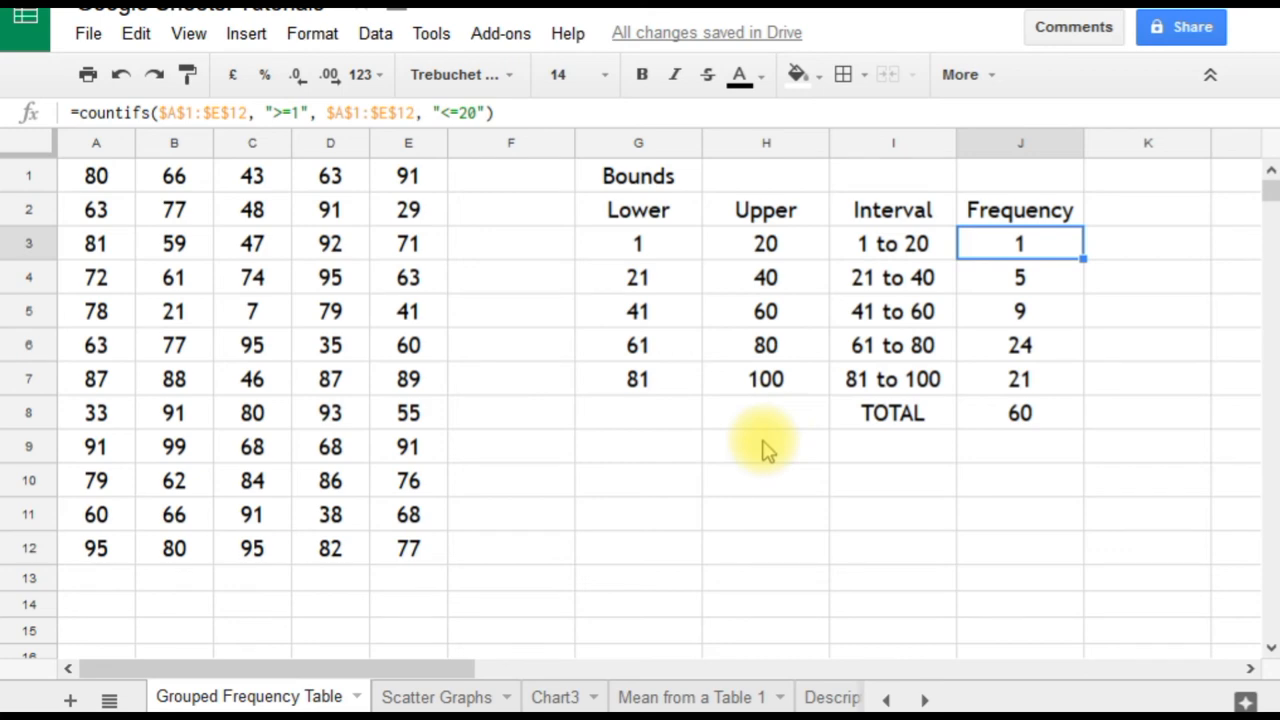
pyautogui.moveTo(1095, 390)
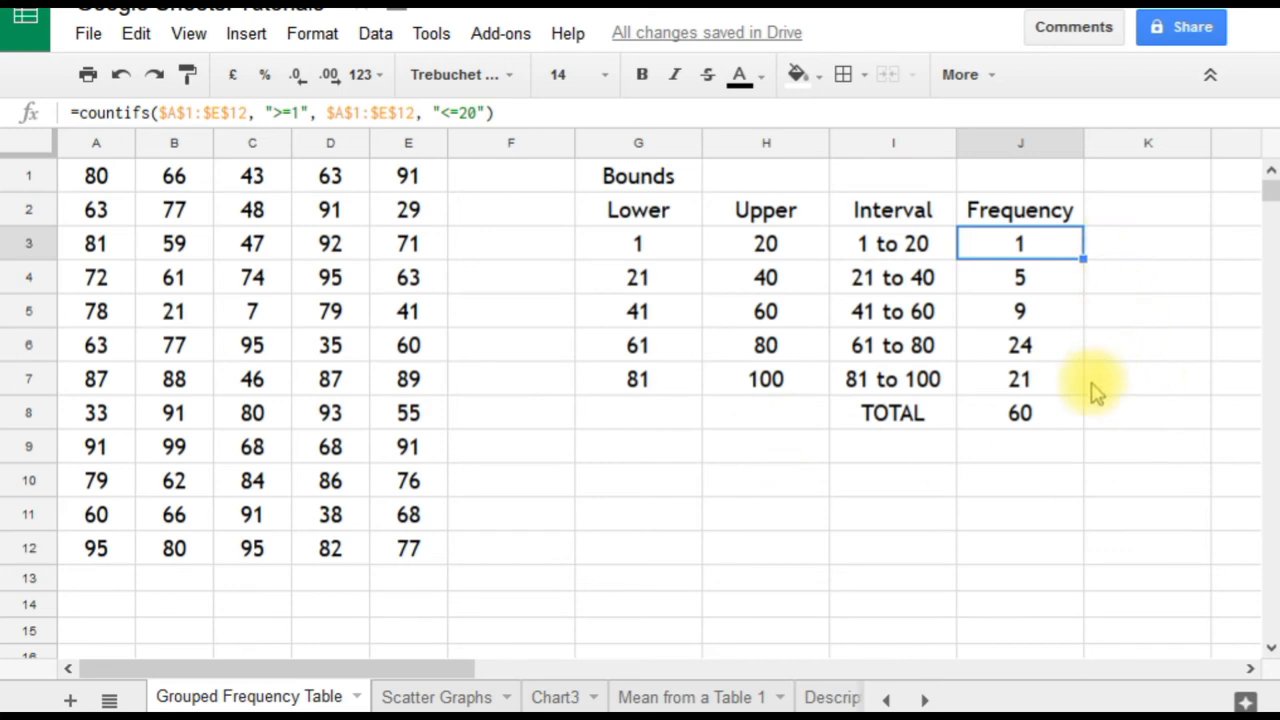
pyautogui.moveTo(245, 160)
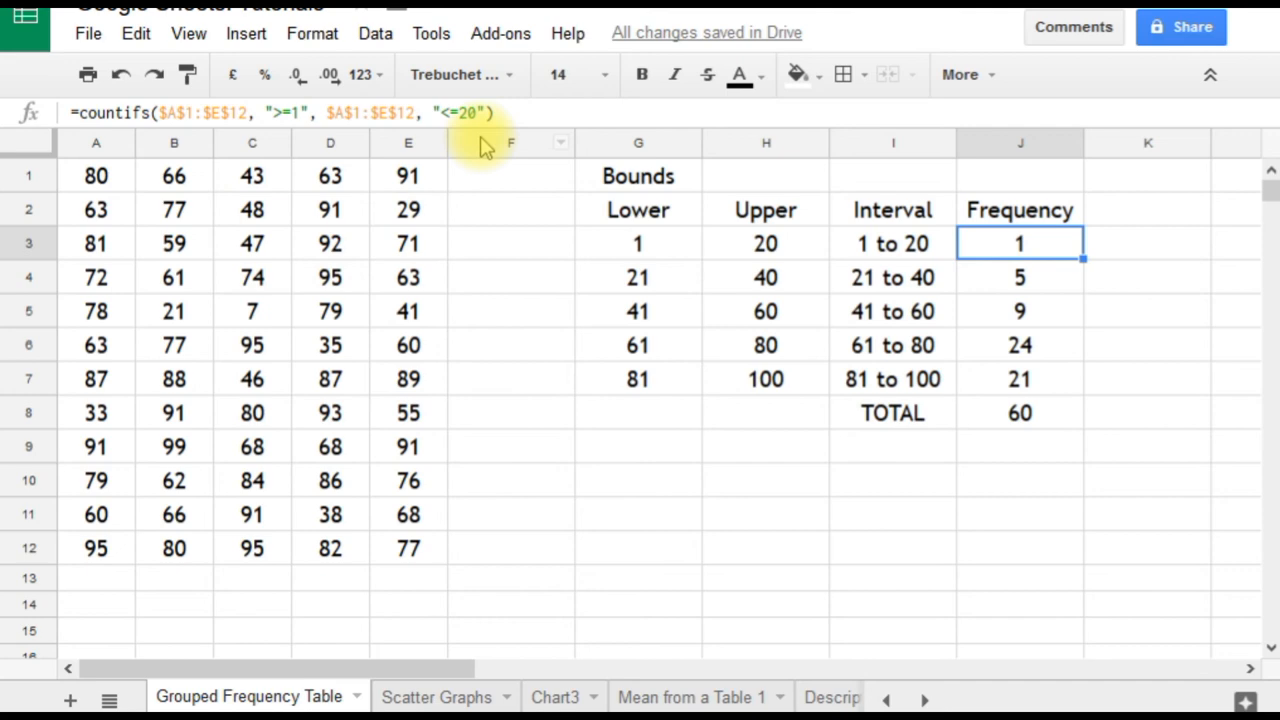
pyautogui.moveTo(557, 218)
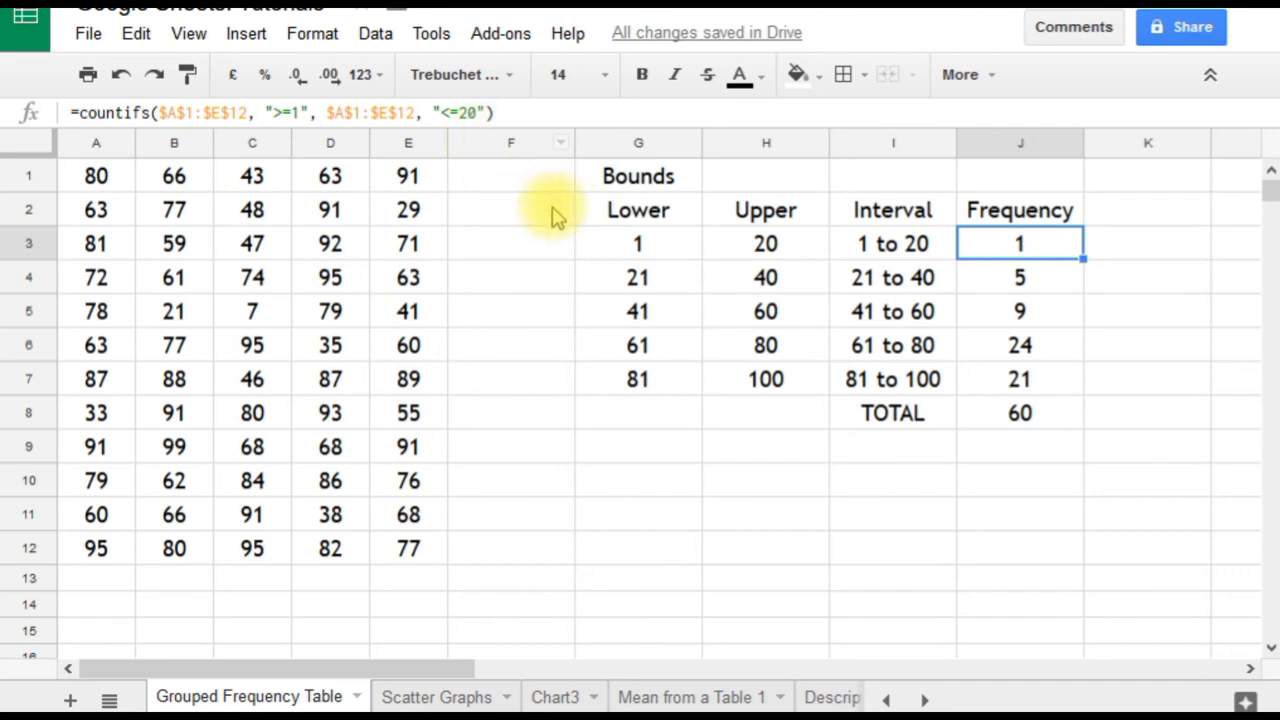
pyautogui.moveTo(765, 243)
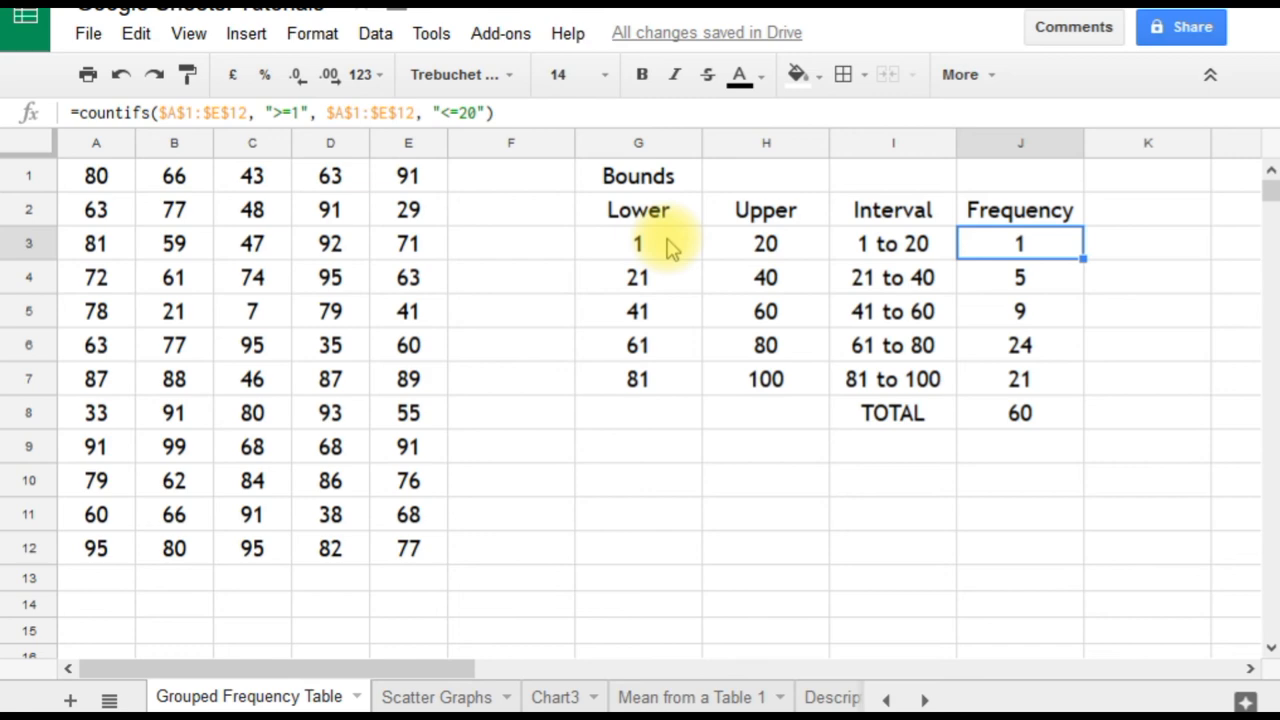
pyautogui.moveTo(695, 270)
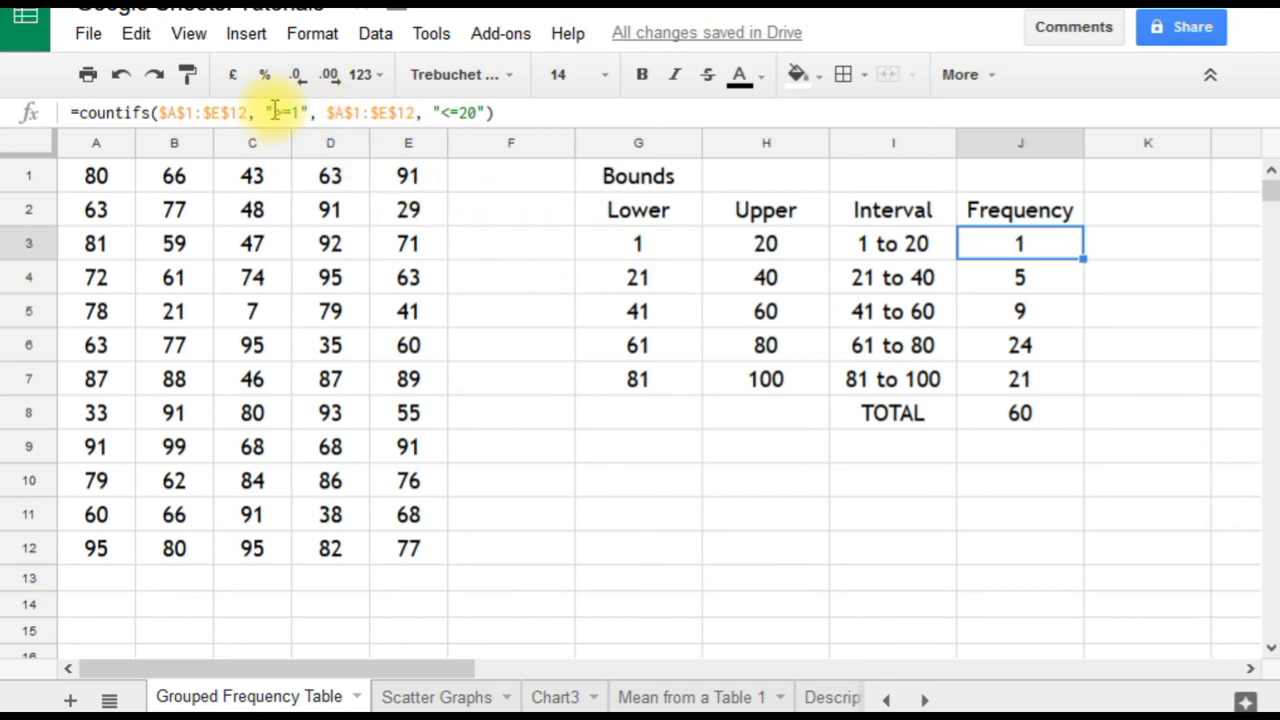
# - Rewrite J3's criteria as ">="&G3 and "<="&H3 instead of fixed 1 and 20
pyautogui.write('>=1')
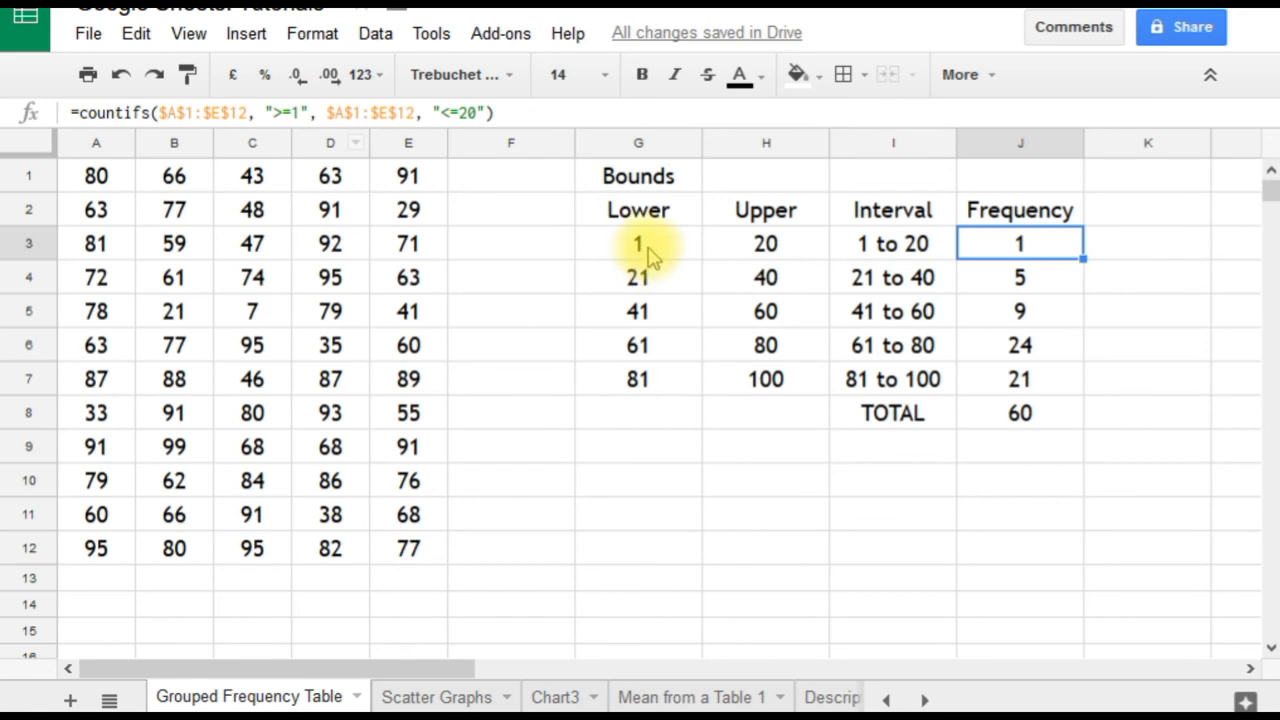
pyautogui.click(638, 243)
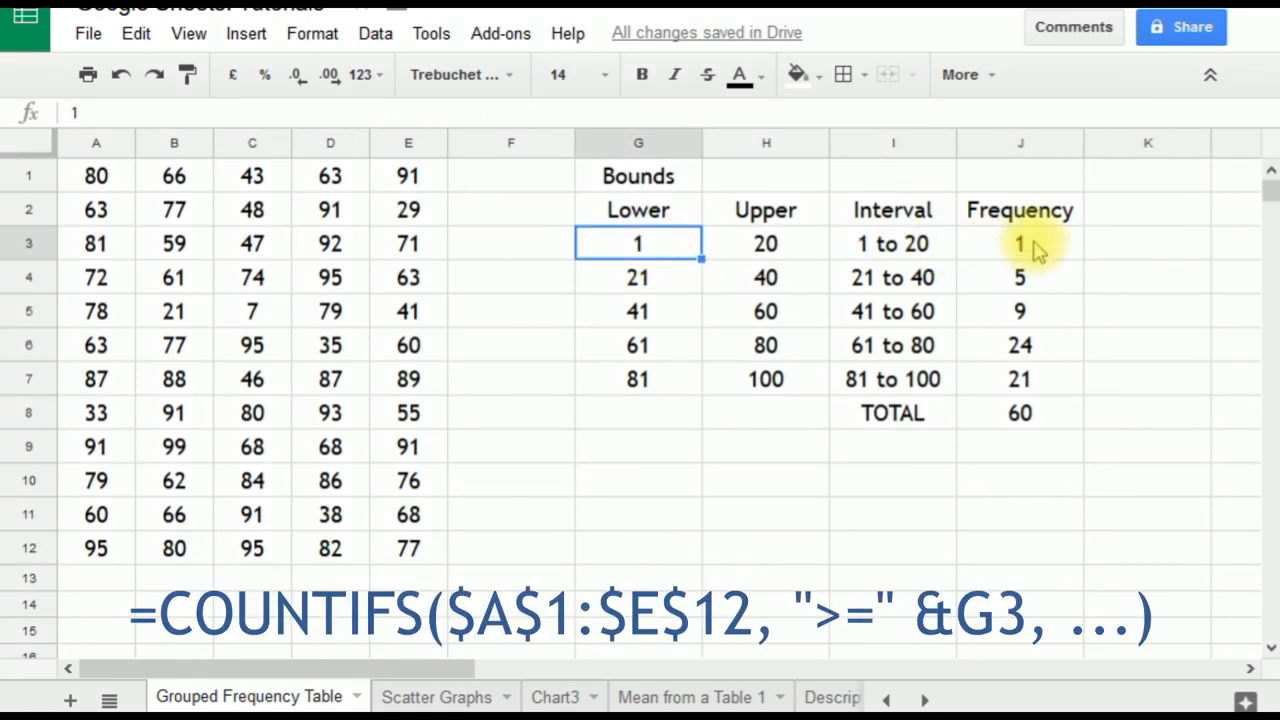
pyautogui.click(1019, 243)
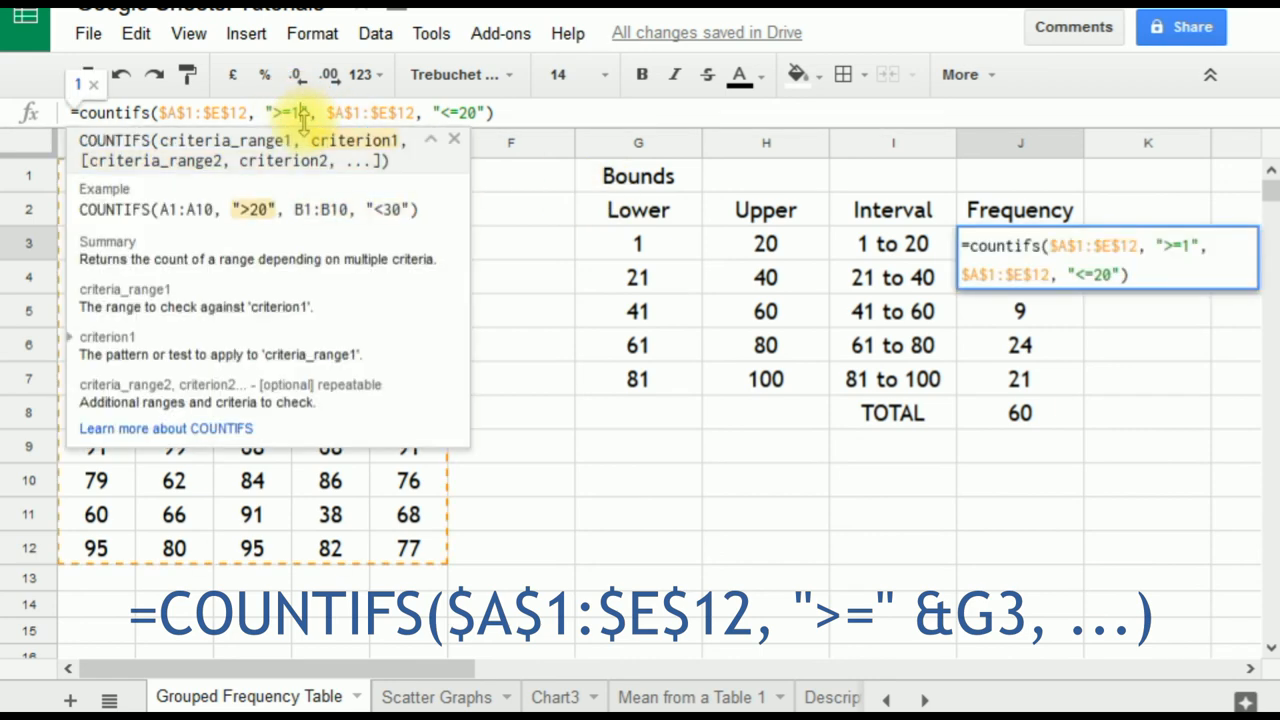
pyautogui.press('Backspace')
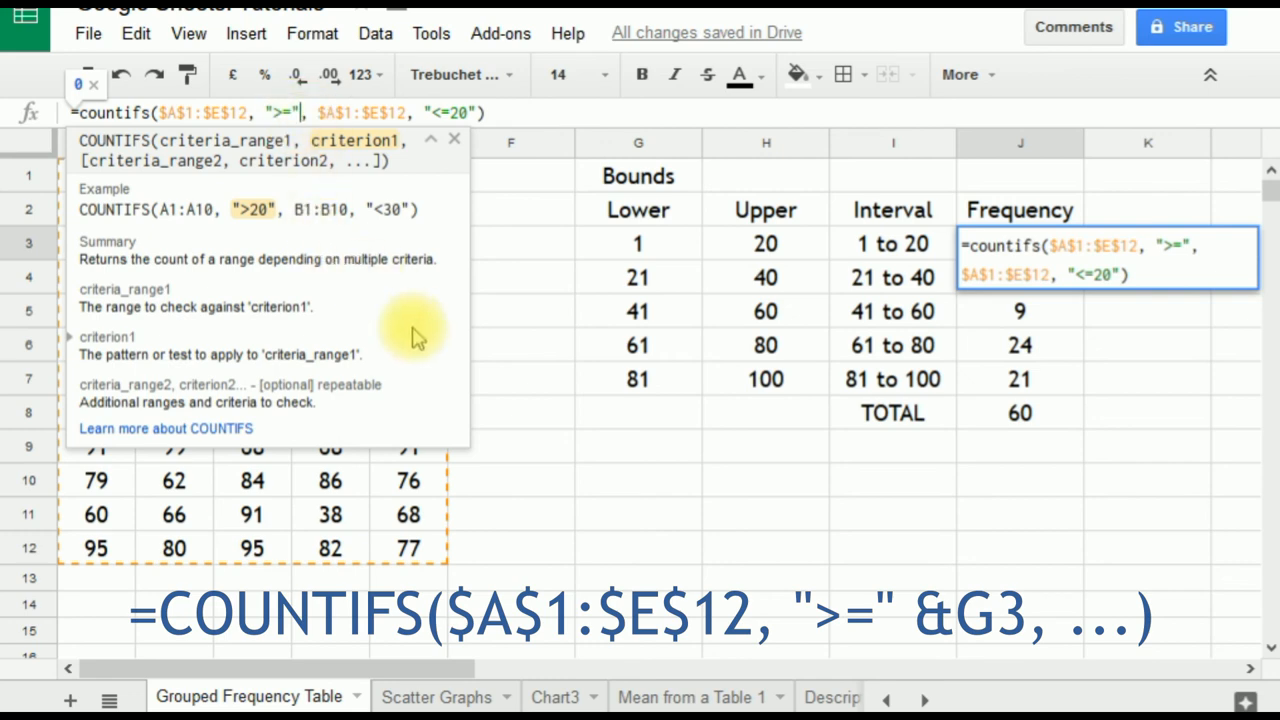
pyautogui.write('&g3')
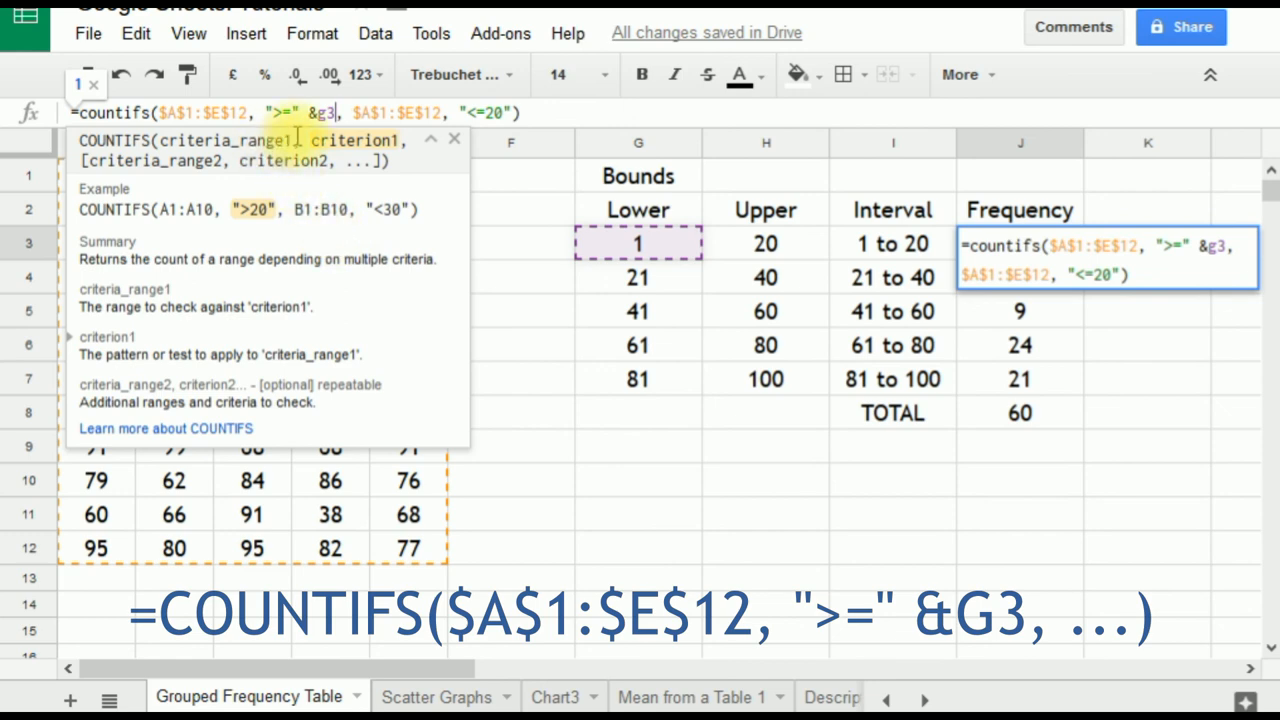
pyautogui.moveTo(300, 140)
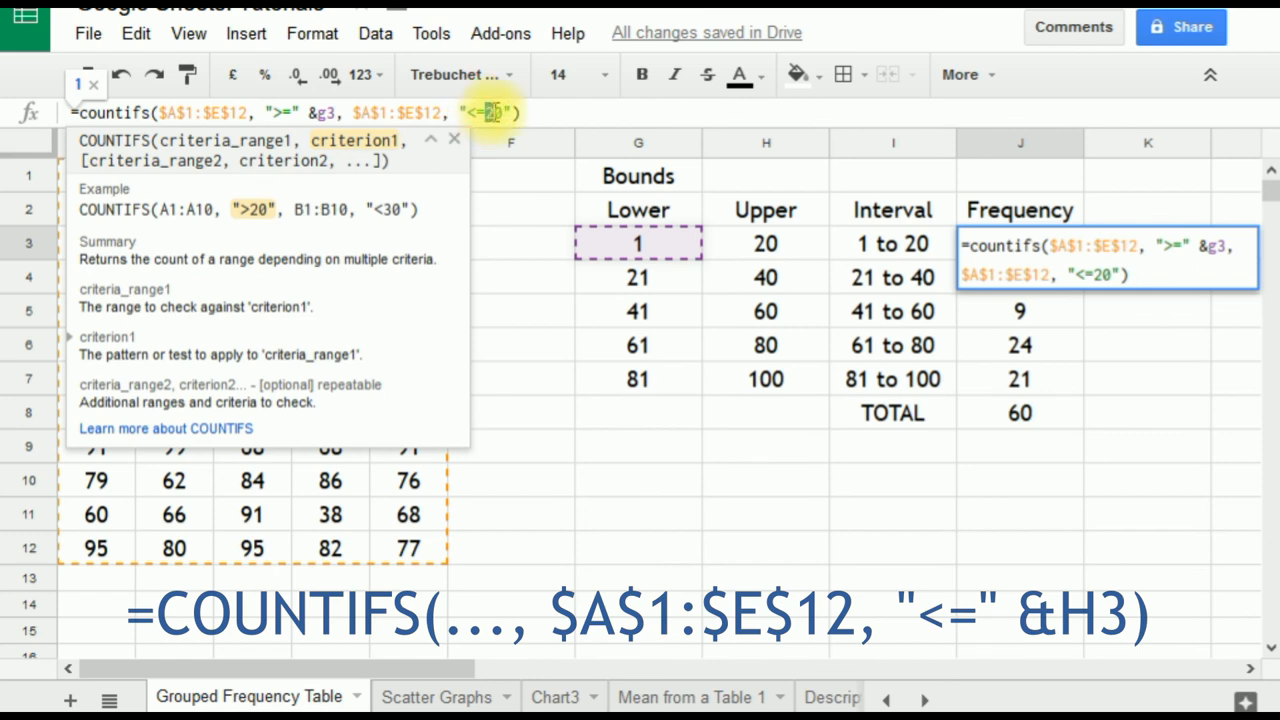
pyautogui.press('Backspace')
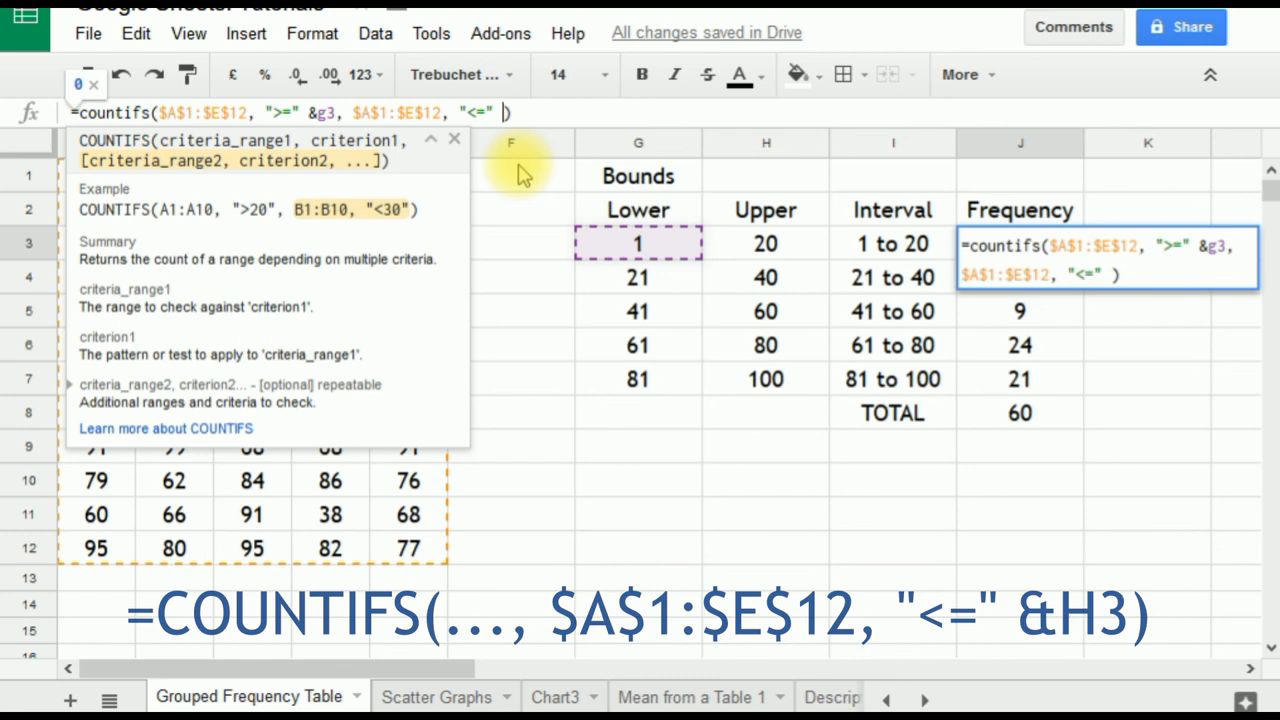
pyautogui.write('h')
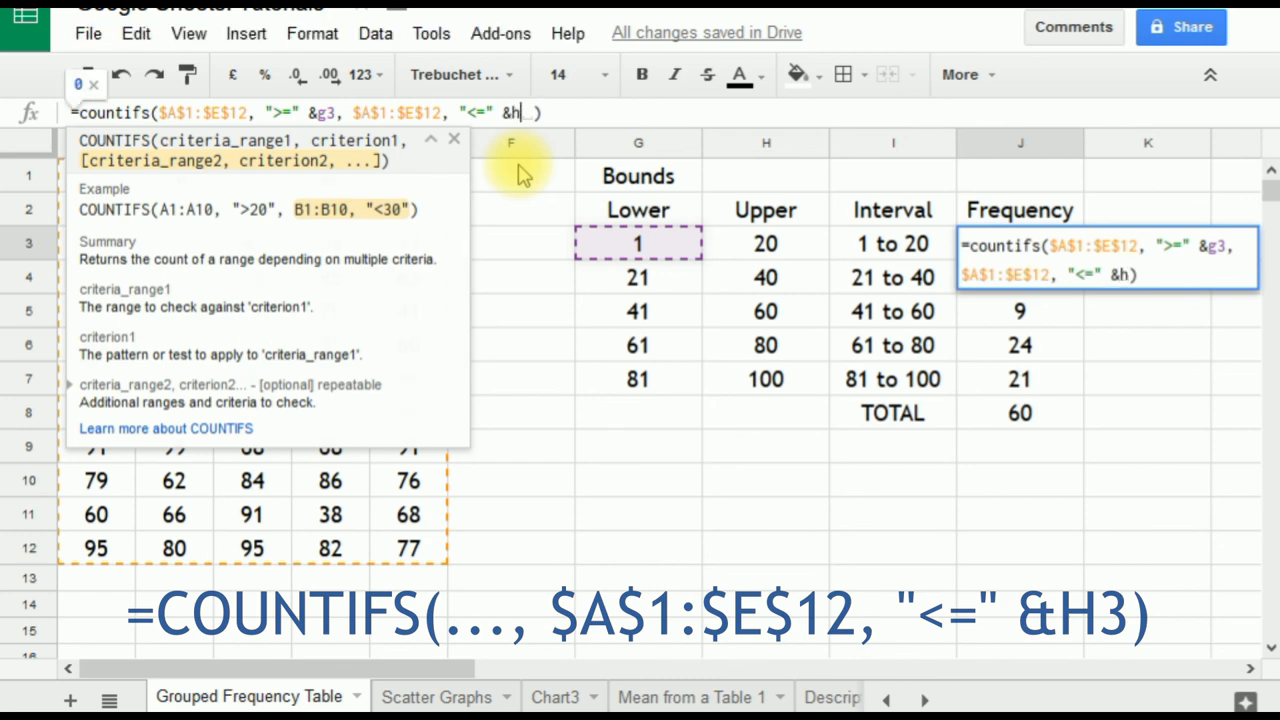
pyautogui.click(766, 243)
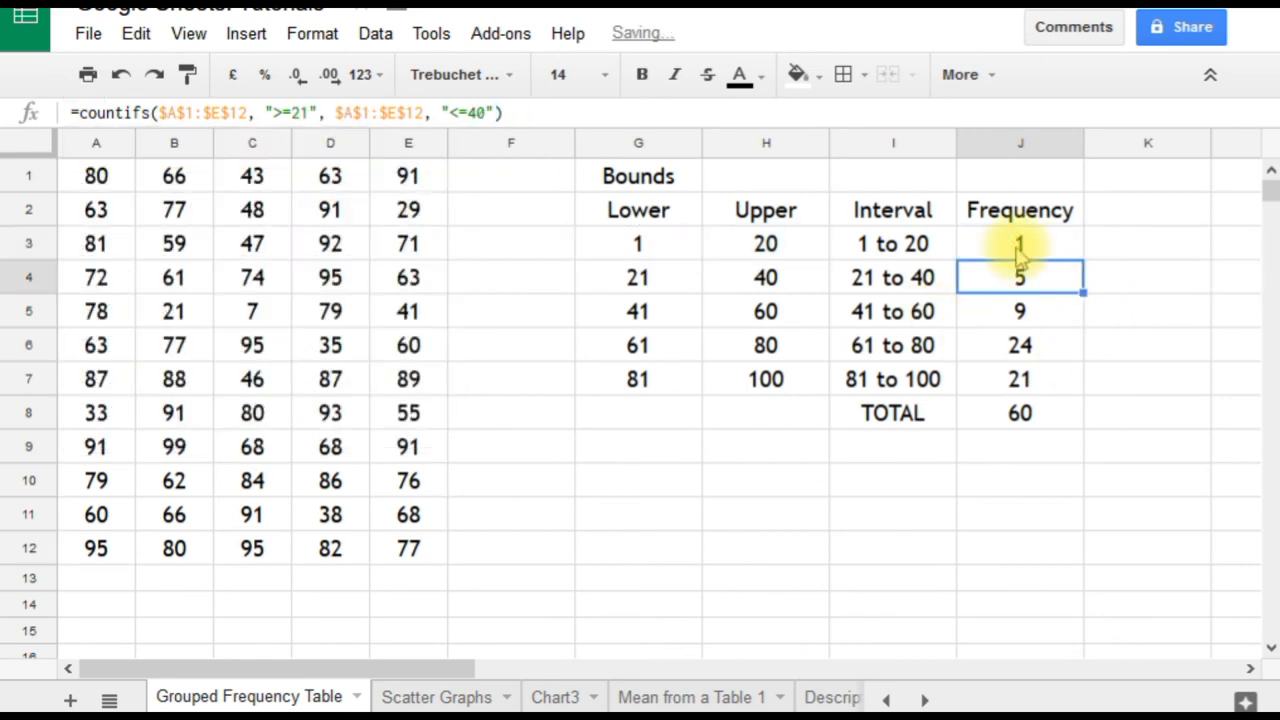
# - Fill the J3 formula down to J7, then check formulas in J3–J8
pyautogui.click(1019, 243)
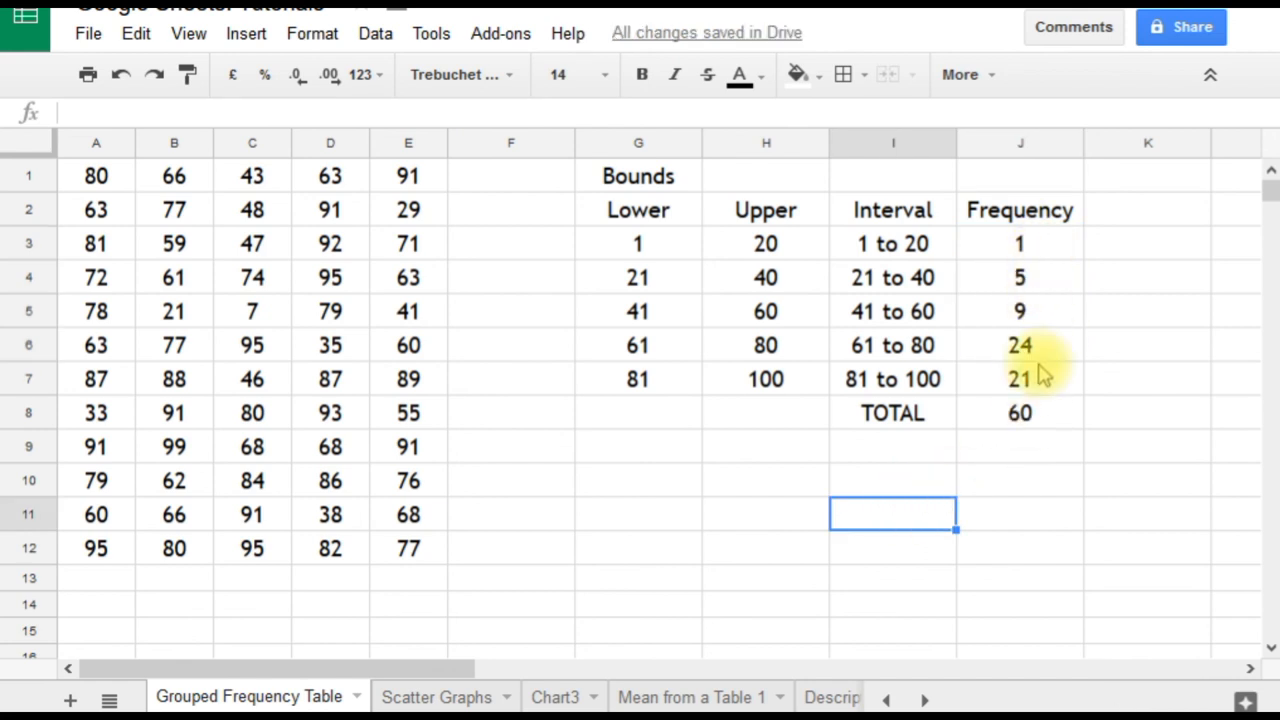
pyautogui.moveTo(1060, 262)
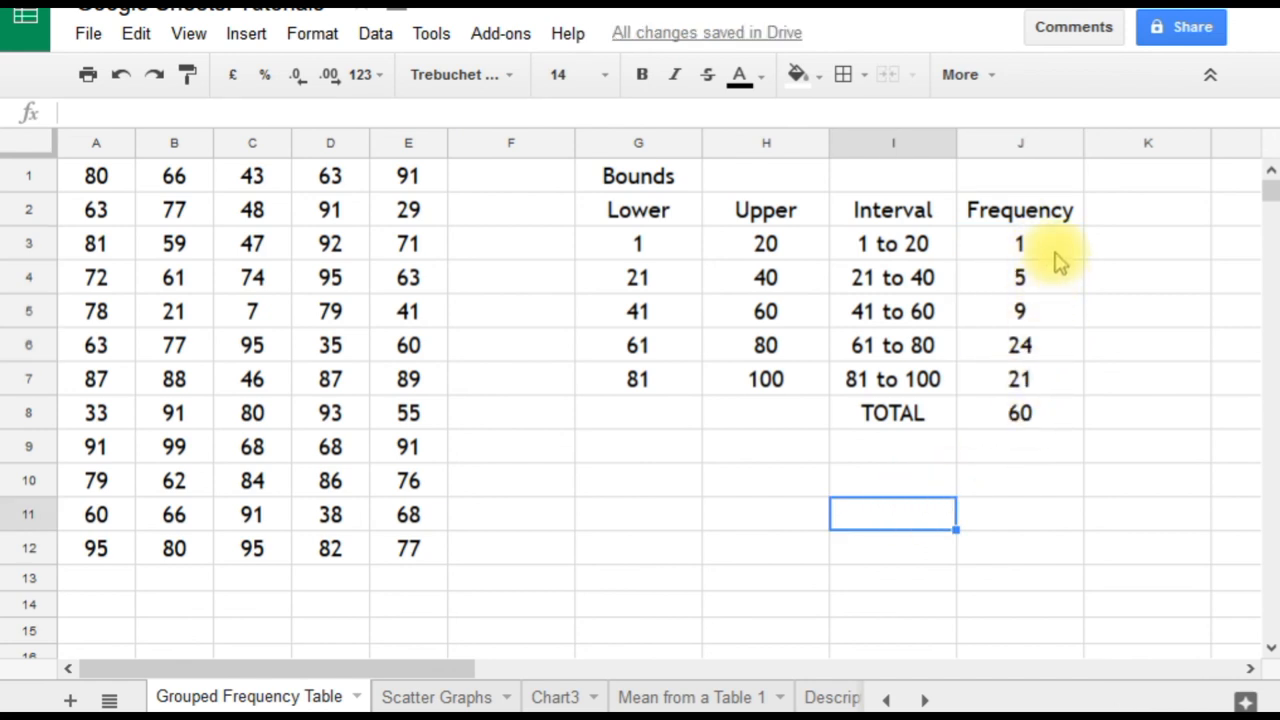
pyautogui.click(1019, 413)
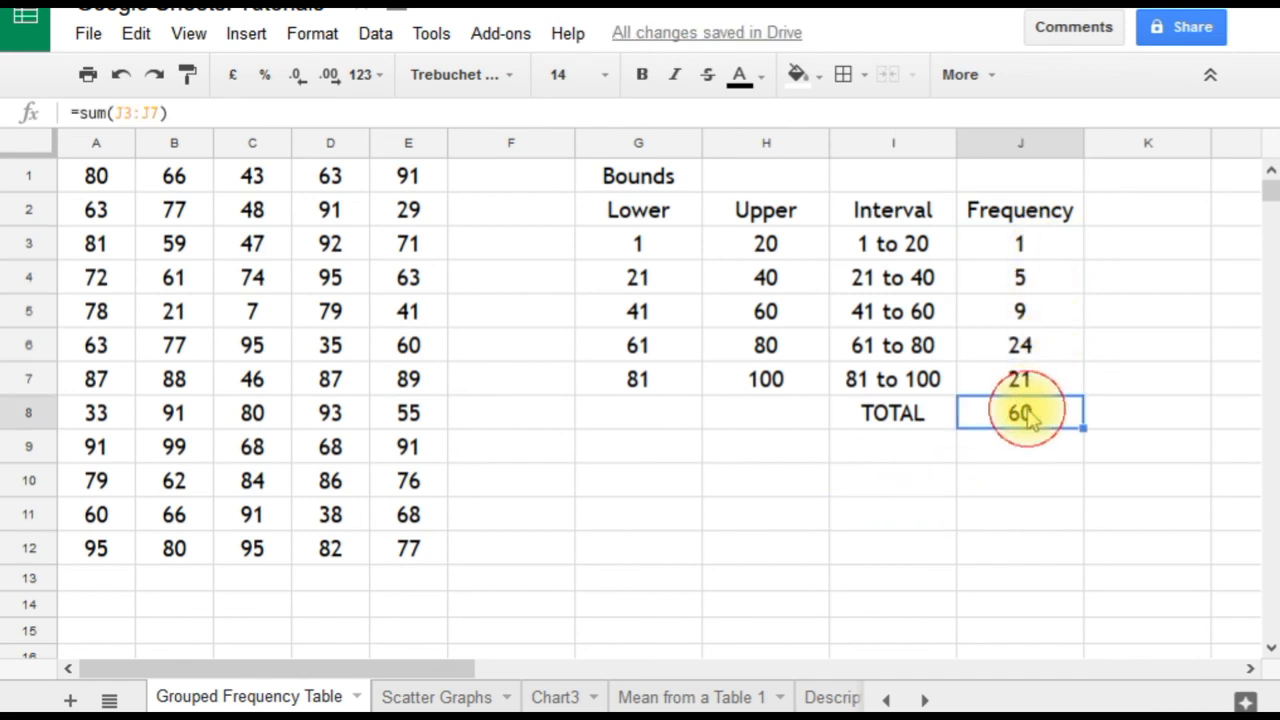
pyautogui.click(1019, 378)
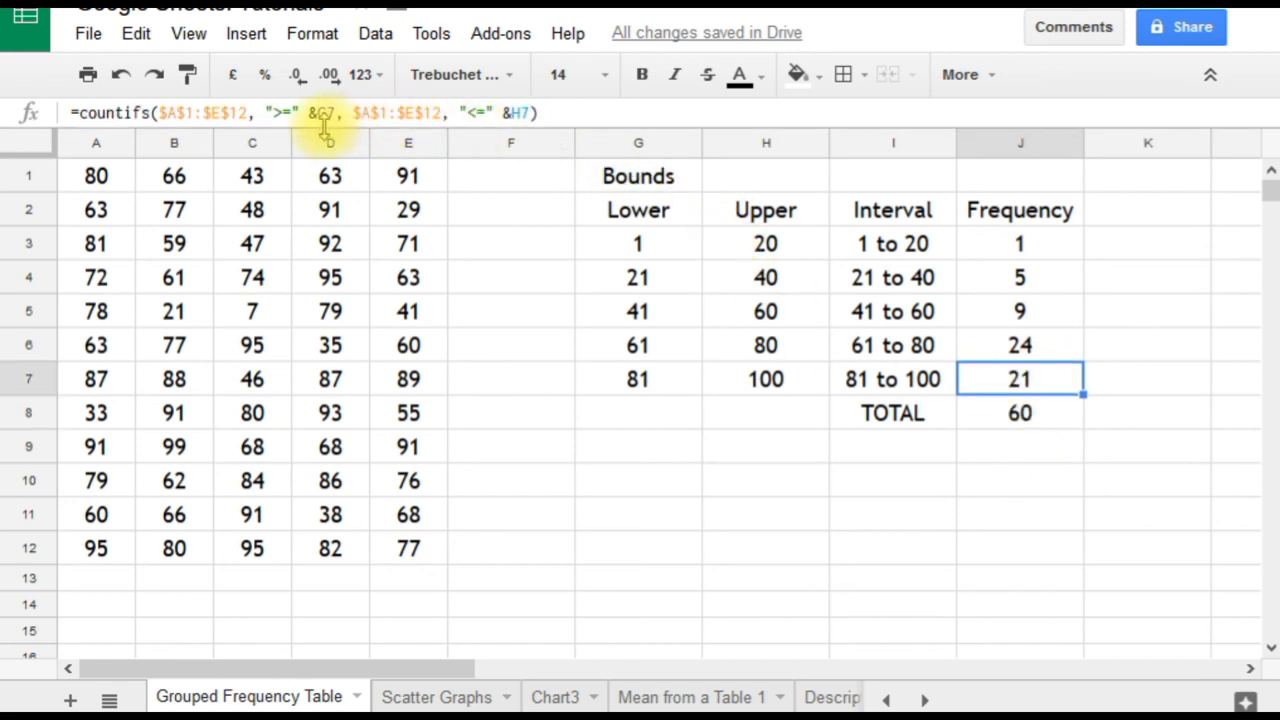
pyautogui.click(1019, 345)
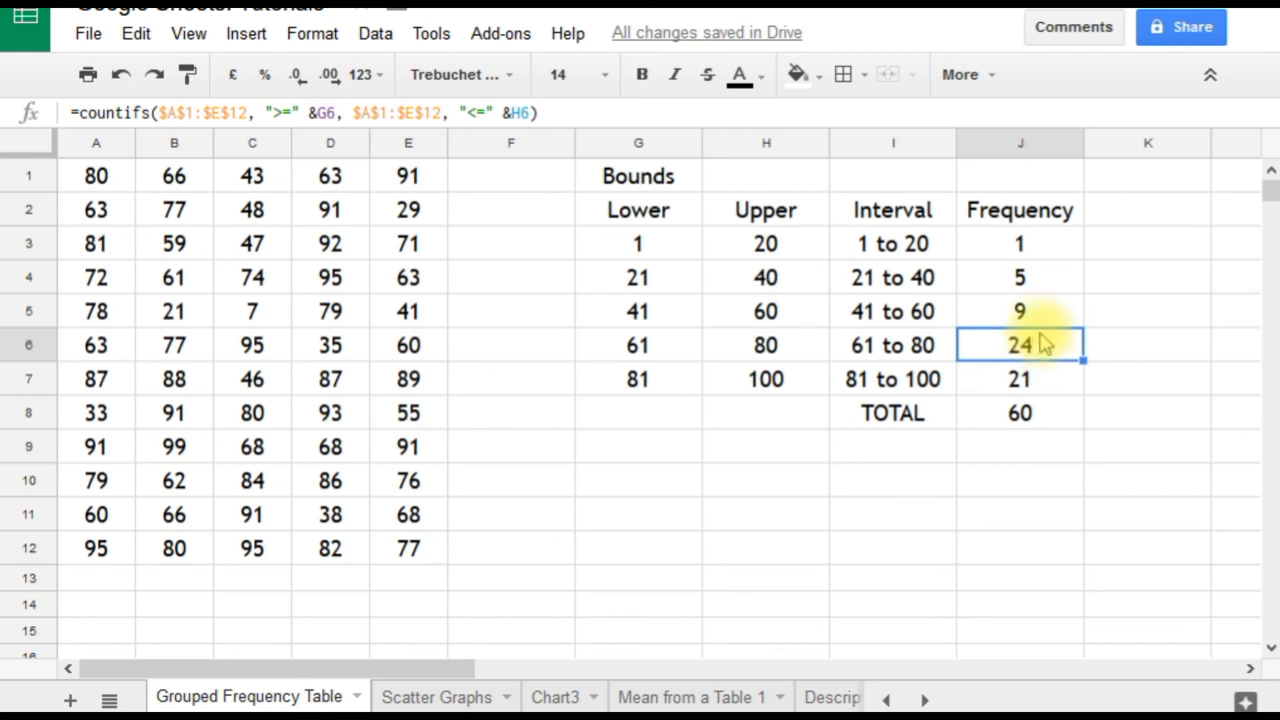
pyautogui.click(1020, 243)
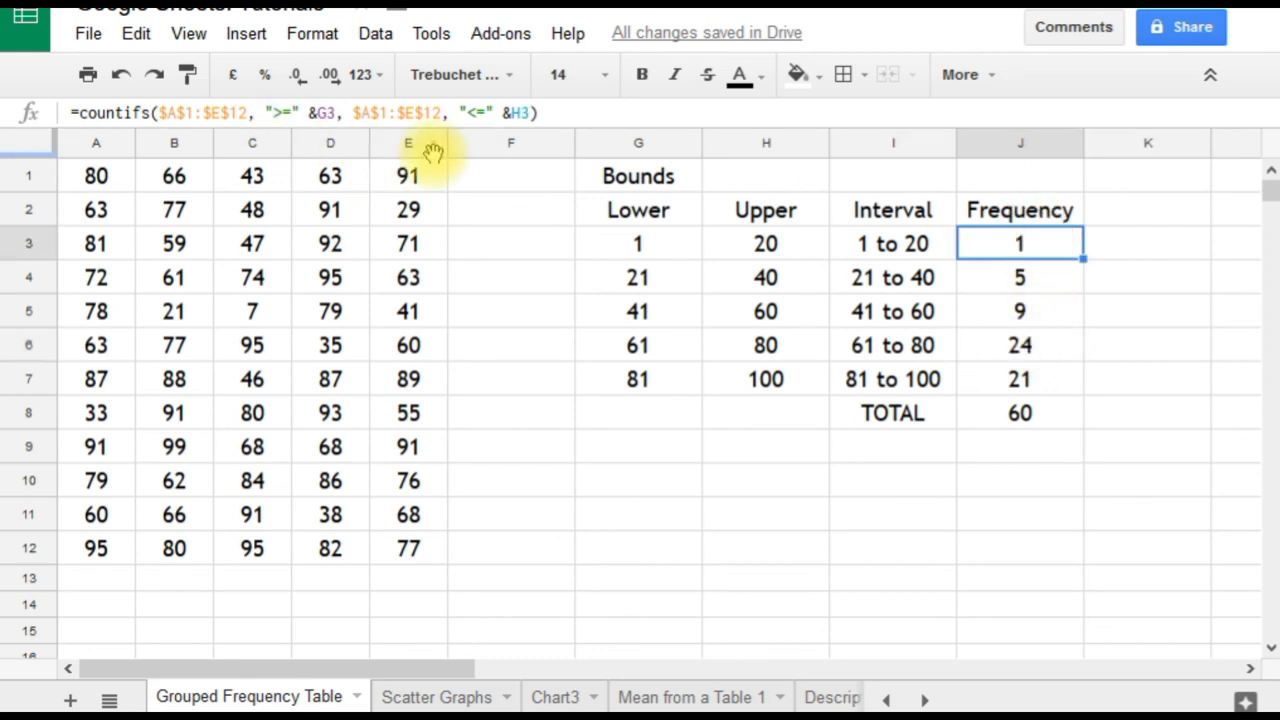
pyautogui.click(1019, 277)
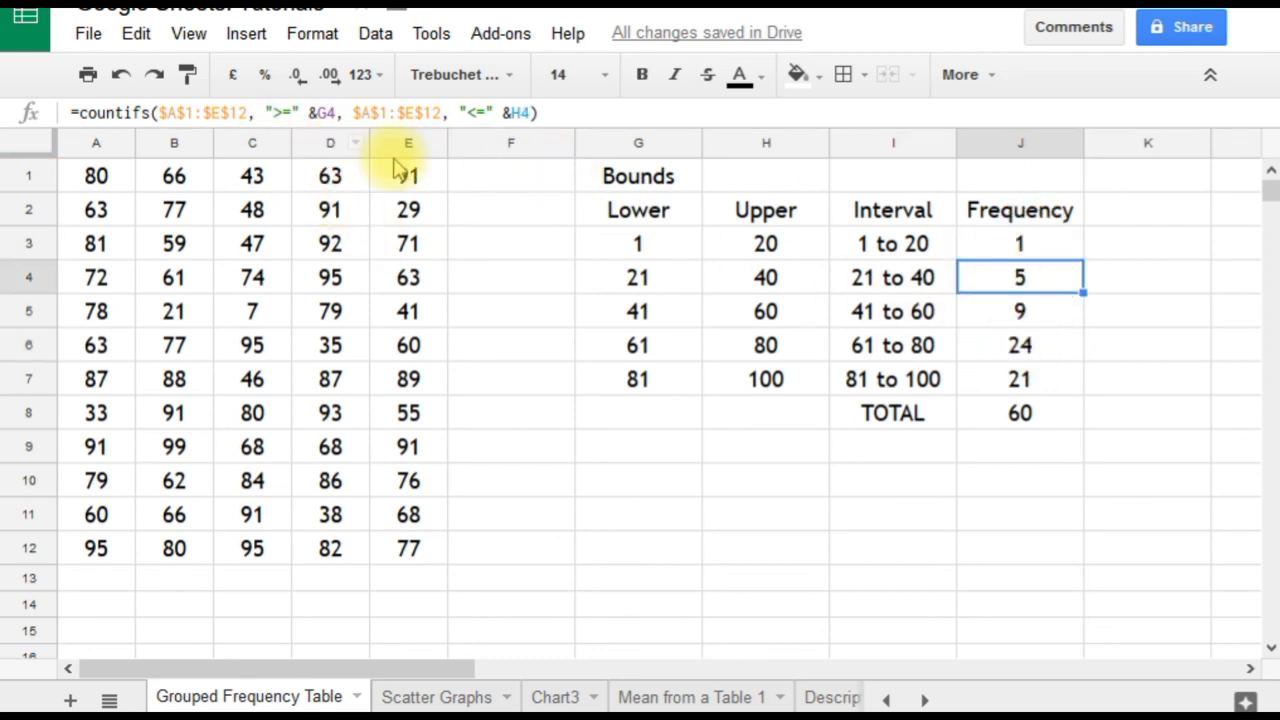
pyautogui.click(1019, 311)
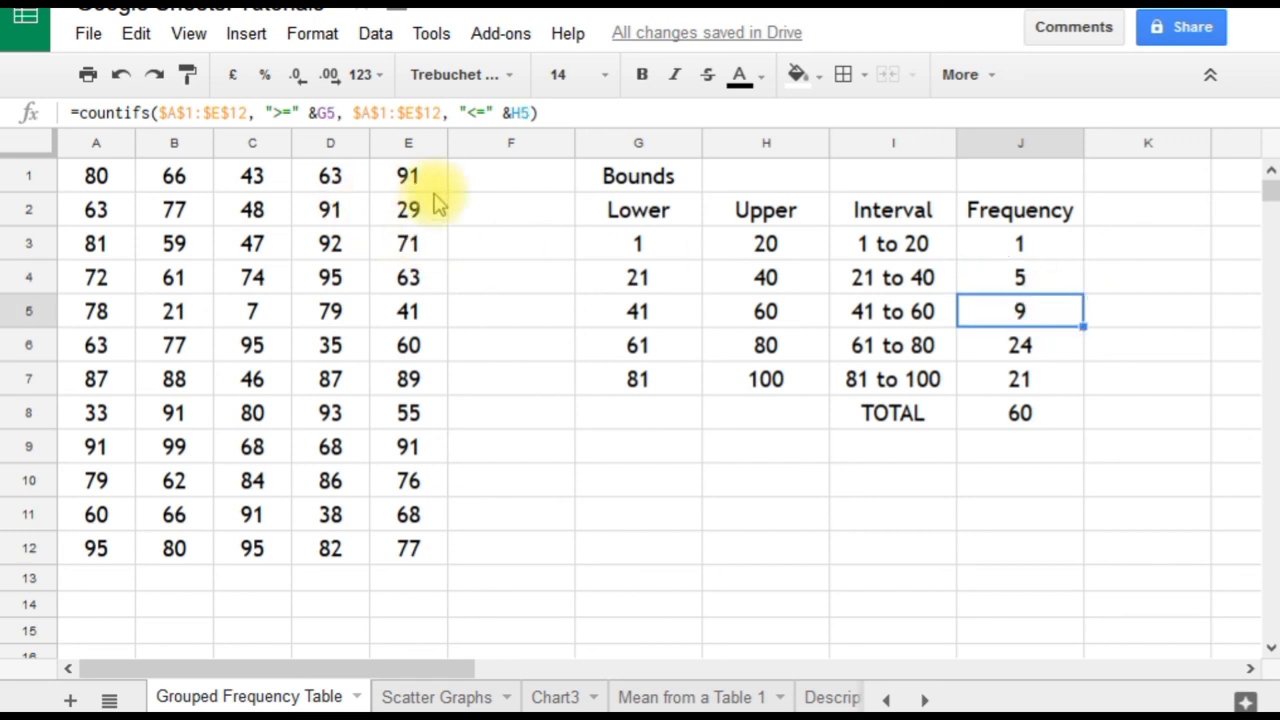
pyautogui.moveTo(752, 379)
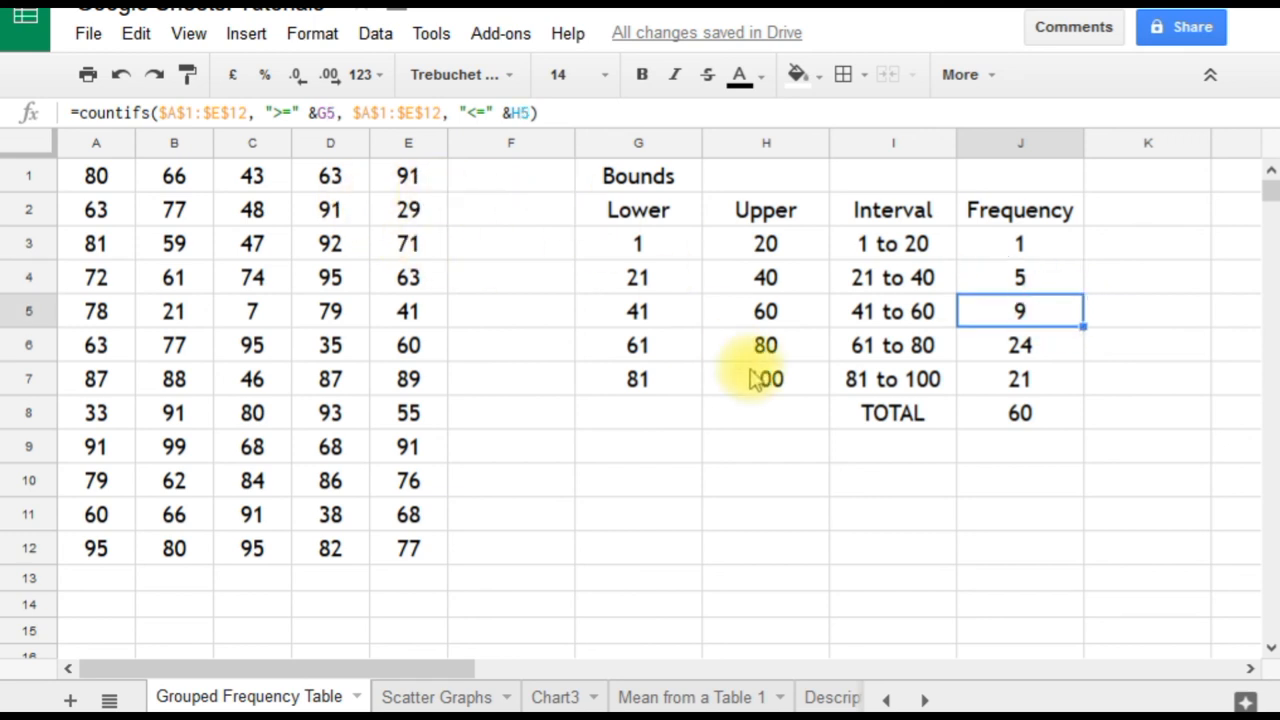